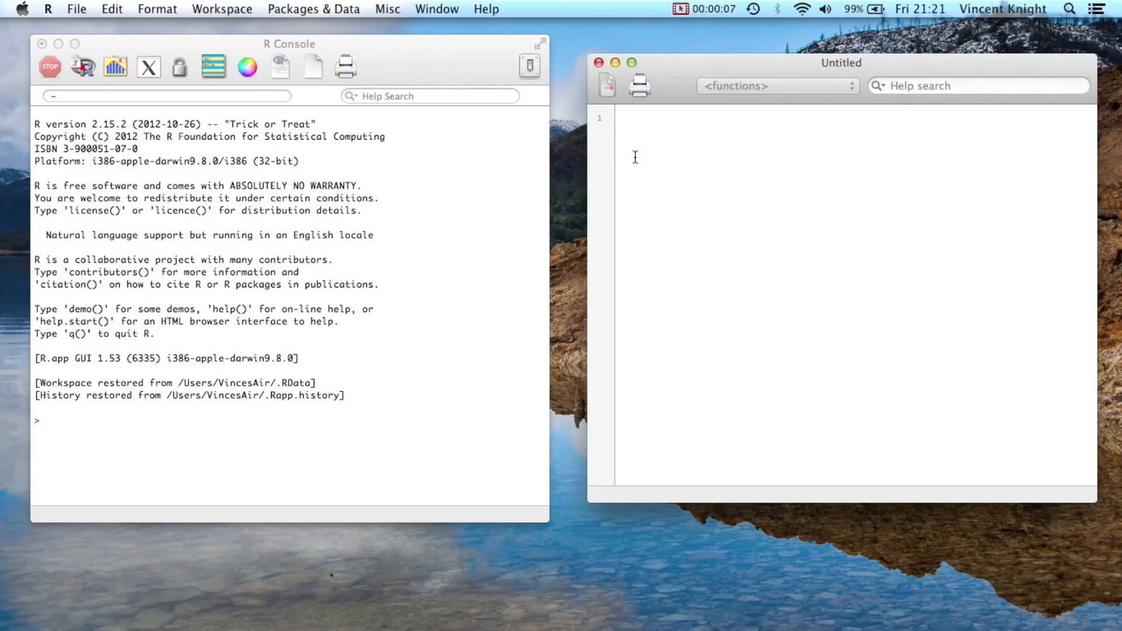
# Write require(sqldf) on the script's first line and run it to load sqldf.
pyautogui.click(623, 118)
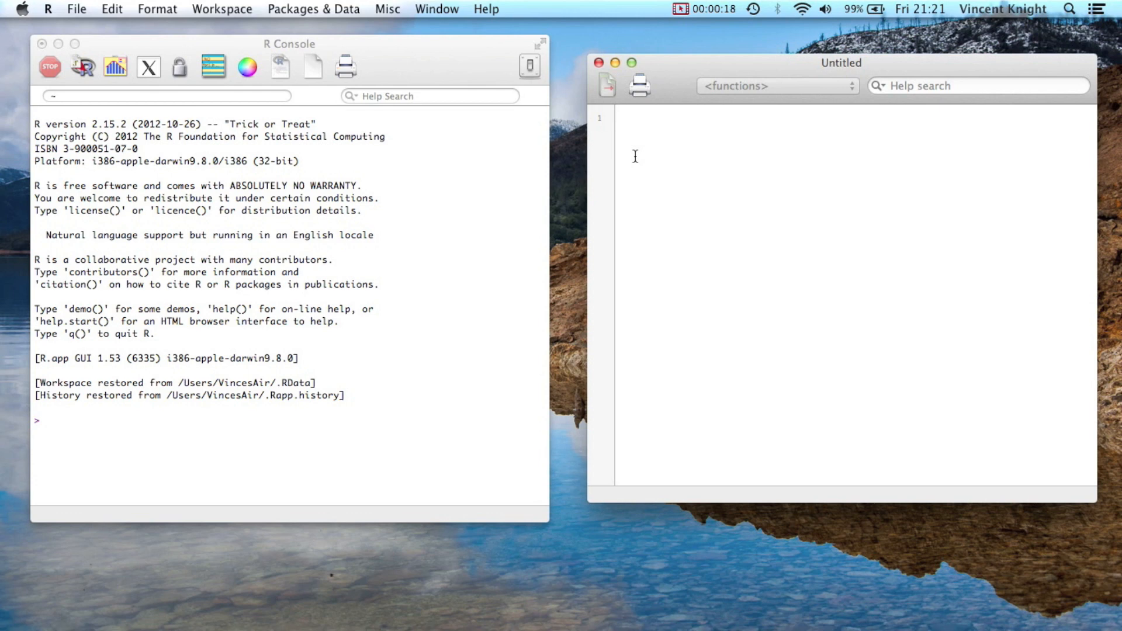
pyautogui.click(621, 118)
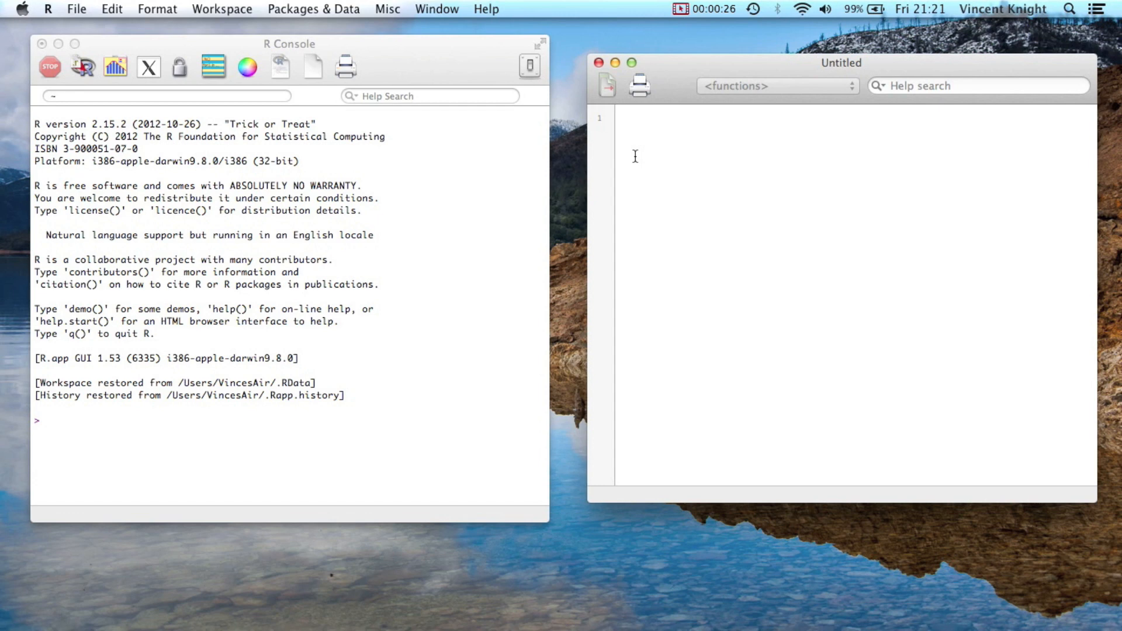
pyautogui.click(620, 118)
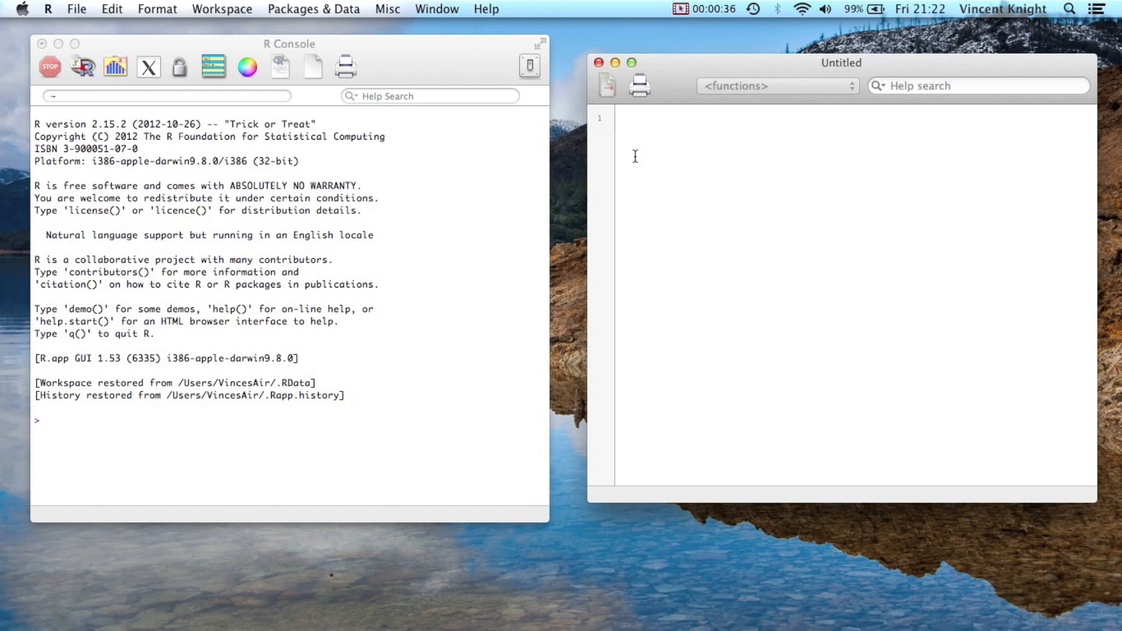
pyautogui.click(621, 120)
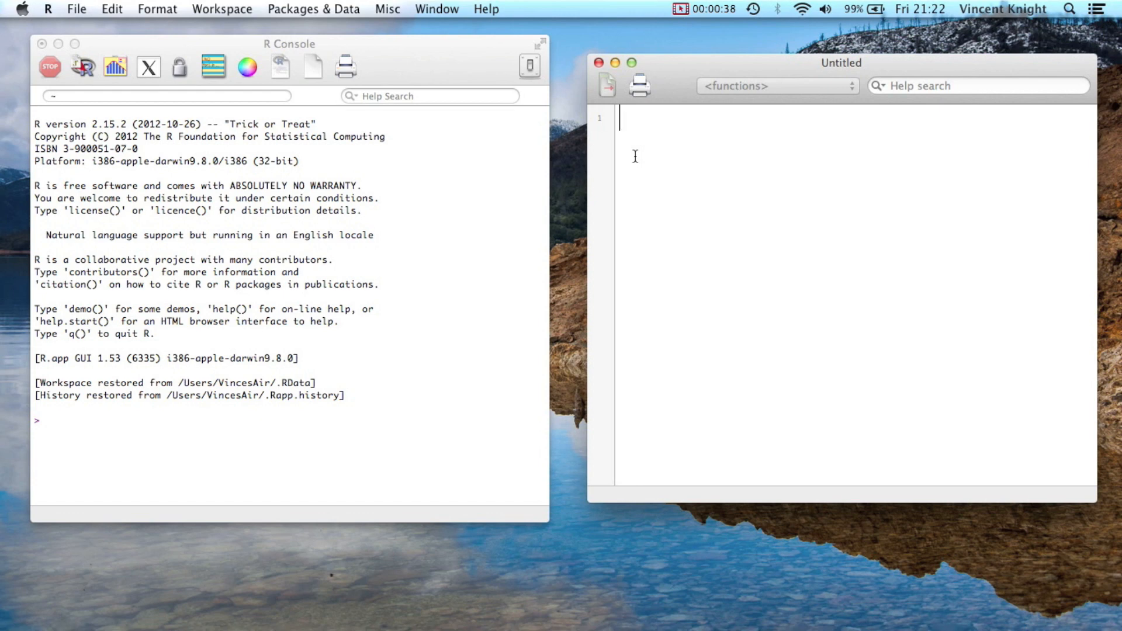
pyautogui.write('reqi')
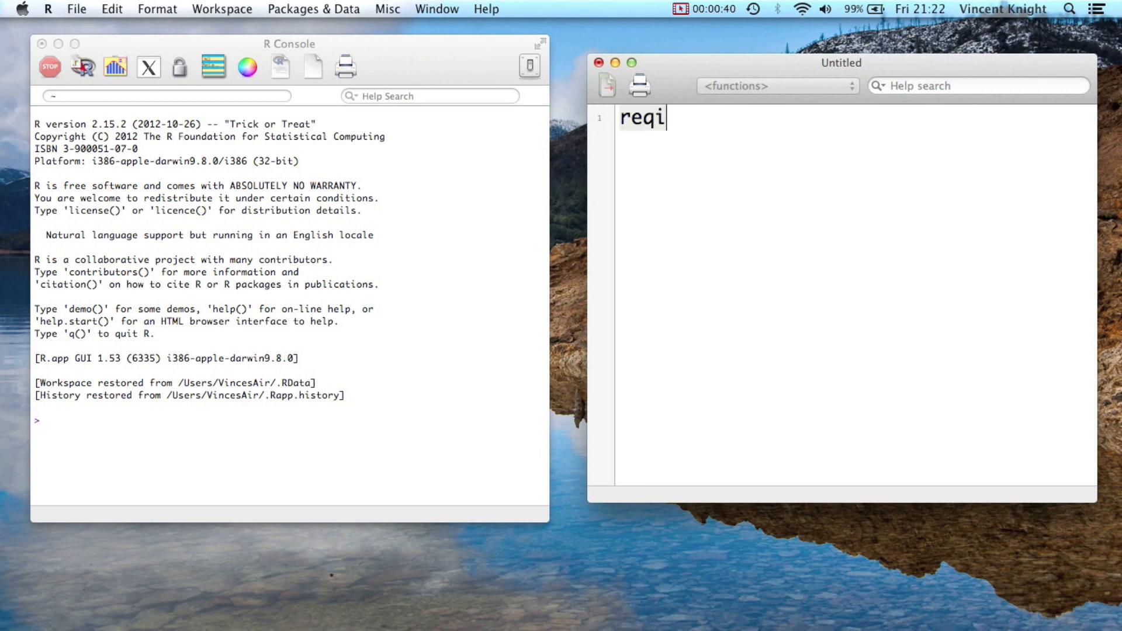
pyautogui.write('re(sql)')
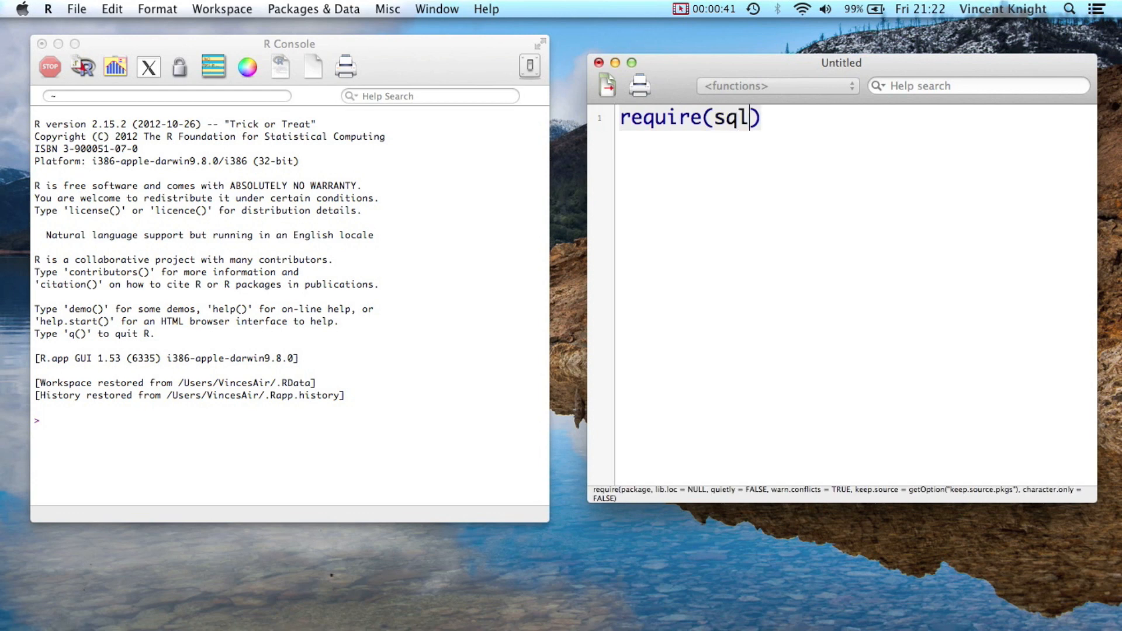
pyautogui.write('df')
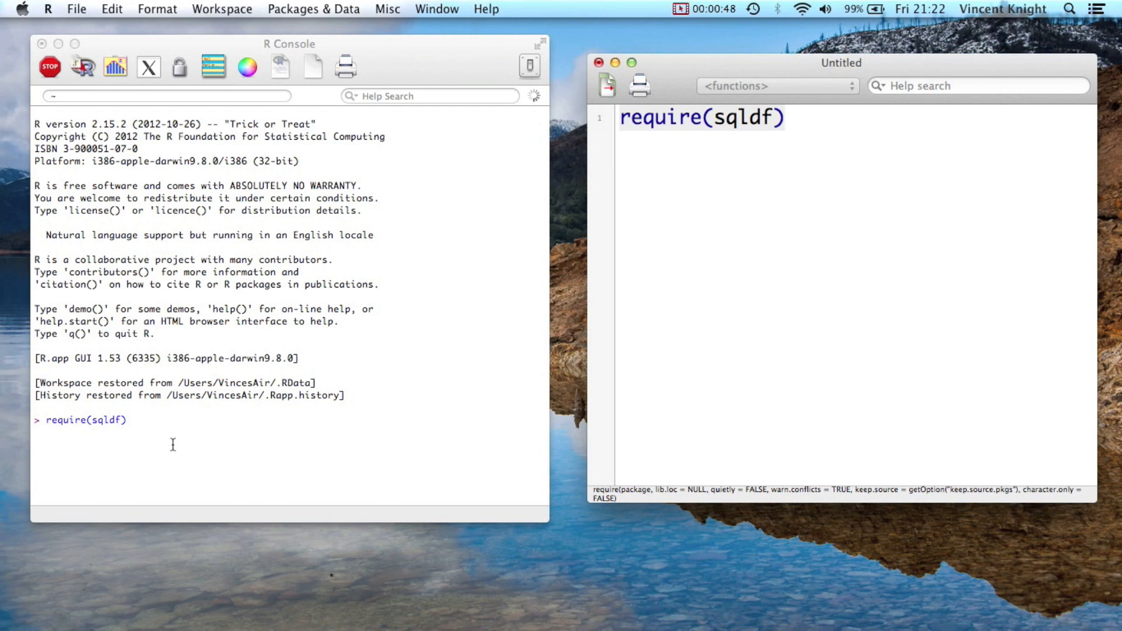
pyautogui.press('Return')
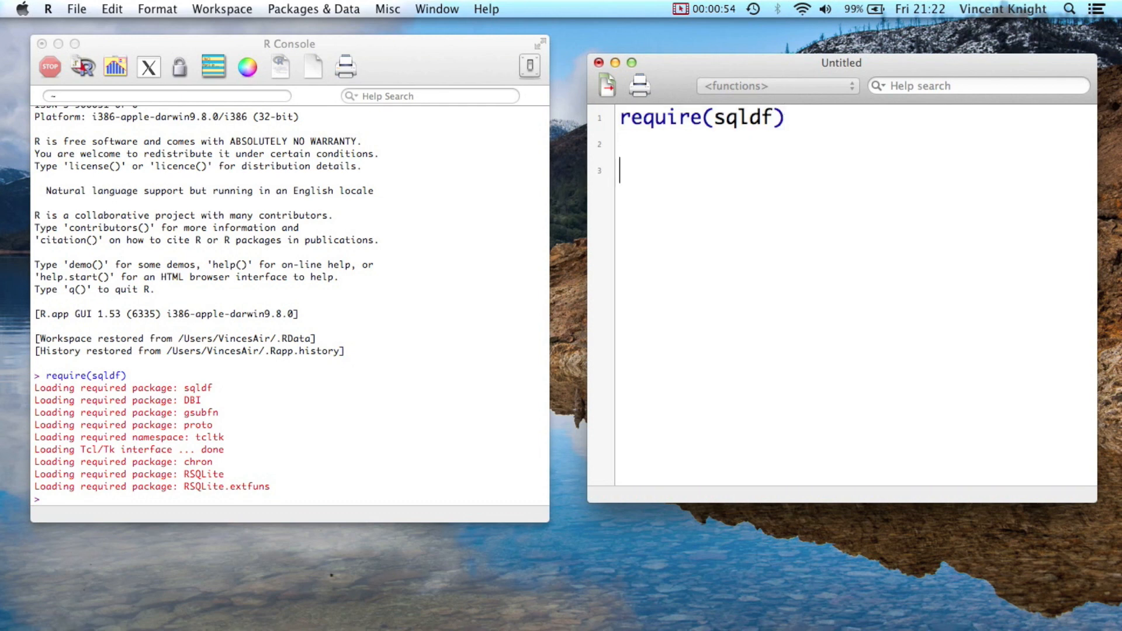
# Define Owner<-c("Jeff","Janet","Paul","Joanna") on a new script line.
pyautogui.write('Owner')
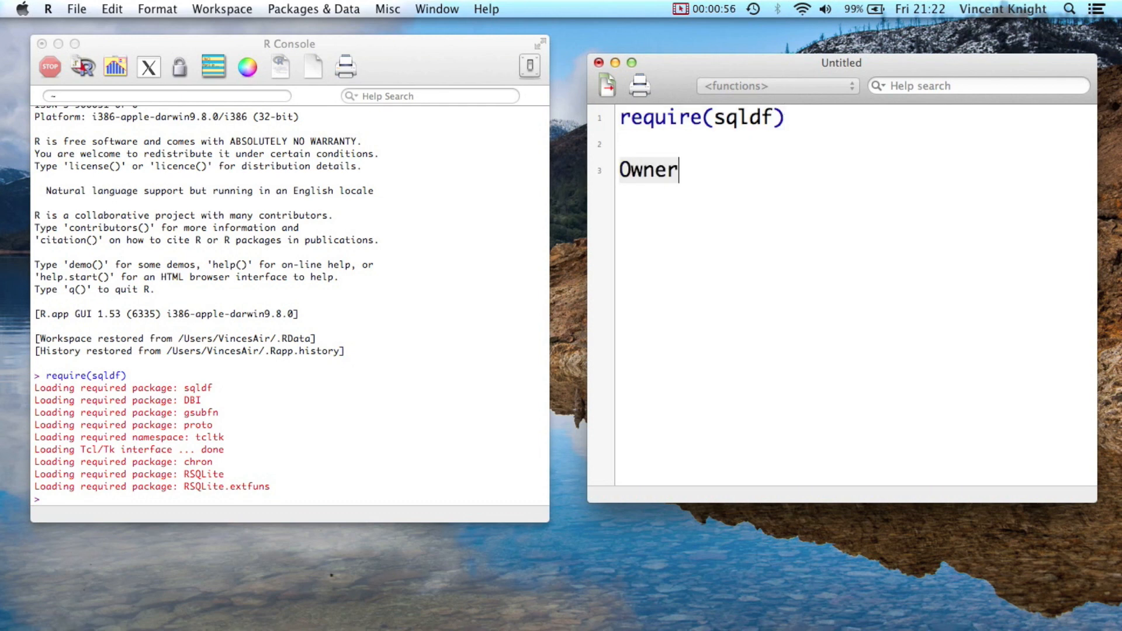
pyautogui.write('<-c("')
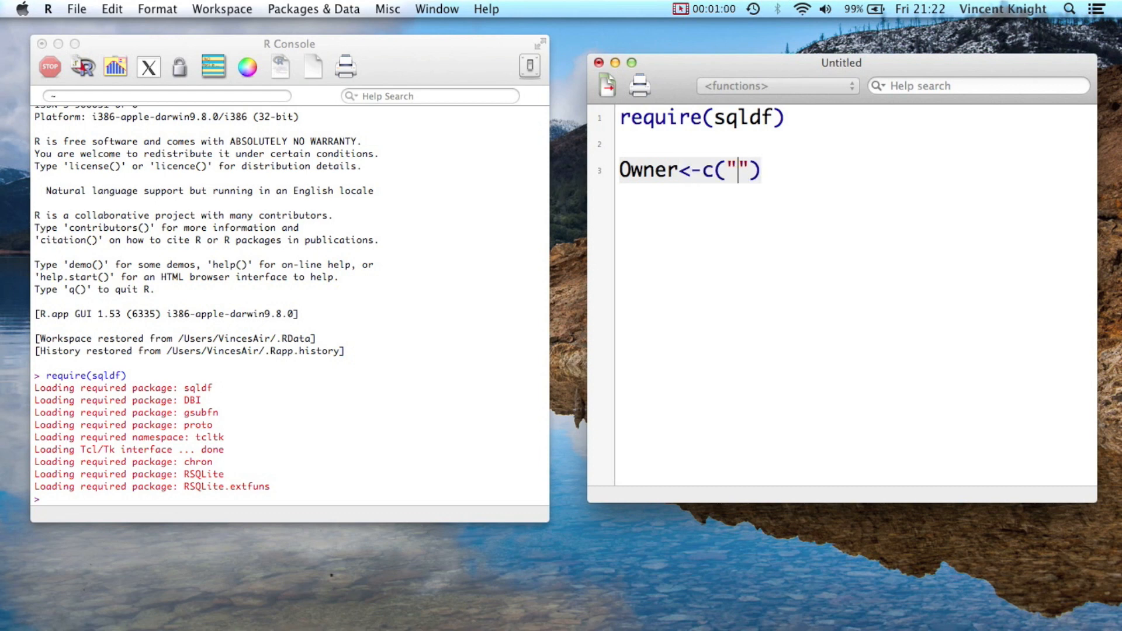
pyautogui.write('Jeff')
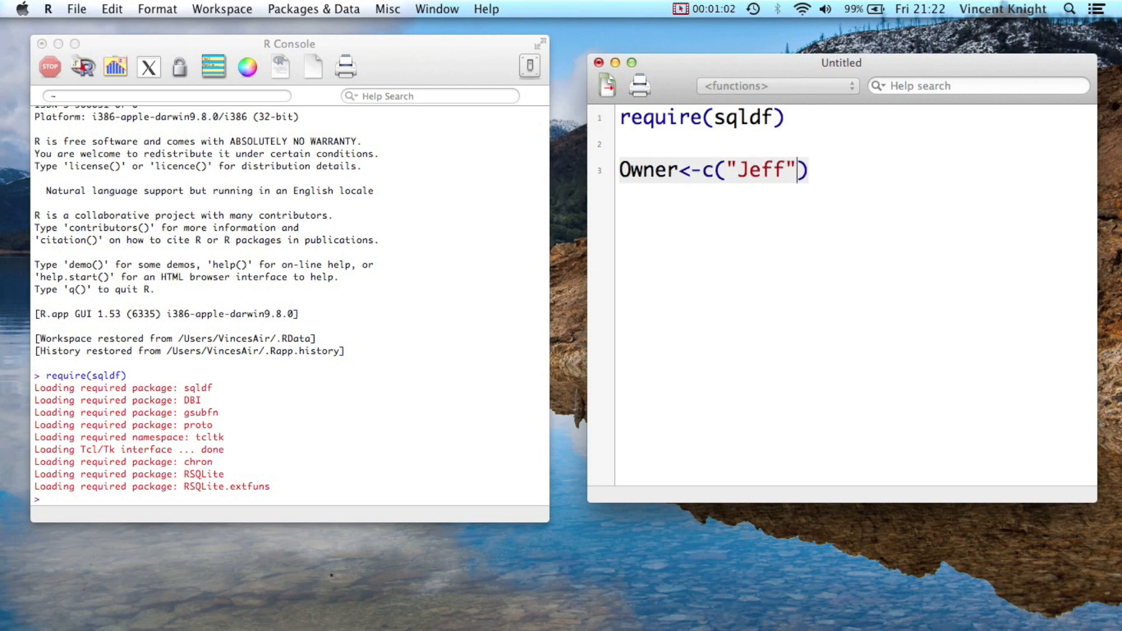
pyautogui.write(',"Janet"')
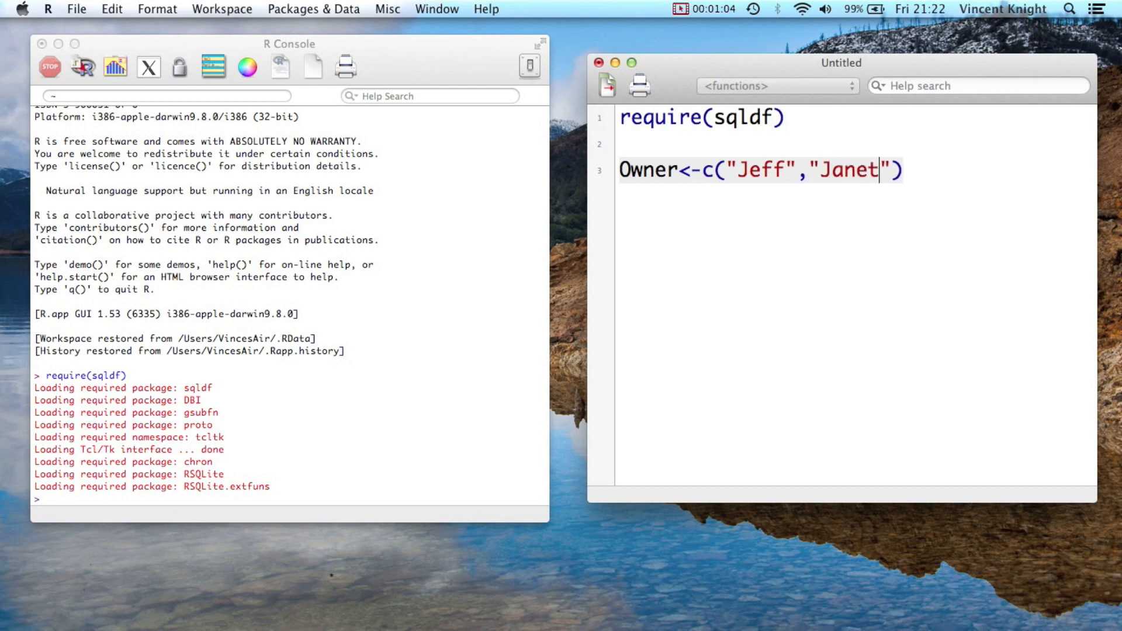
pyautogui.write(',"Pau')
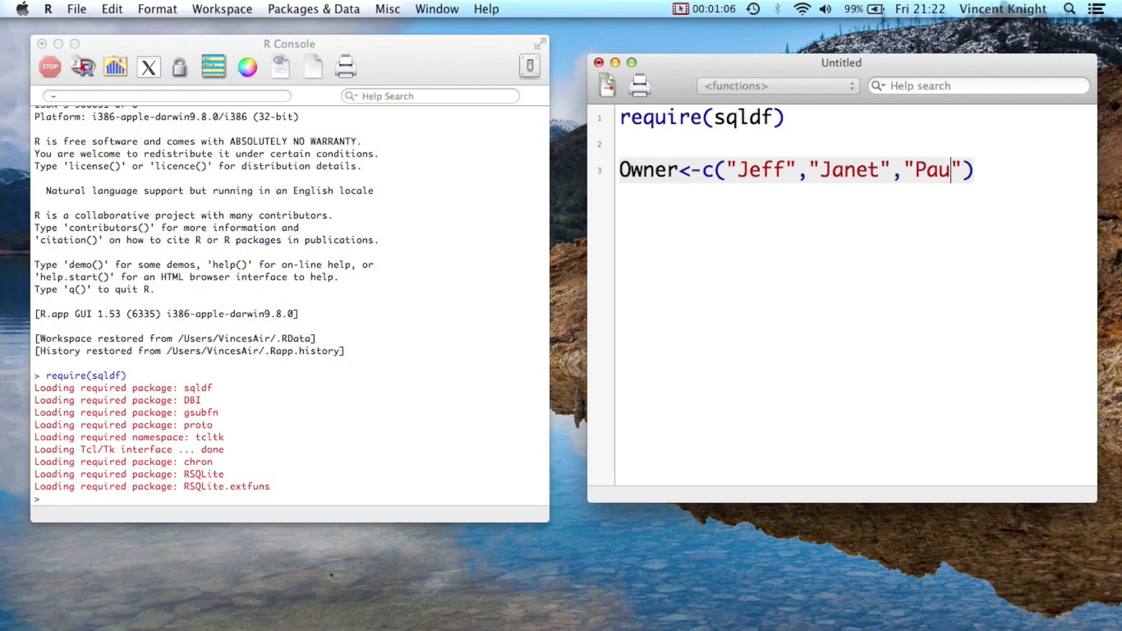
pyautogui.write('l","Joanna')
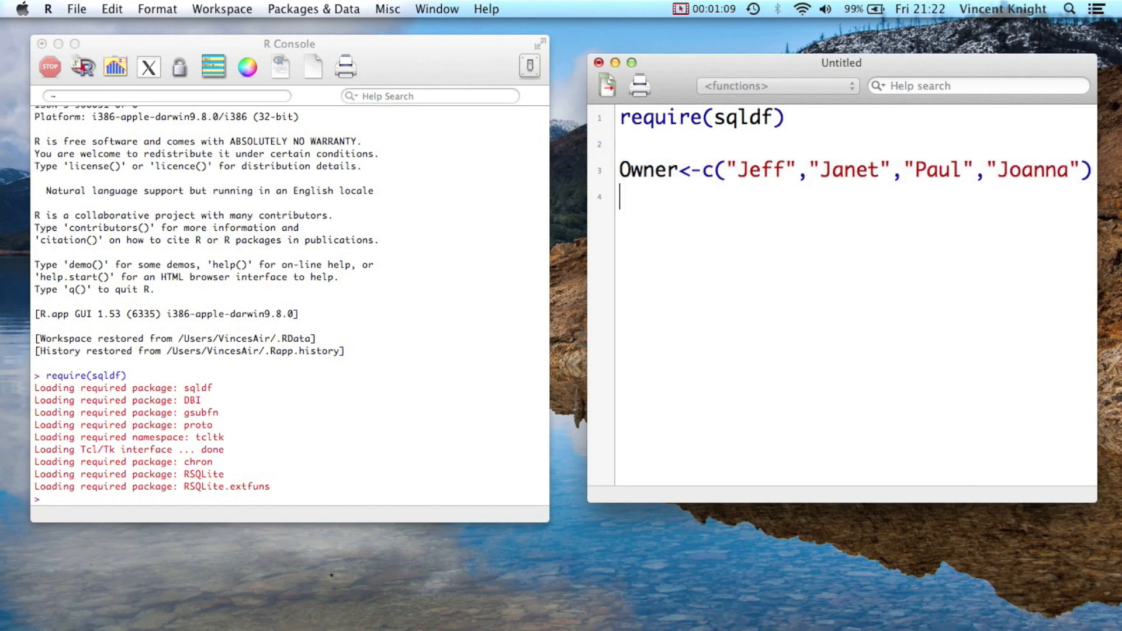
# Define the dog names Name<-c("Ruffus","Sam",NA,NA).
pyautogui.write('Name')
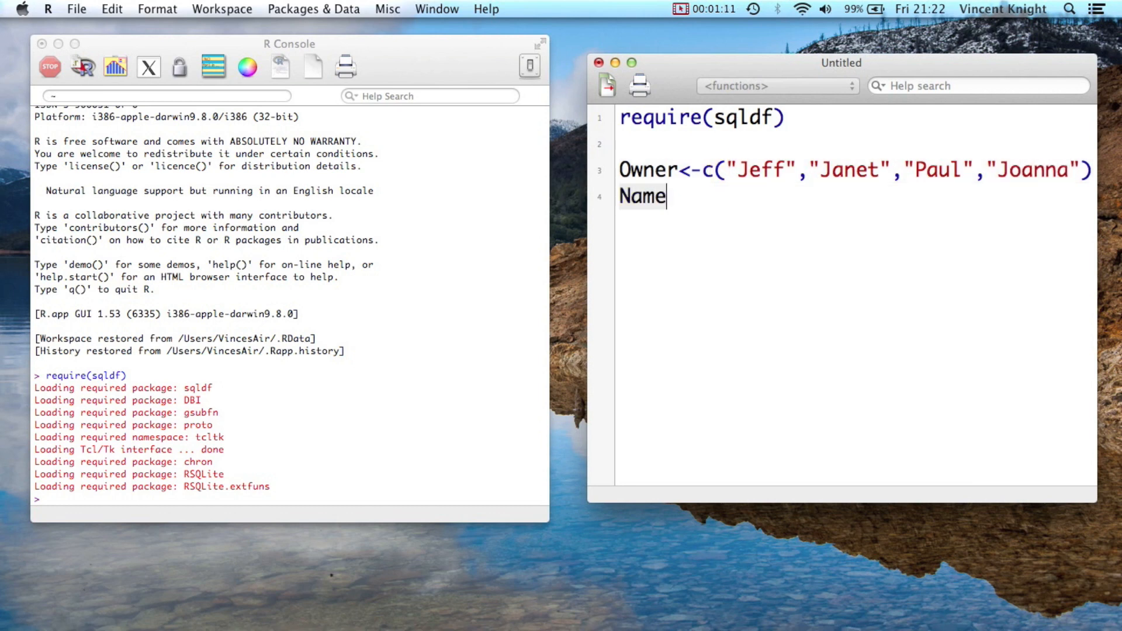
pyautogui.write('<-')
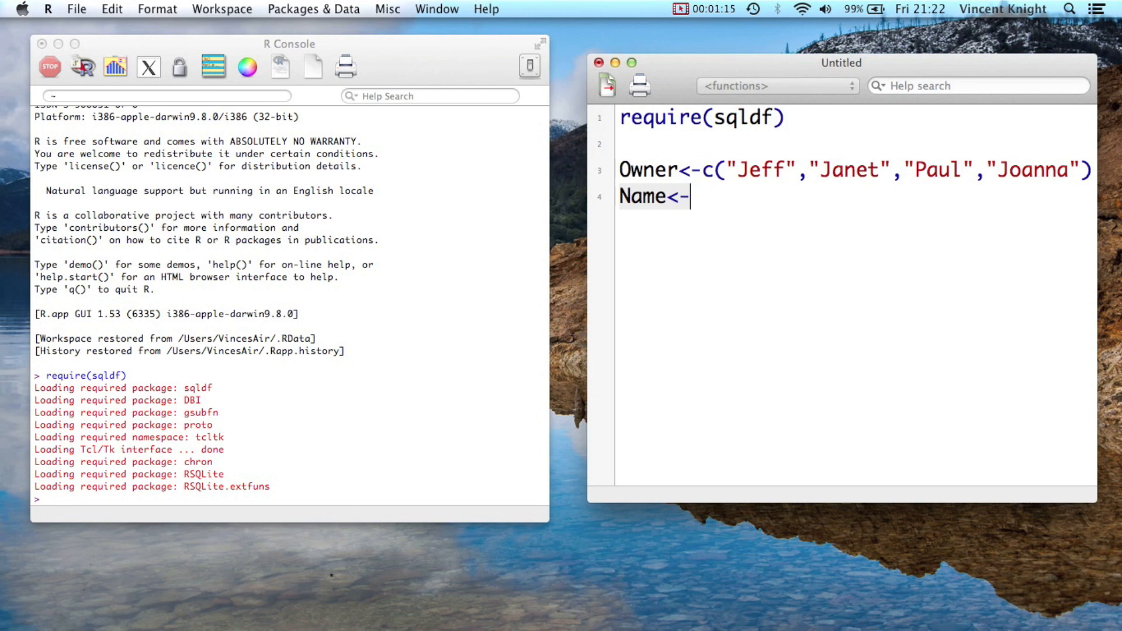
pyautogui.write('c("Ruff")')
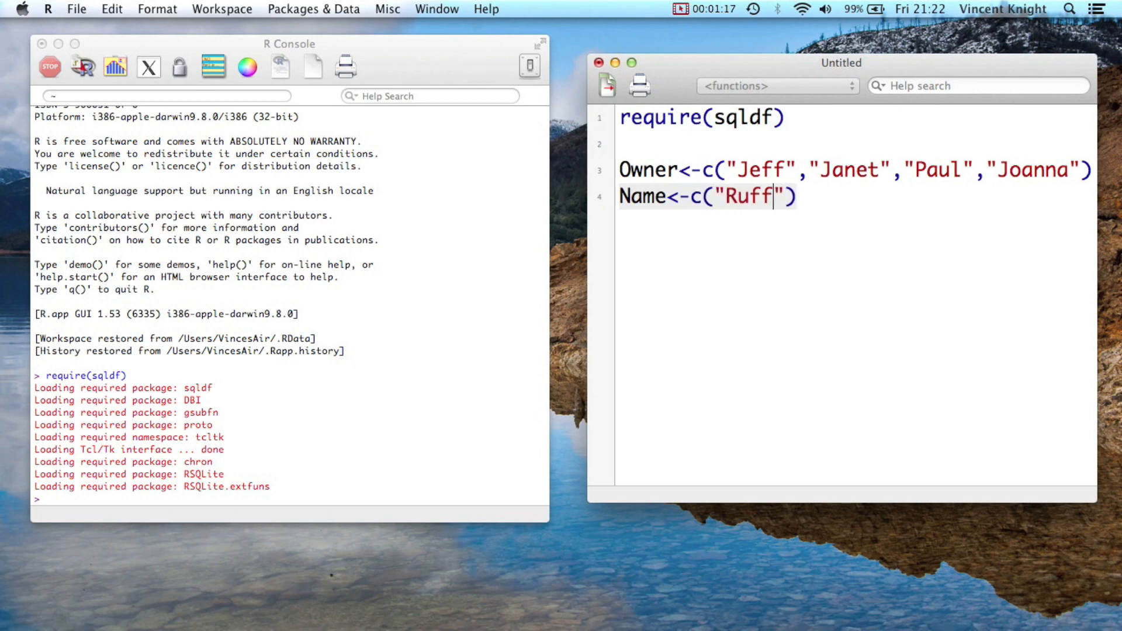
pyautogui.write('fus",')
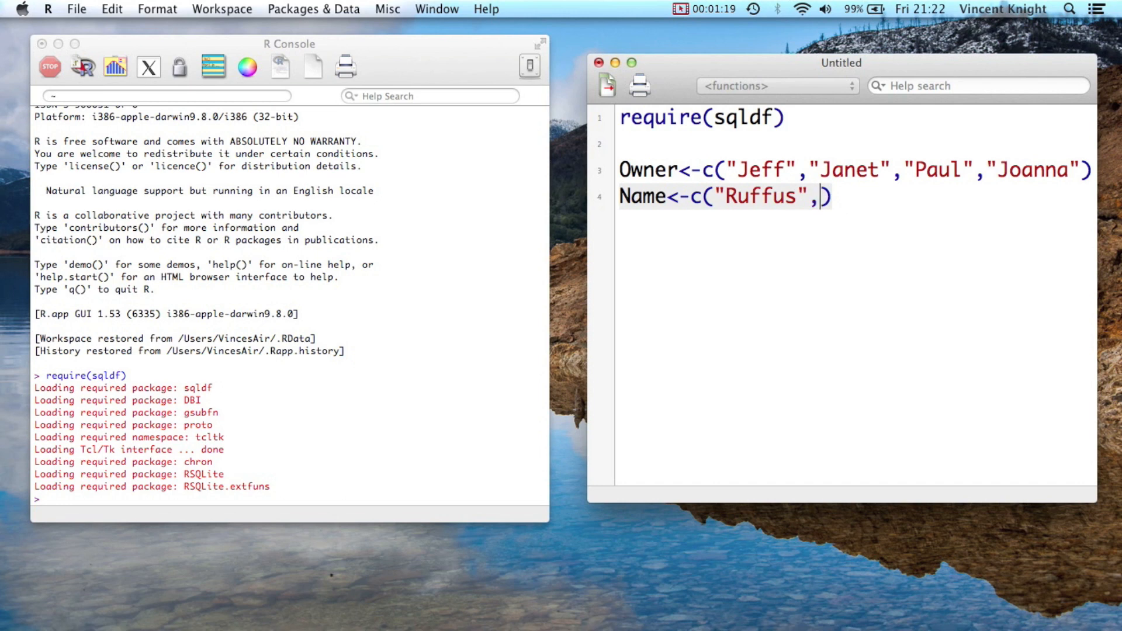
pyautogui.write('"Sam",NA,NA')
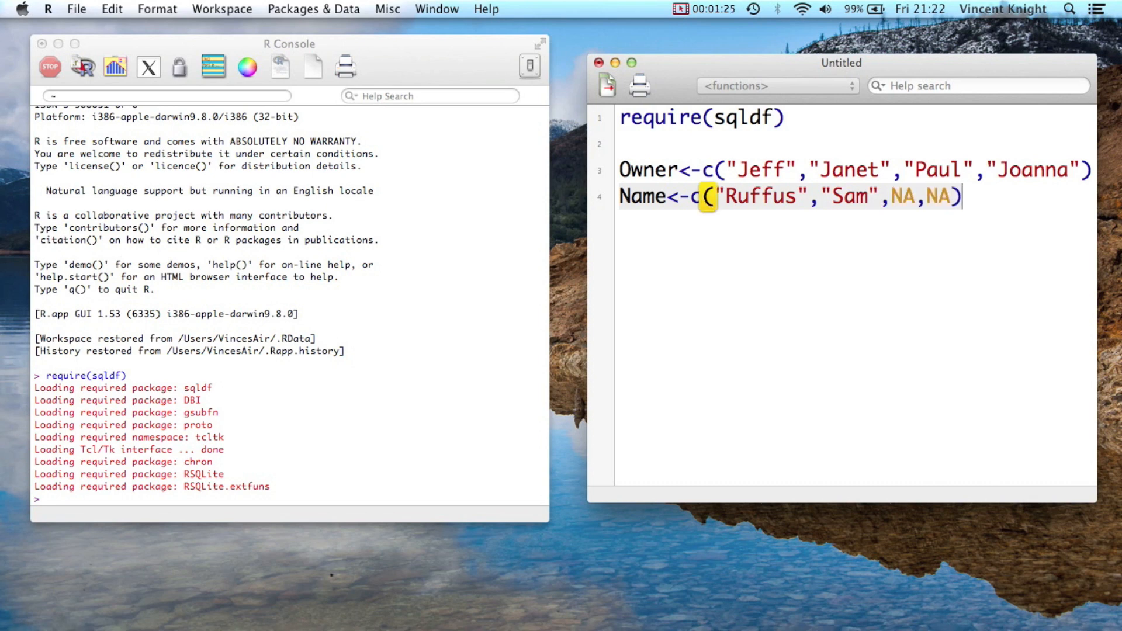
# Combine the vectors into Dogs<-data.frame(Owner,Name).
pyautogui.write('D')
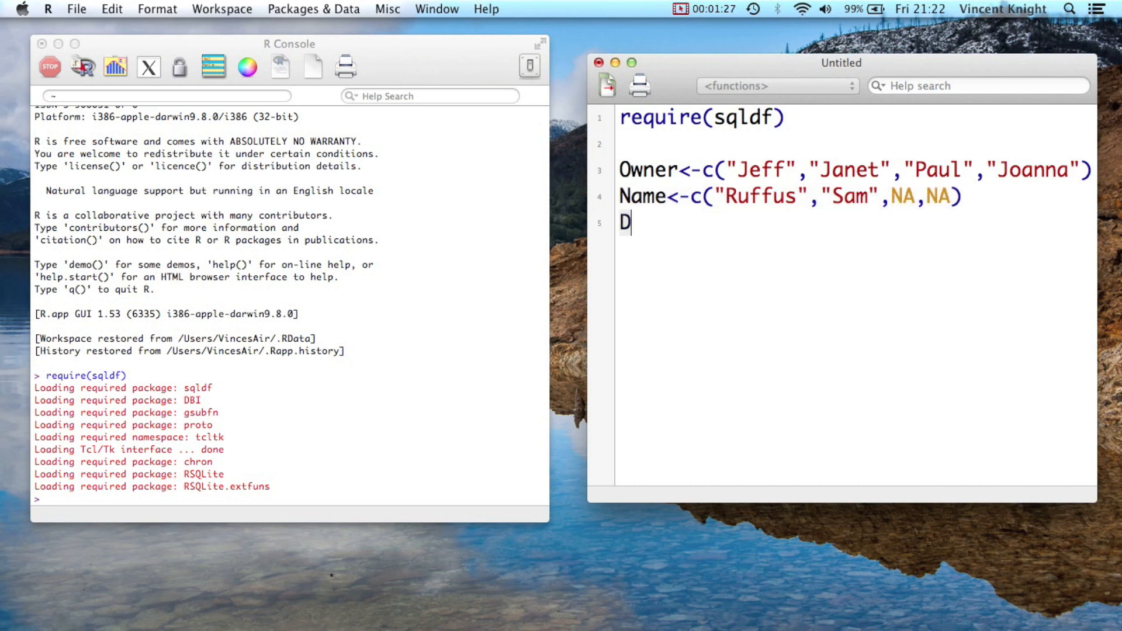
pyautogui.write('ogs')
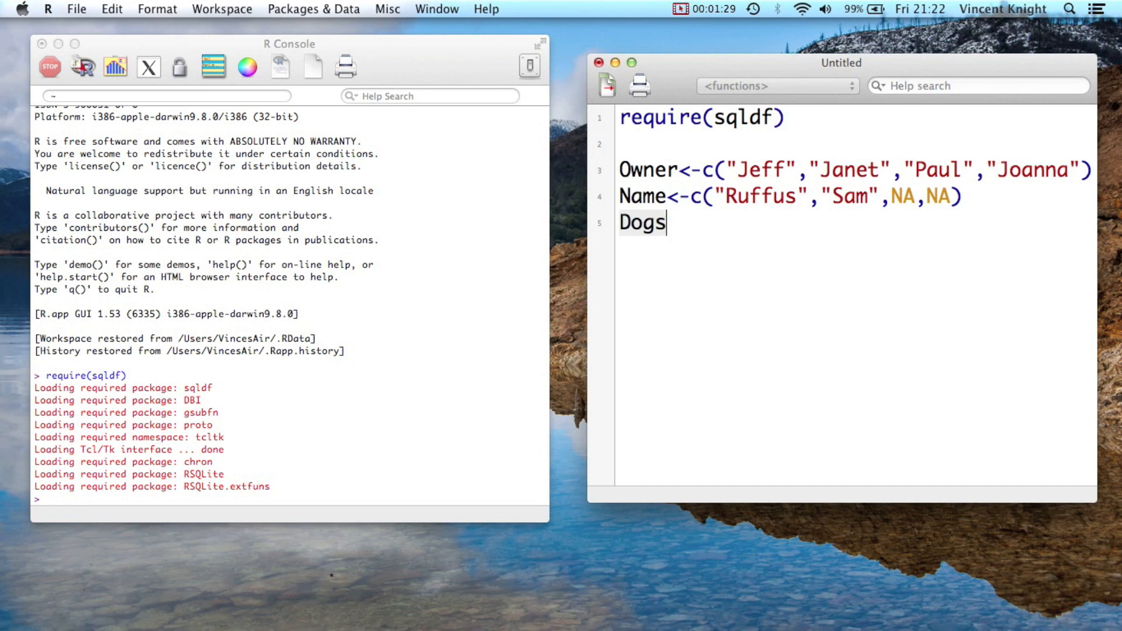
pyautogui.write('<-data.')
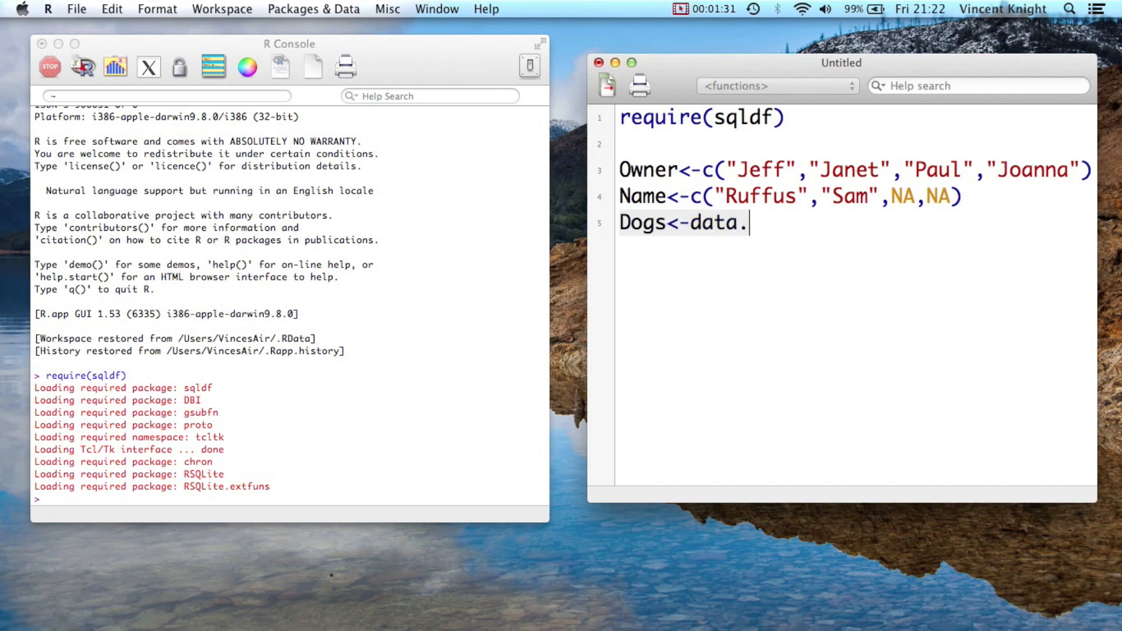
pyautogui.write('frame()')
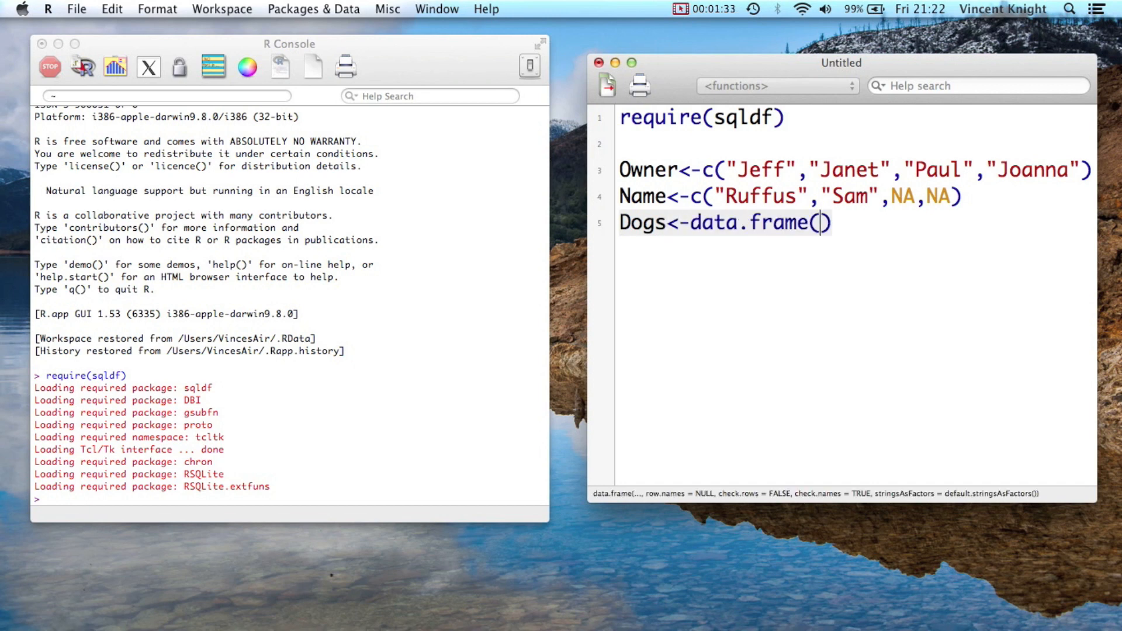
pyautogui.write('Owner,')
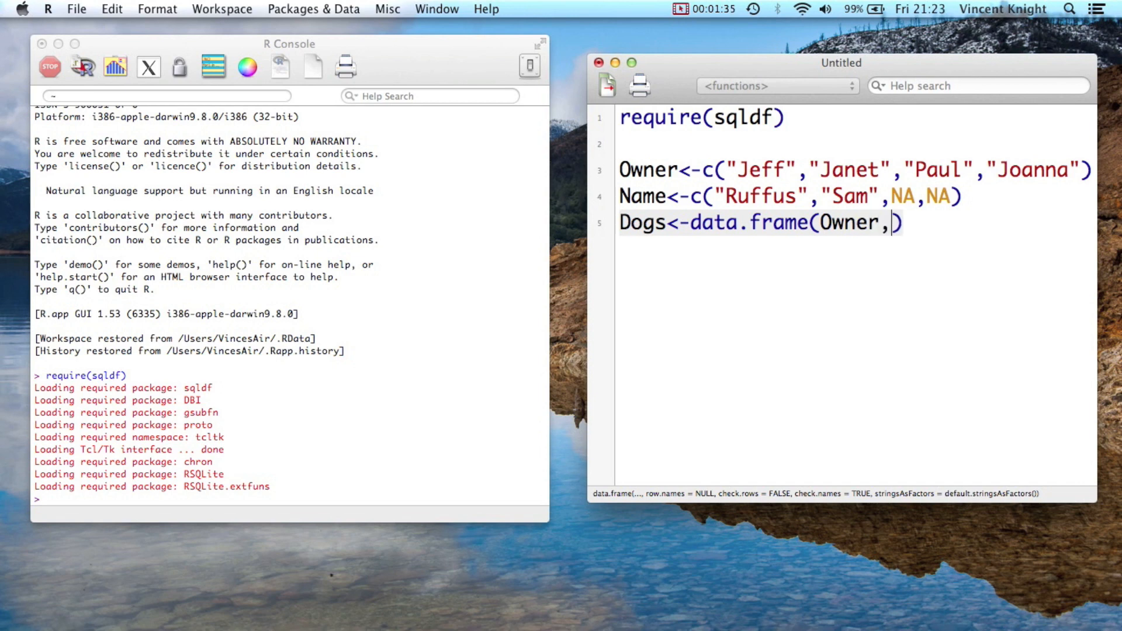
pyautogui.write('Name')
pyautogui.write('O')
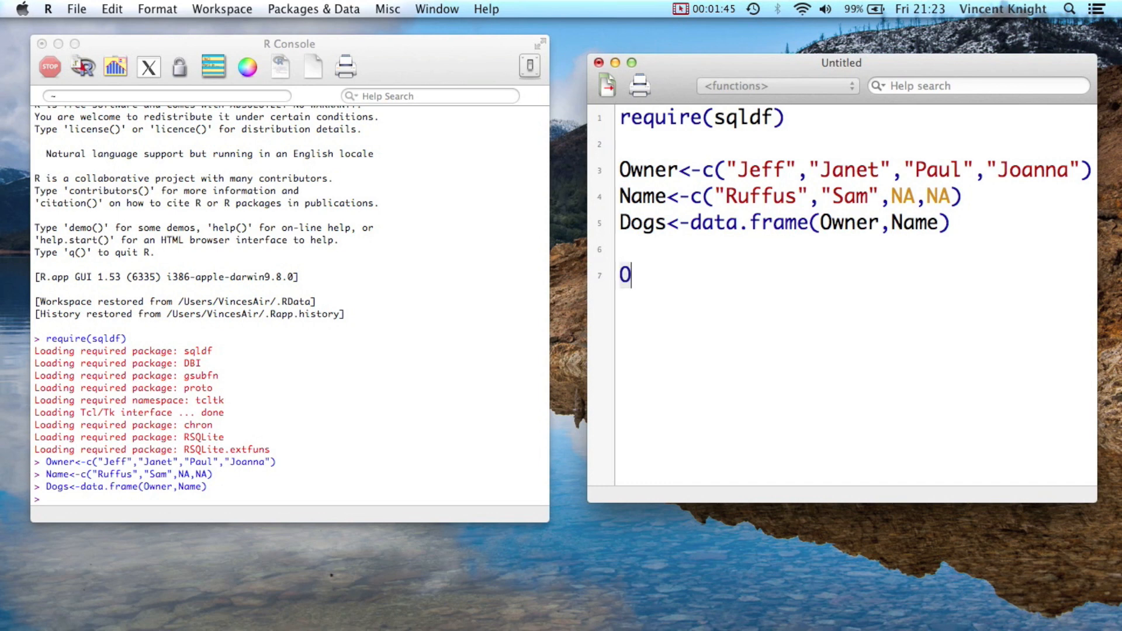
# Define the cats' Owner vector with Jeff, Paul, Joanna and Vince.
pyautogui.write('wner')
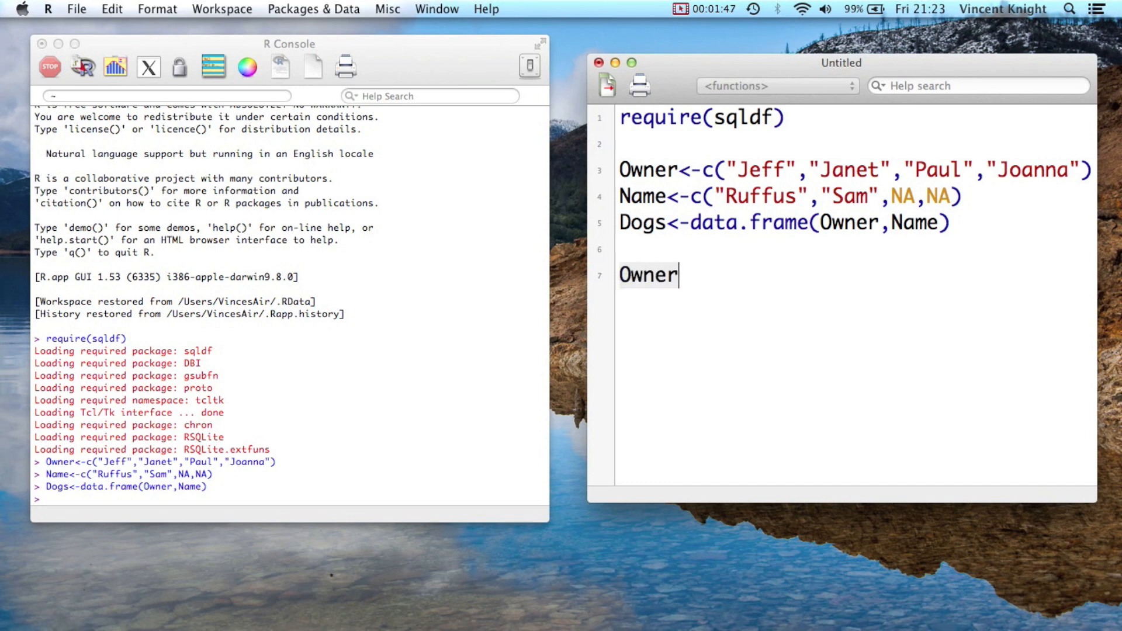
pyautogui.write('<-c("")')
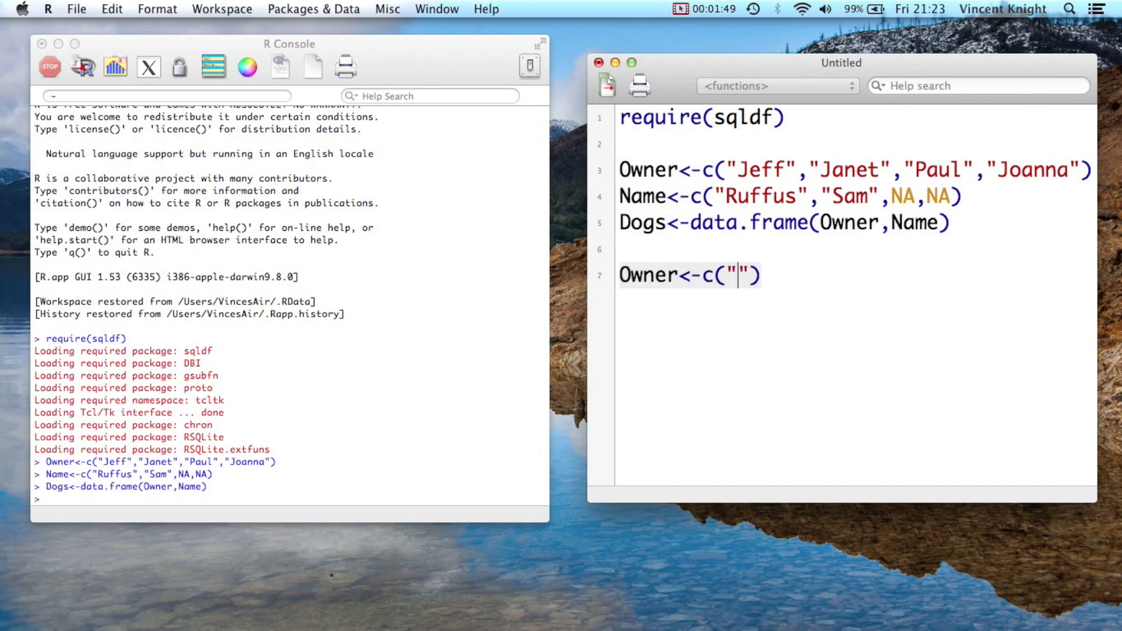
pyautogui.write('Jeff",')
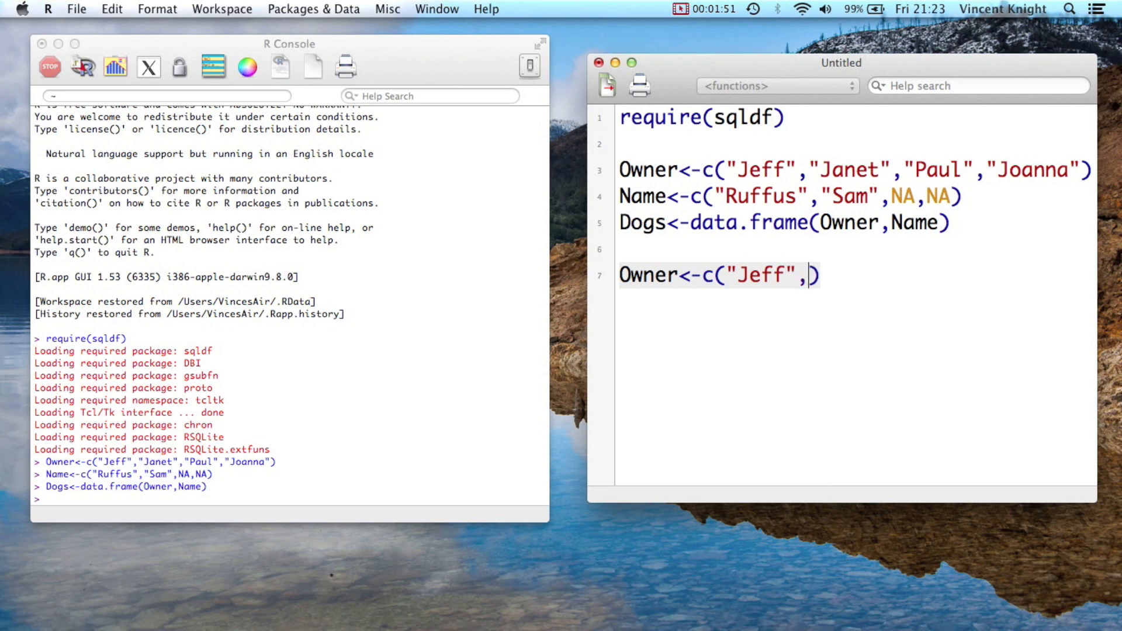
pyautogui.write('"Paul","Joanna","Vince"')
pyautogui.write('Name')
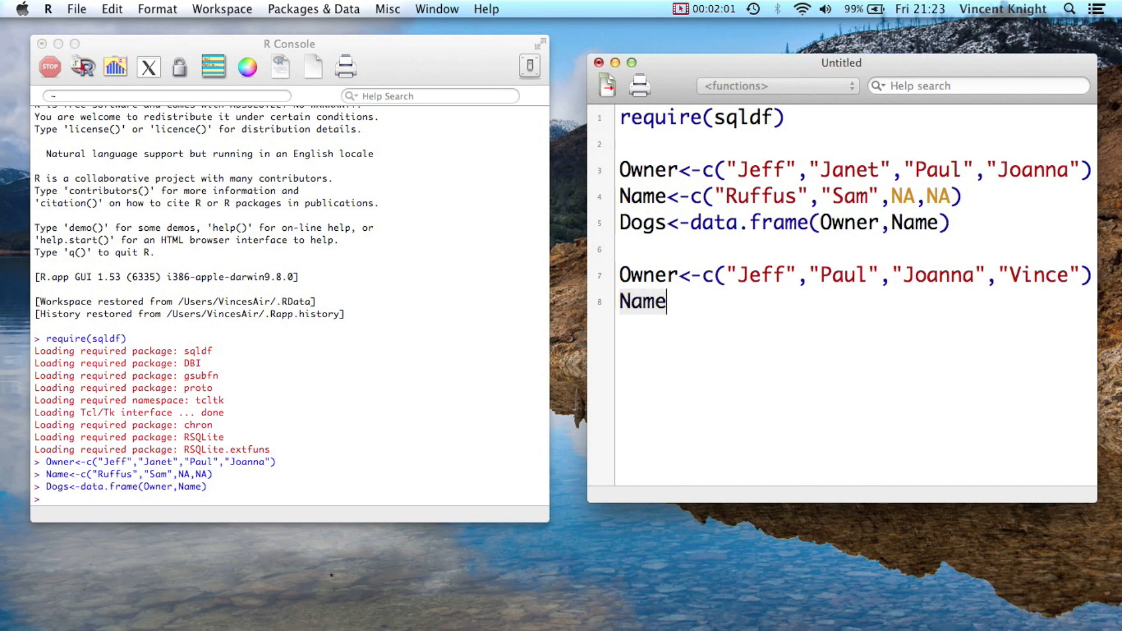
# Define the cats' Name vector with Kitty, NA, Tinkerbell and Chick.
pyautogui.write('<-c()')
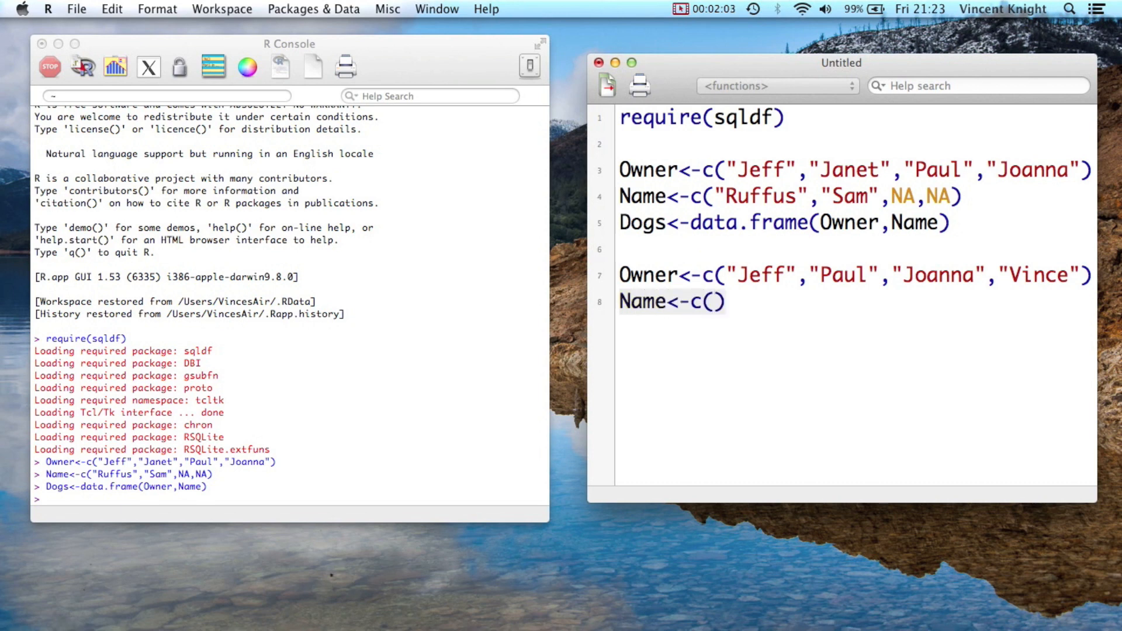
pyautogui.write('Kitty')
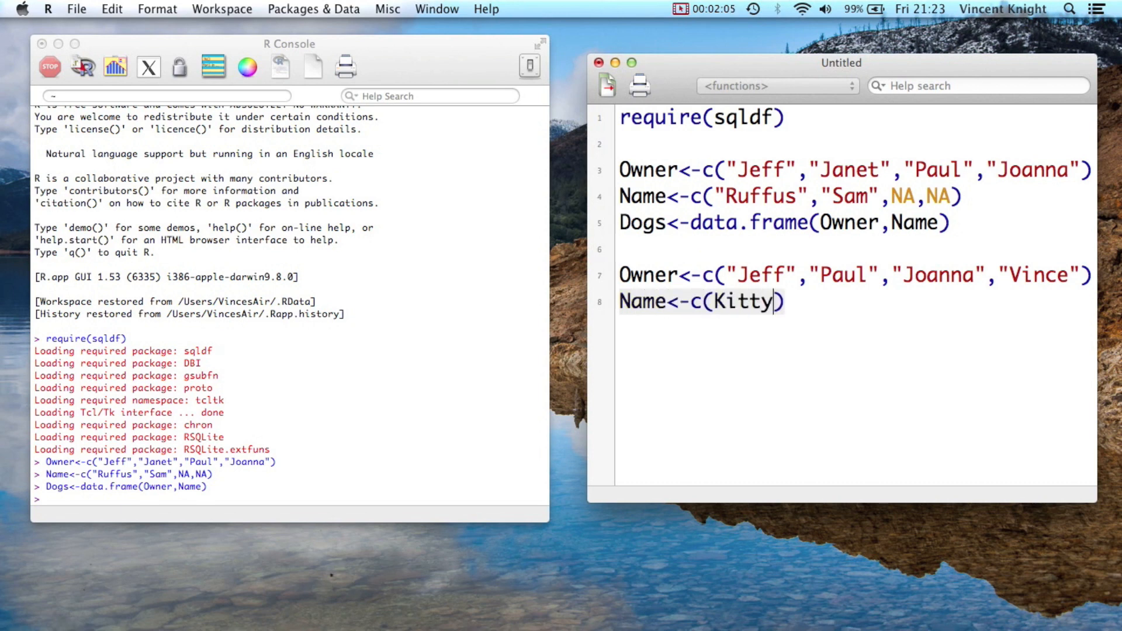
pyautogui.write('""')
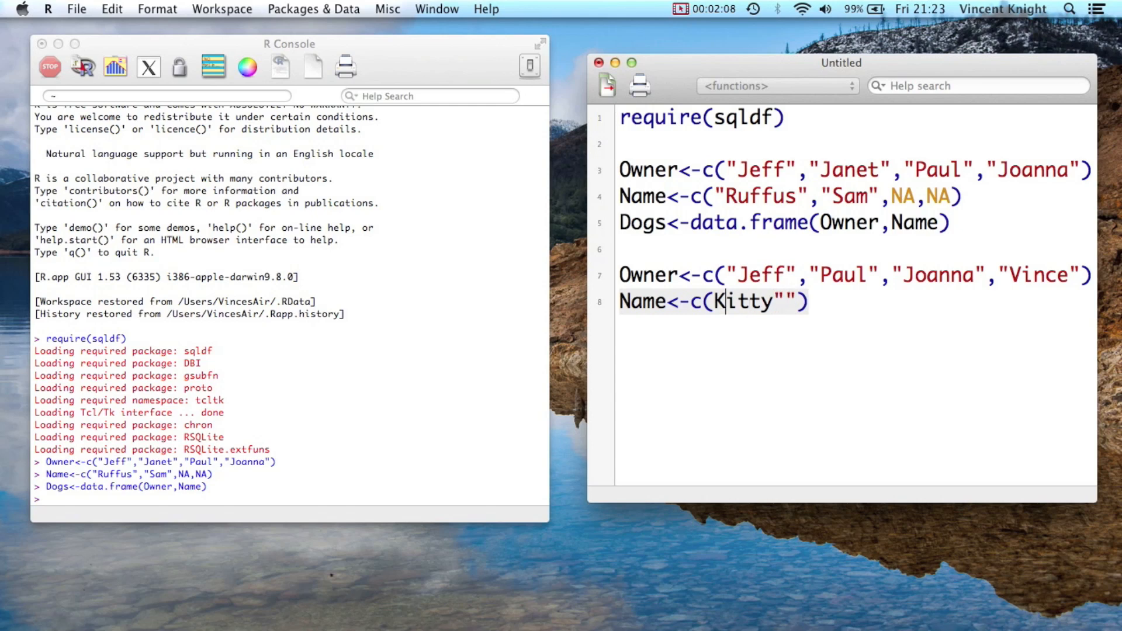
pyautogui.write('"')
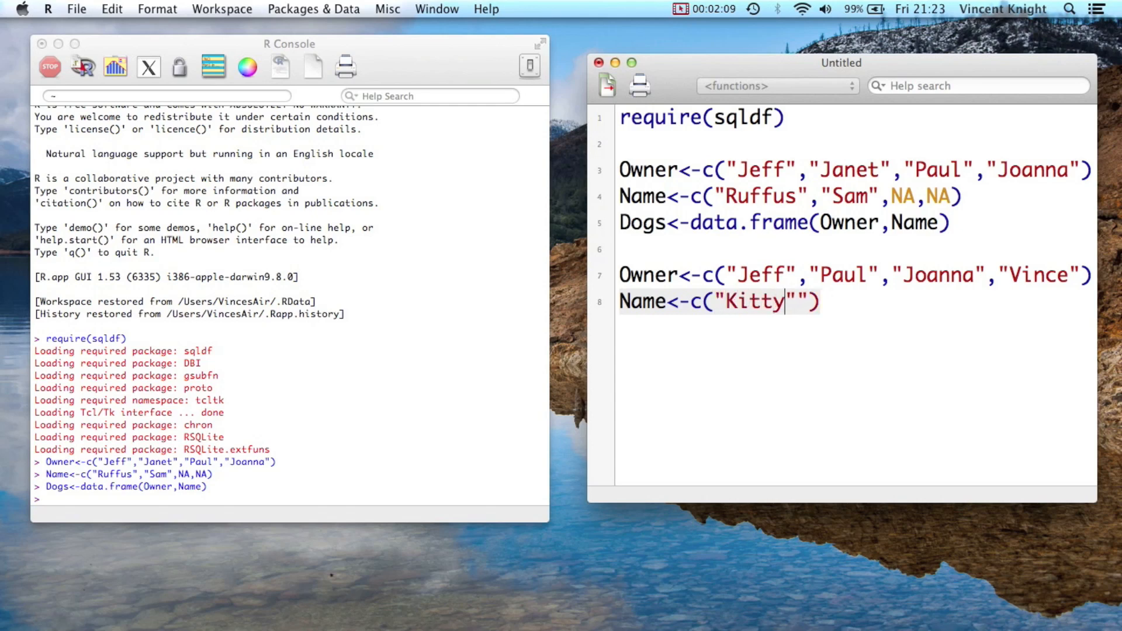
pyautogui.press('Backspace')
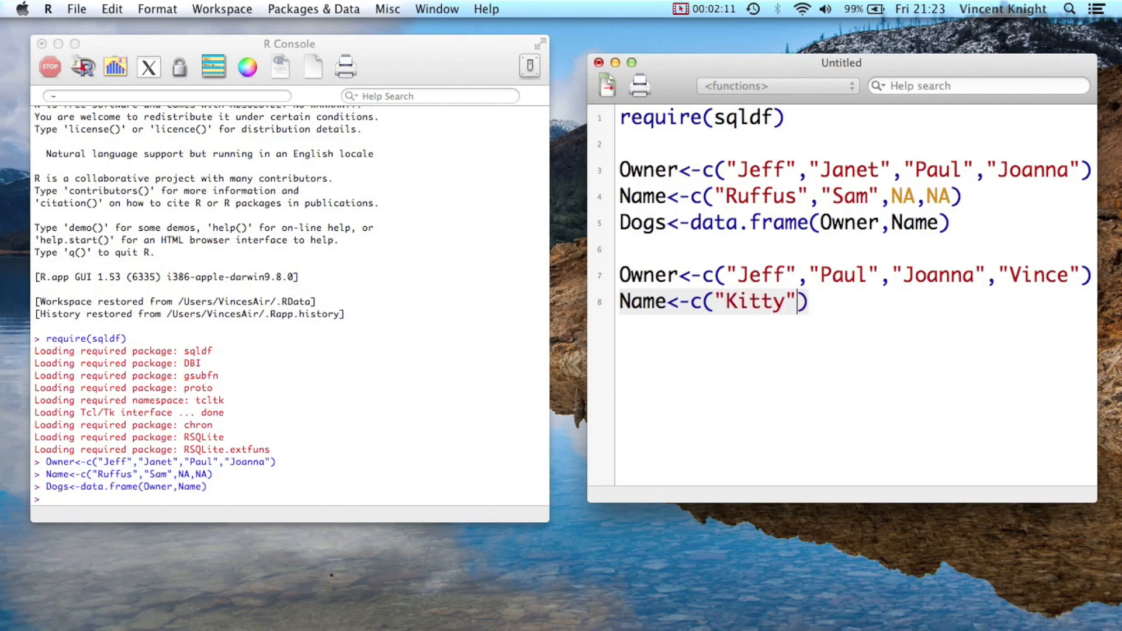
pyautogui.write(',""')
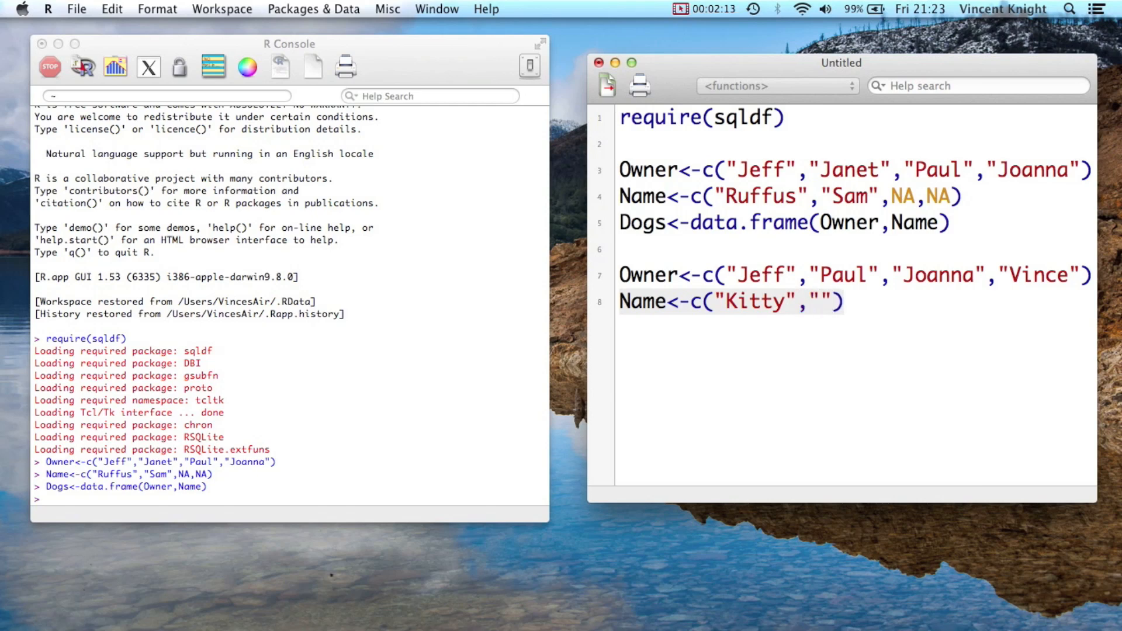
pyautogui.write('N')
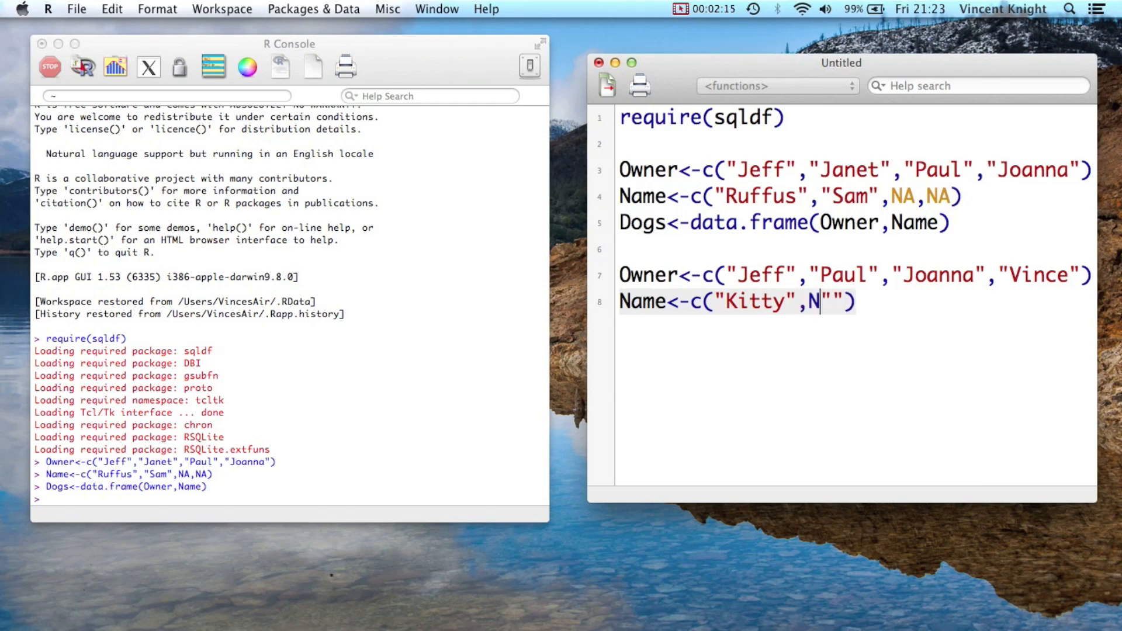
pyautogui.write('A,"')
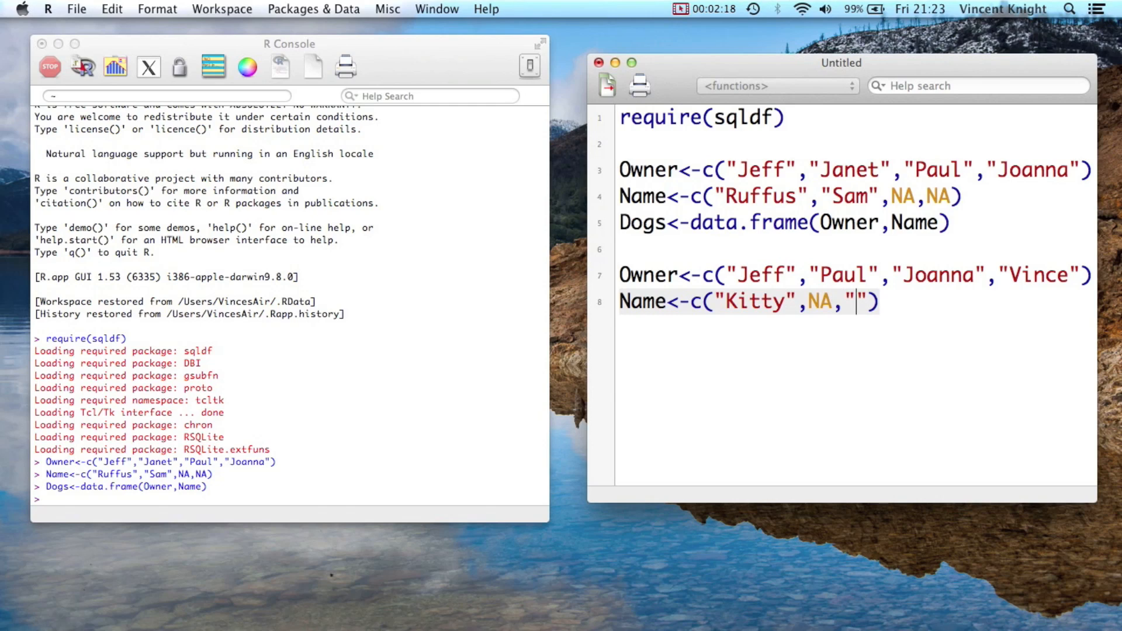
pyautogui.write('Tinkerbe')
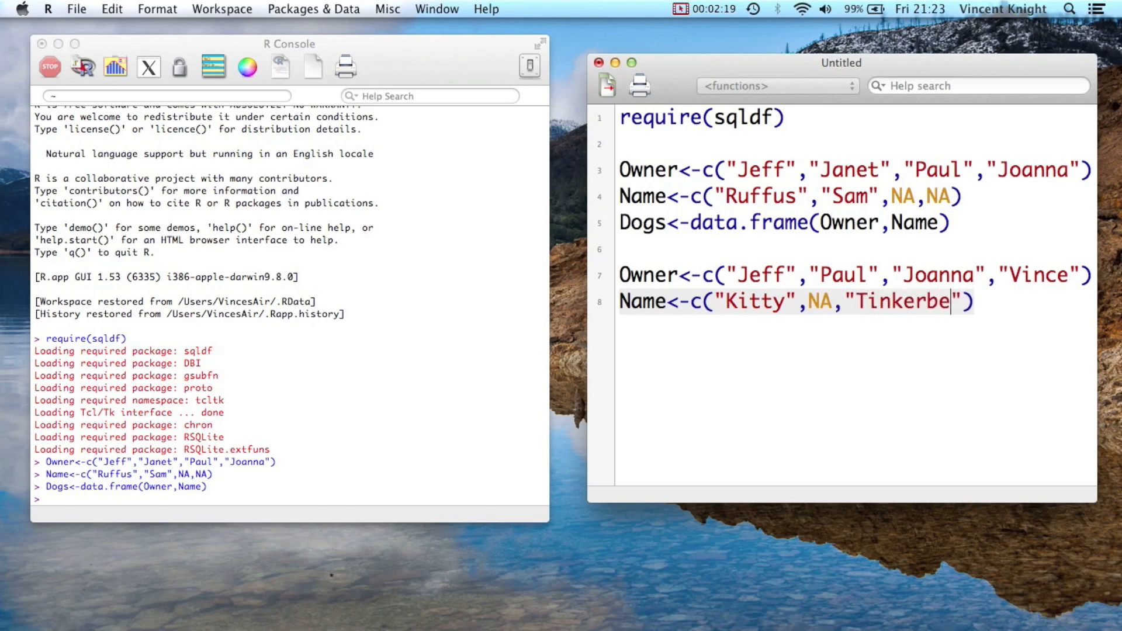
pyautogui.write('ll","Chick')
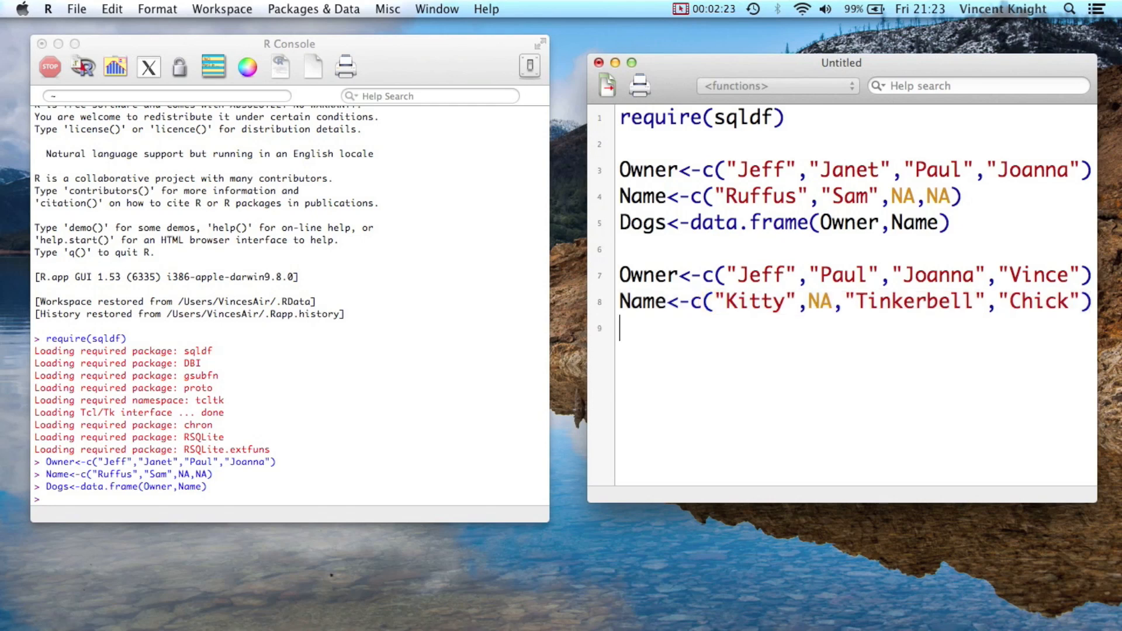
# Create Cats<-data.frame(Owner,Name).
pyautogui.write('Cats<-')
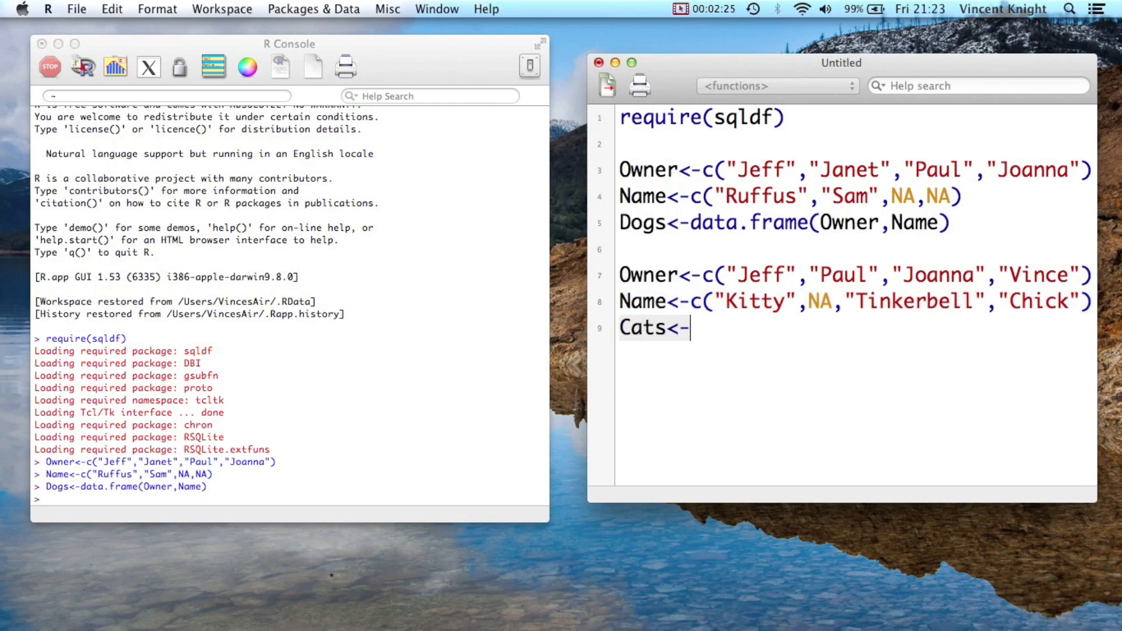
pyautogui.write('data,f')
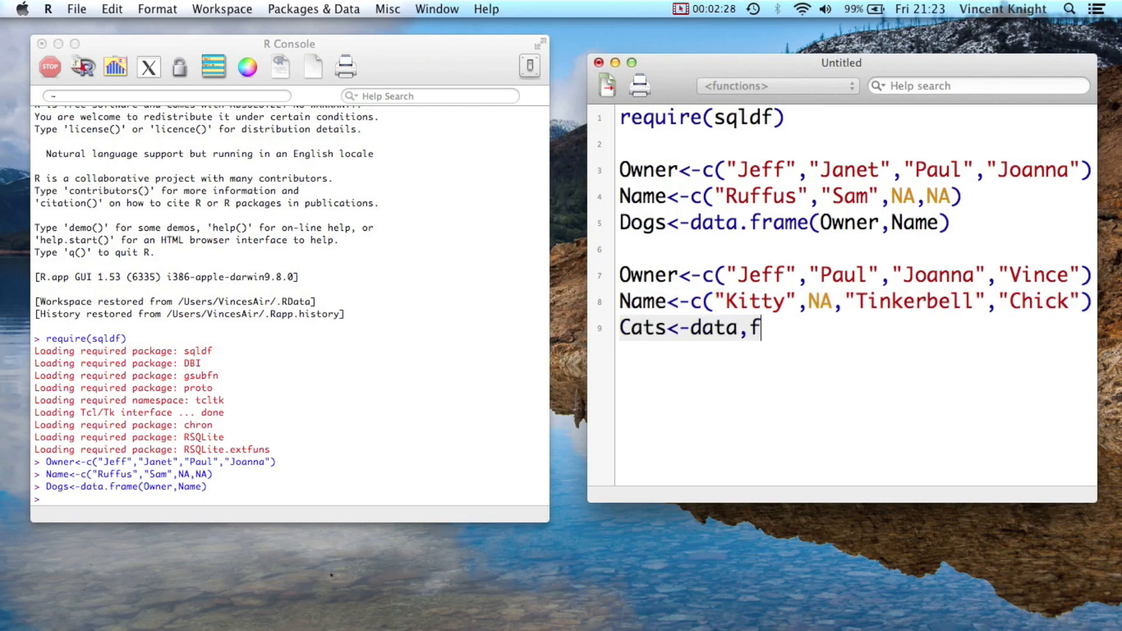
pyautogui.write('rame()')
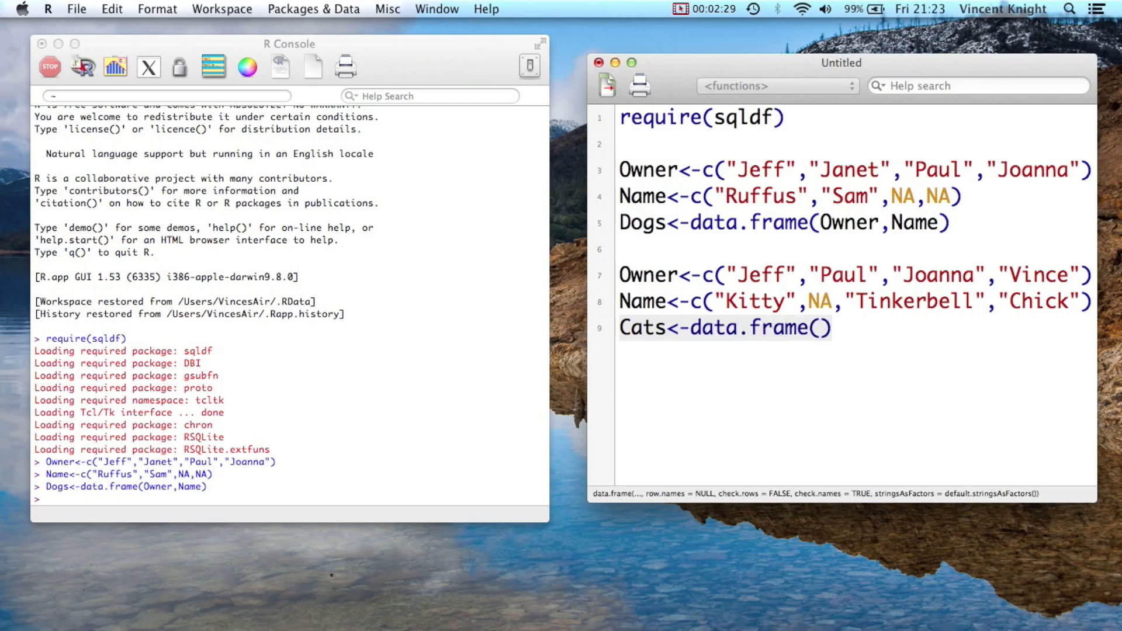
pyautogui.write('Owner,')
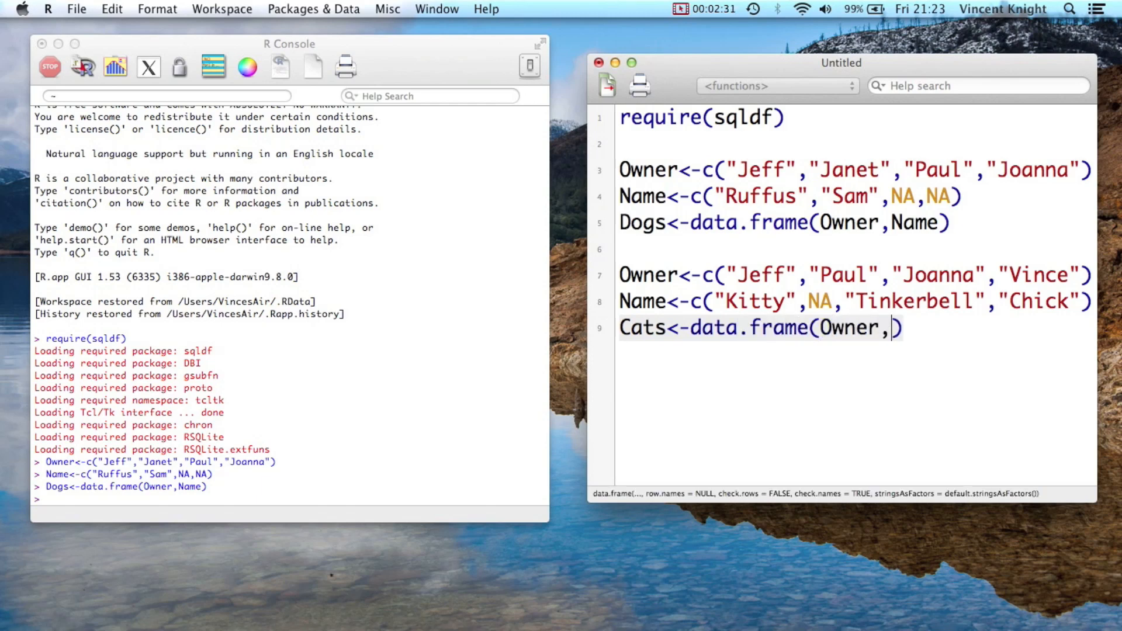
pyautogui.write('Name')
pyautogui.click(291, 498)
pyautogui.write('Cats')
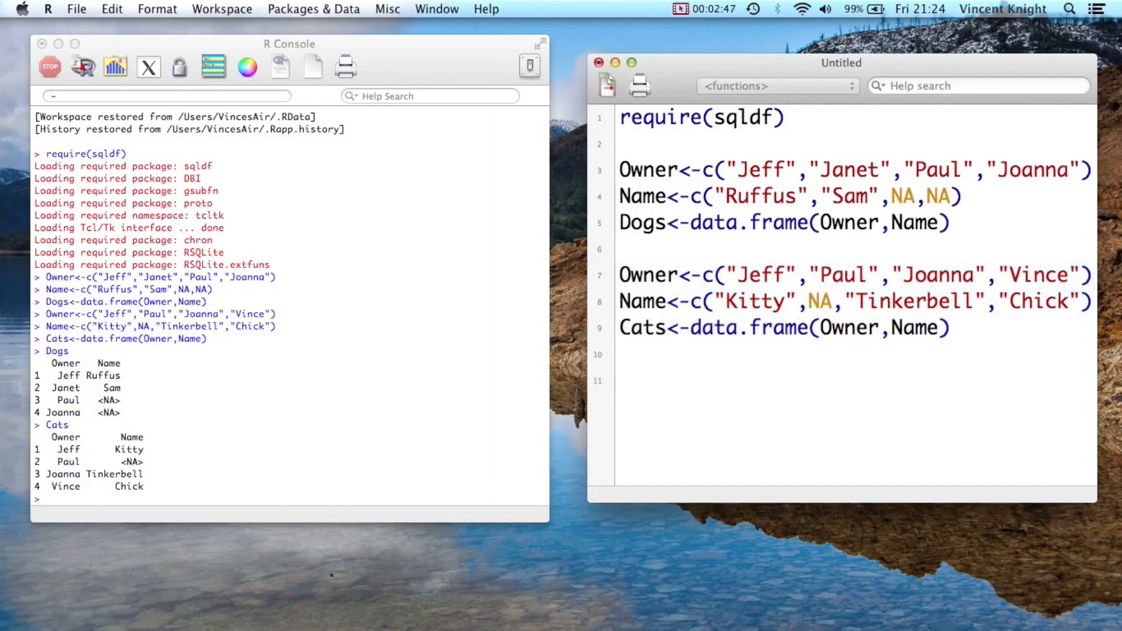
pyautogui.moveTo(534, 385)
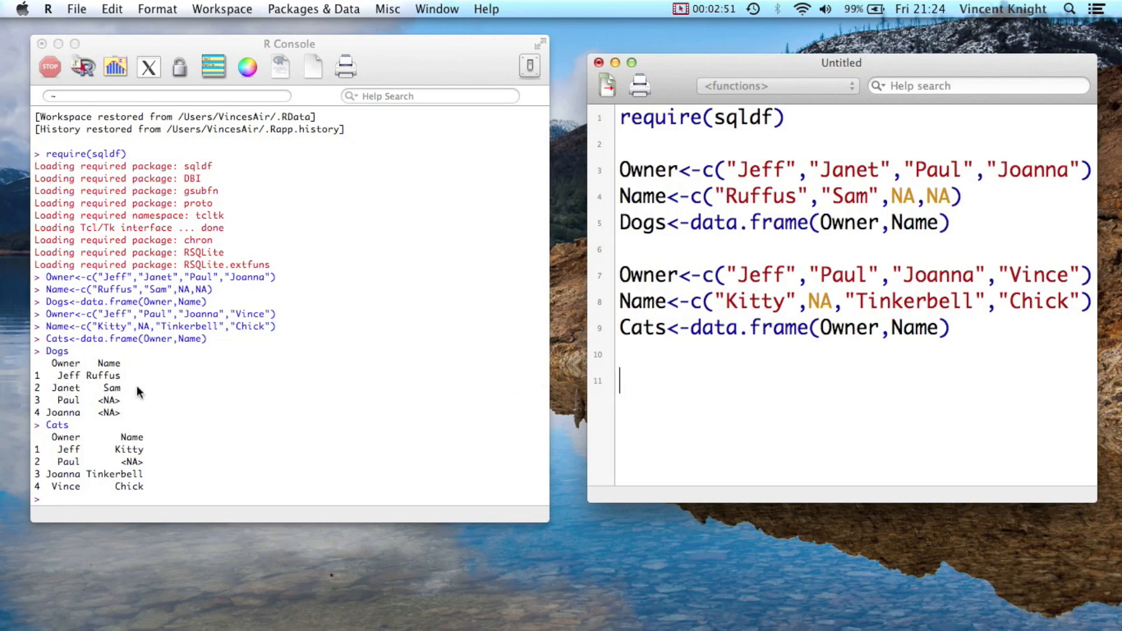
pyautogui.moveTo(60, 477)
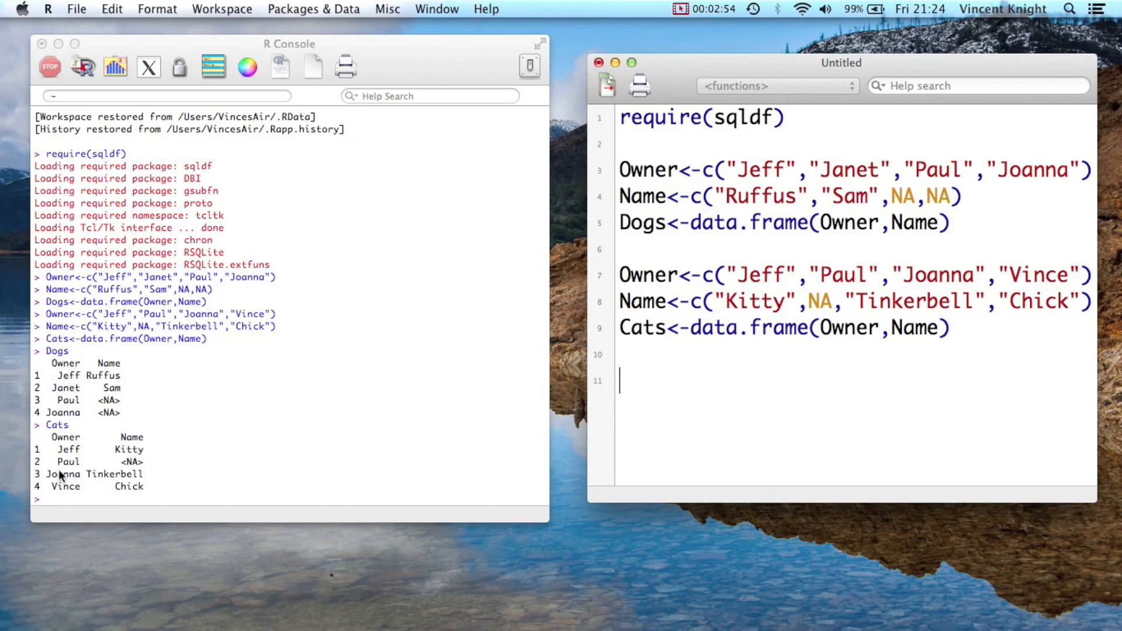
pyautogui.moveTo(90, 456)
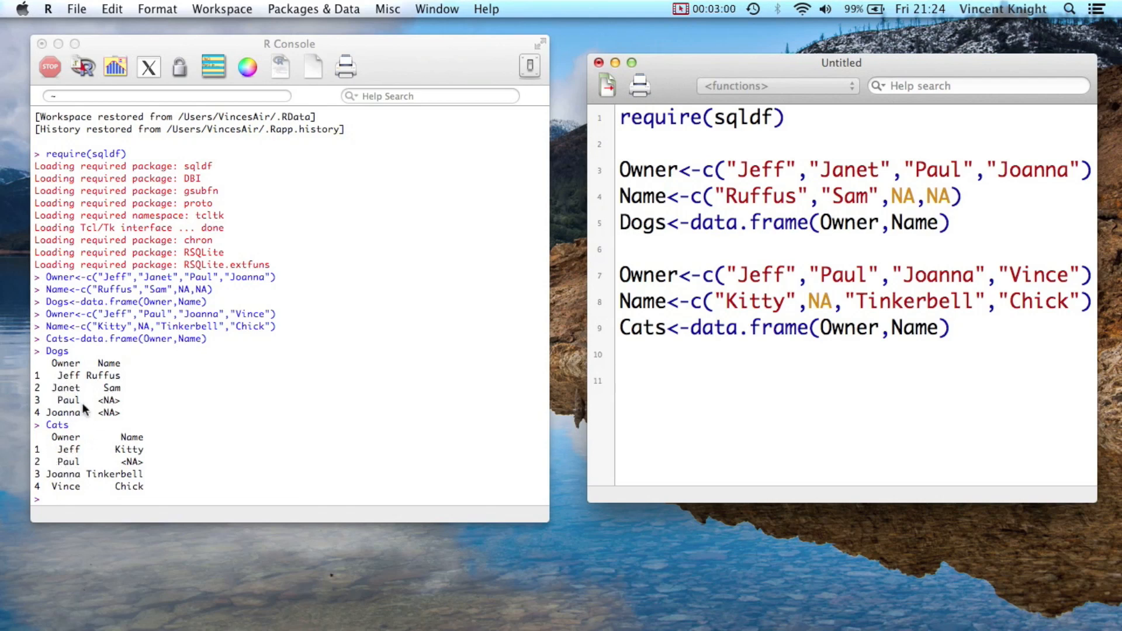
# Place the cursor on an empty new script line below the cat definitions.
pyautogui.click(621, 380)
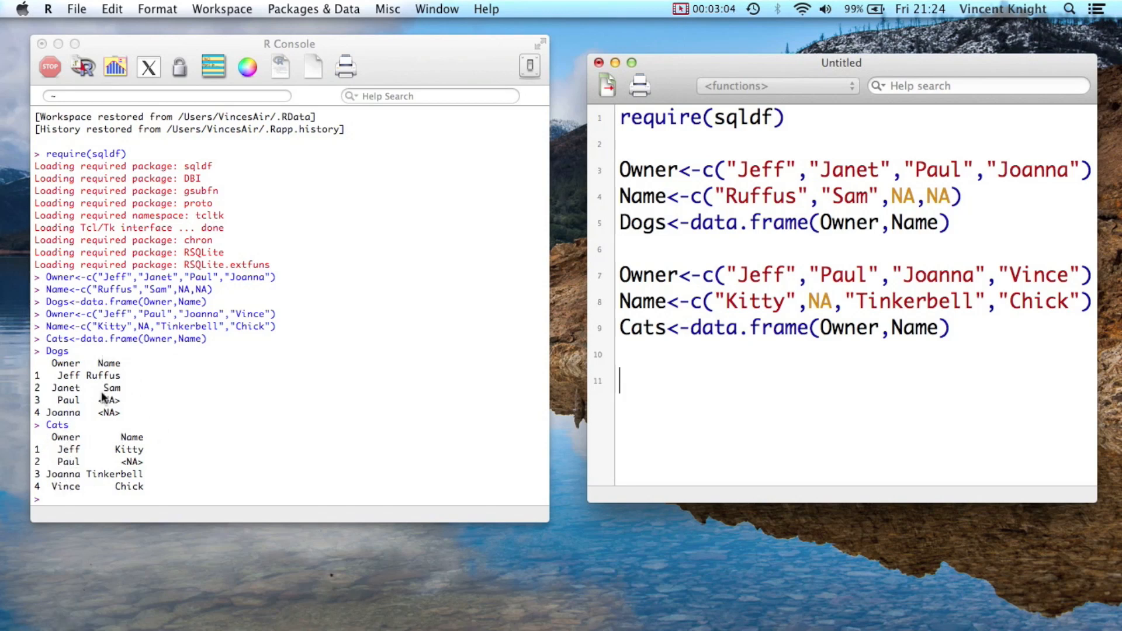
pyautogui.moveTo(127, 512)
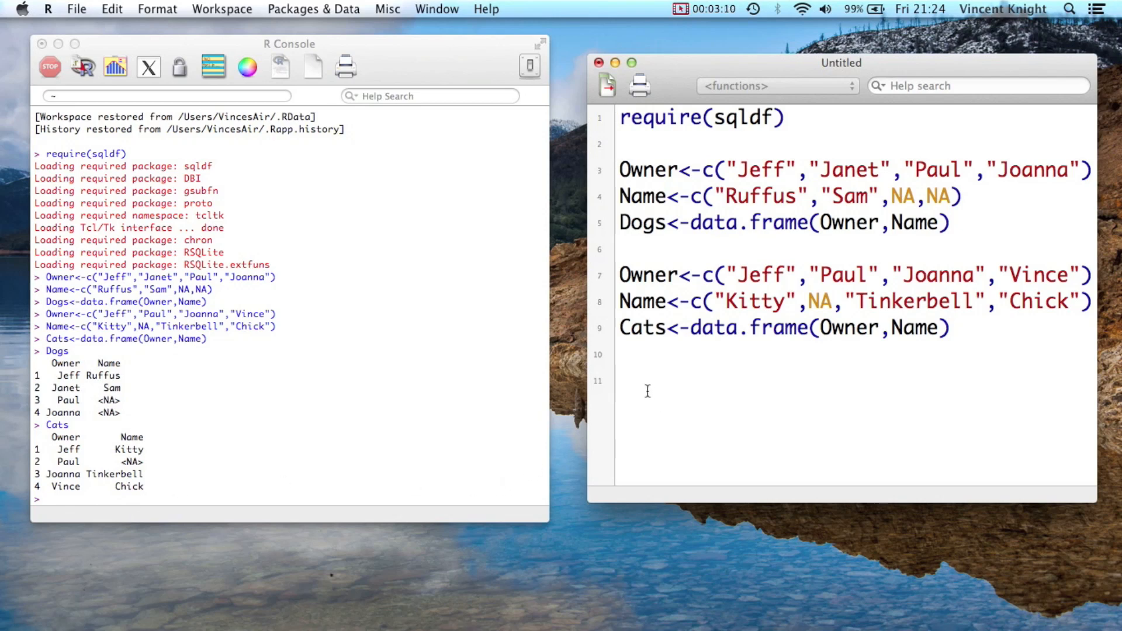
# Begin a sqldf query selecting a.Owner, a.Name as Dog_Name and b.Name as Cat_Name.
pyautogui.write('sqld')
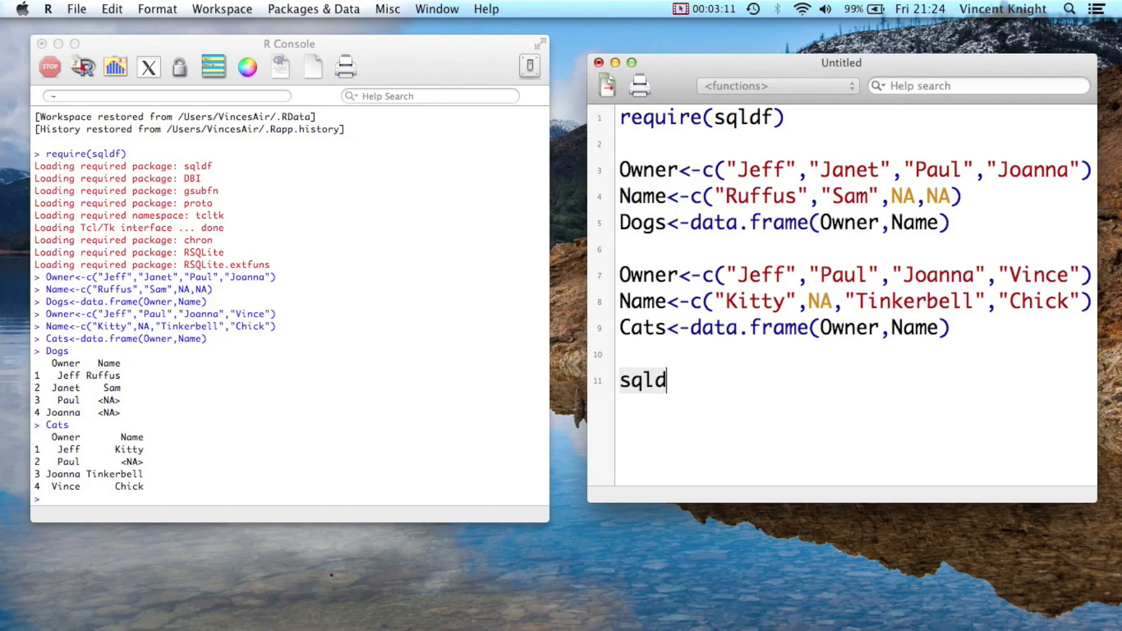
pyautogui.write('f(')
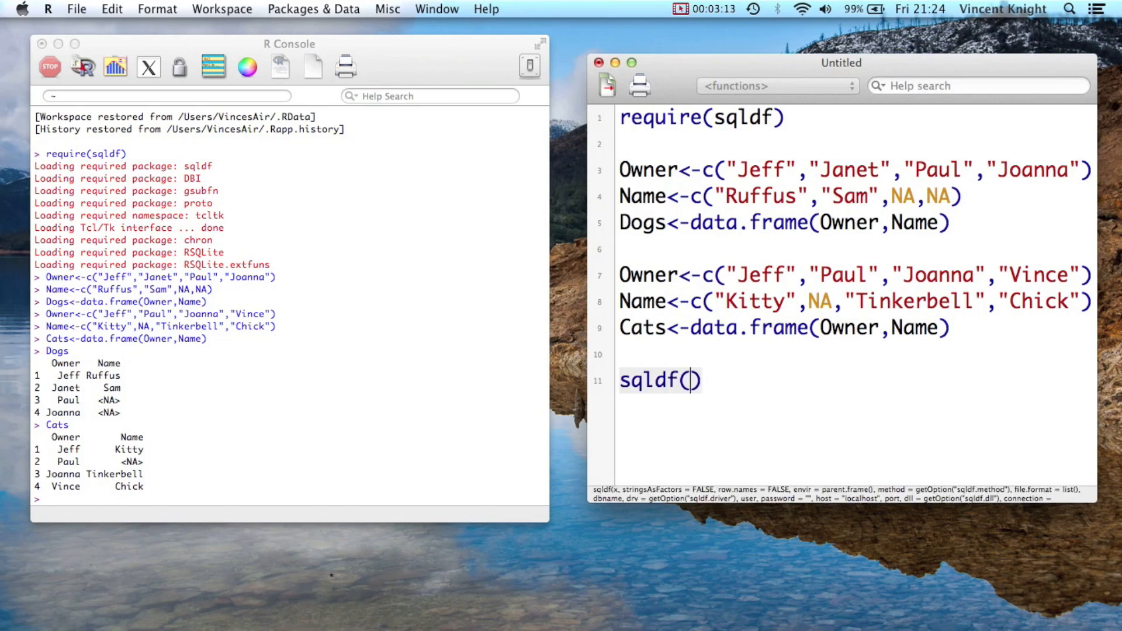
pyautogui.write('se')
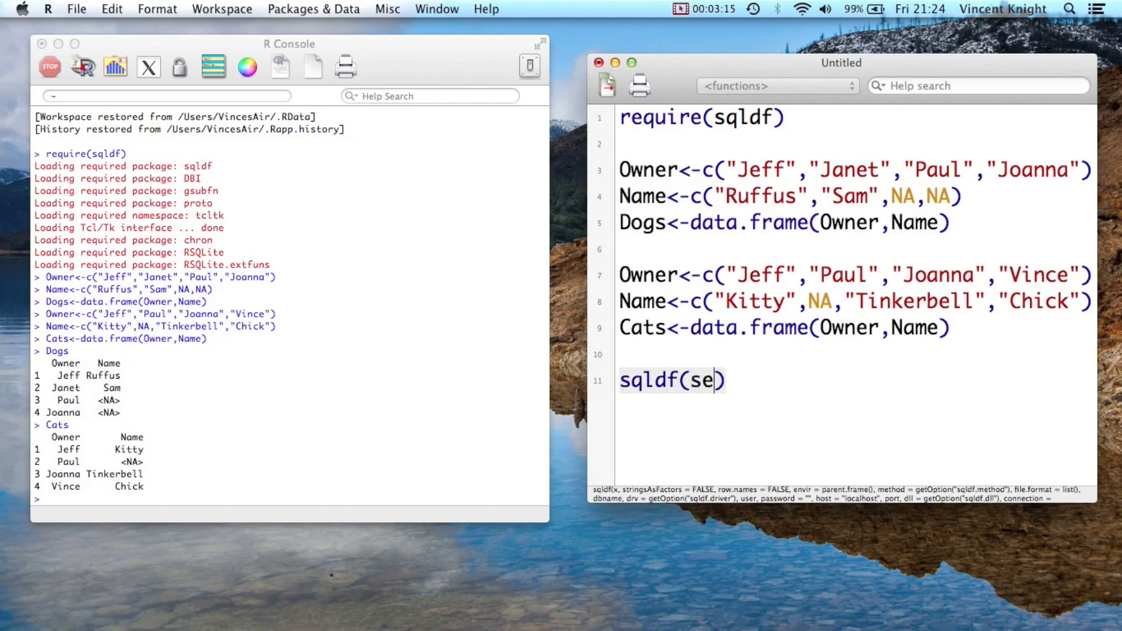
pyautogui.write('lect')
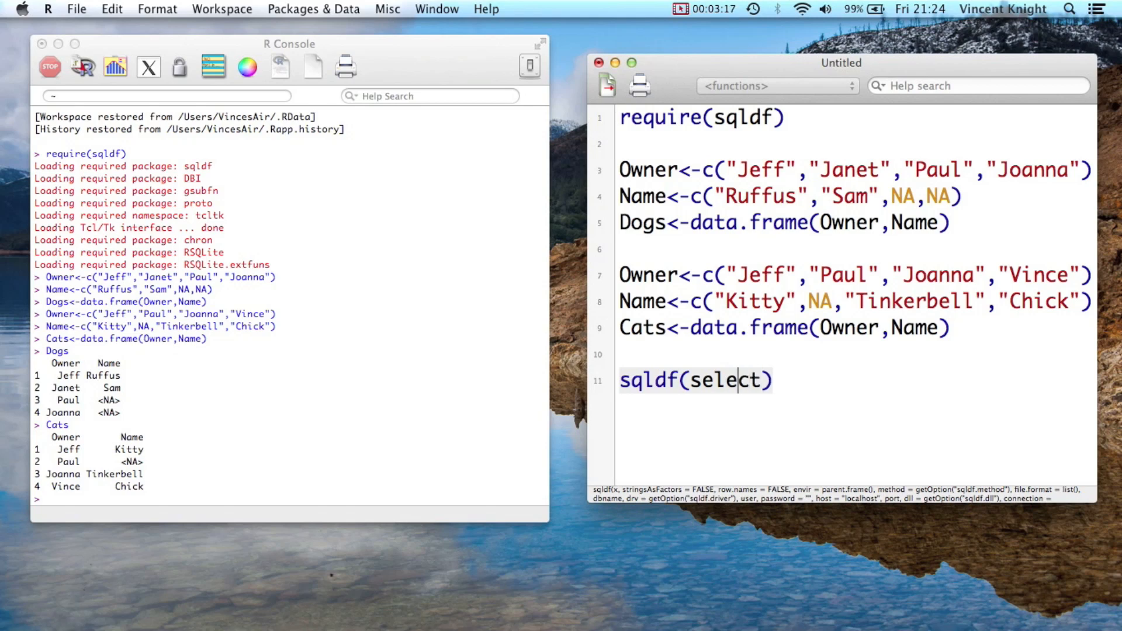
pyautogui.press('BackSpace')
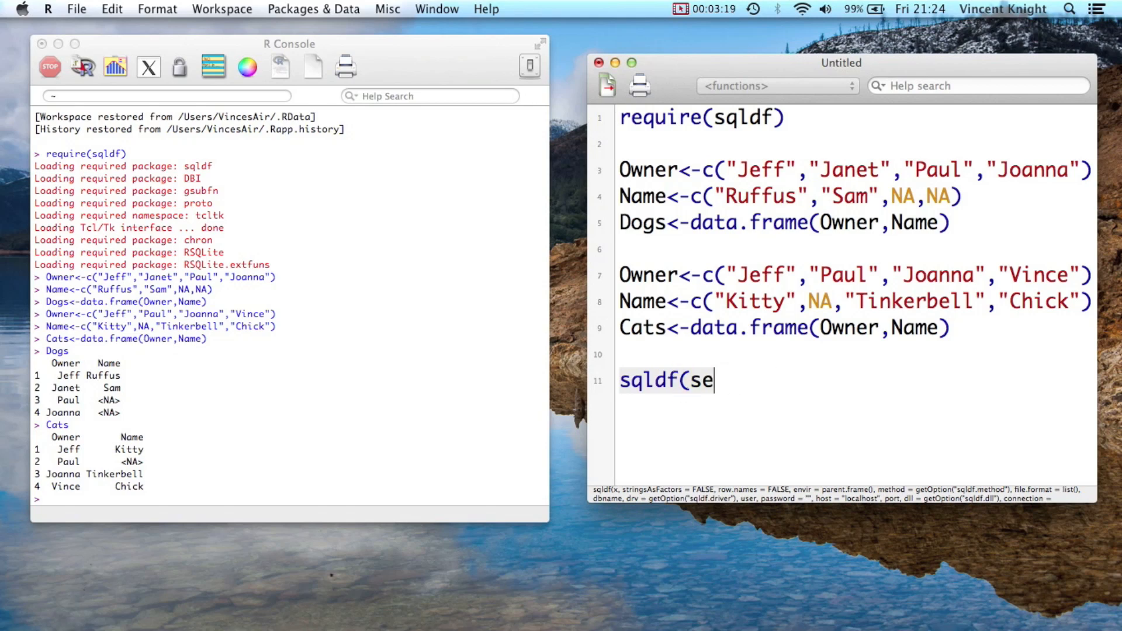
pyautogui.write('""')
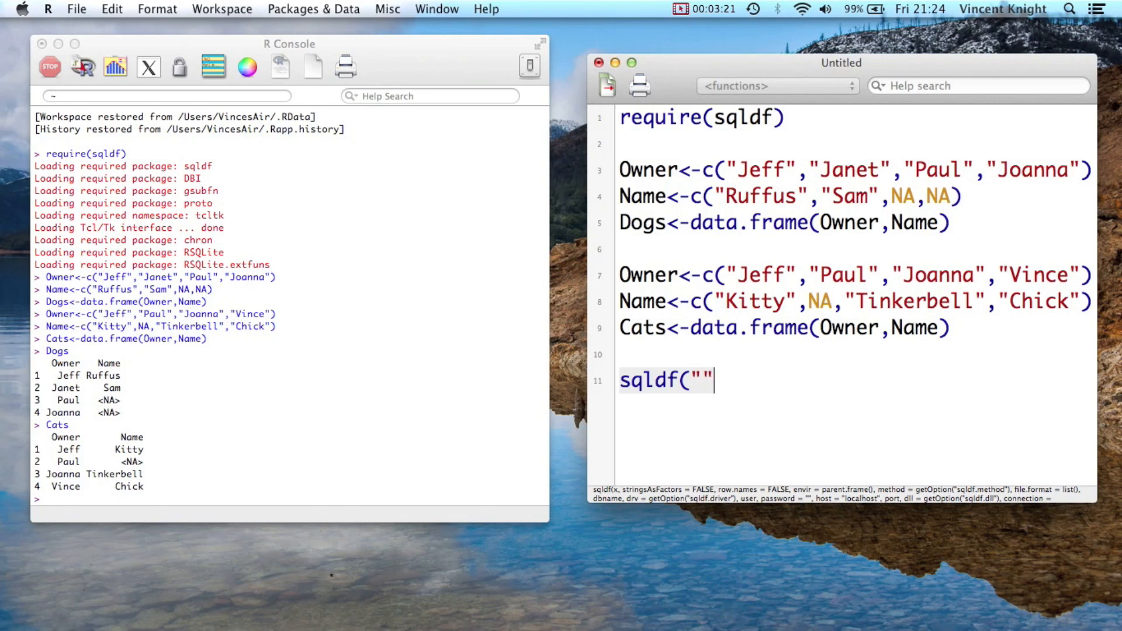
pyautogui.write('s')
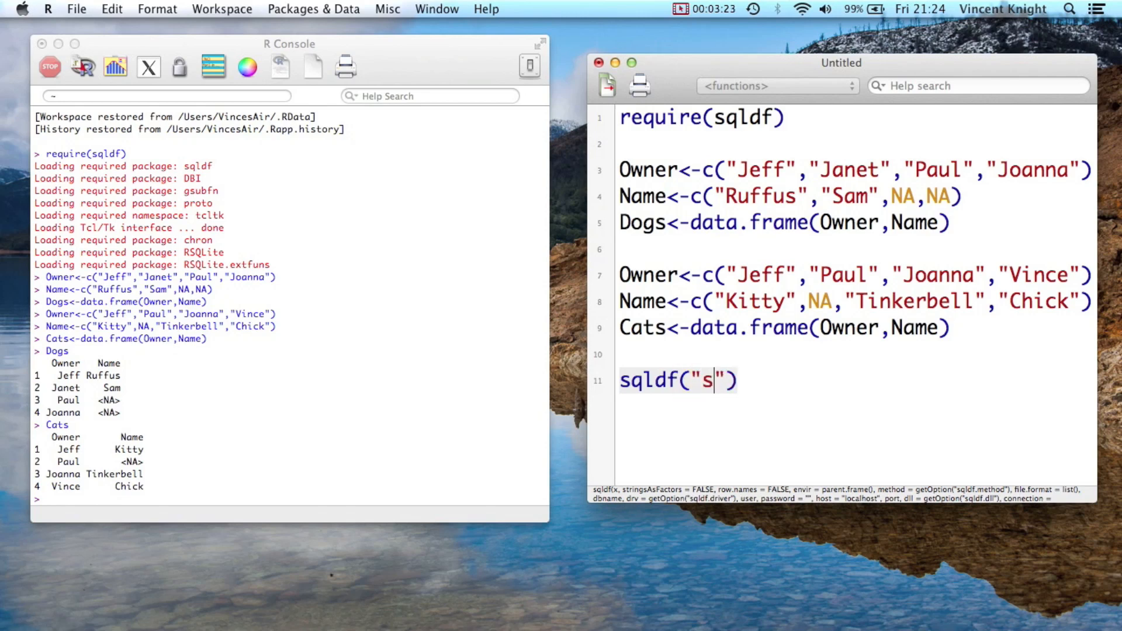
pyautogui.write('elect')
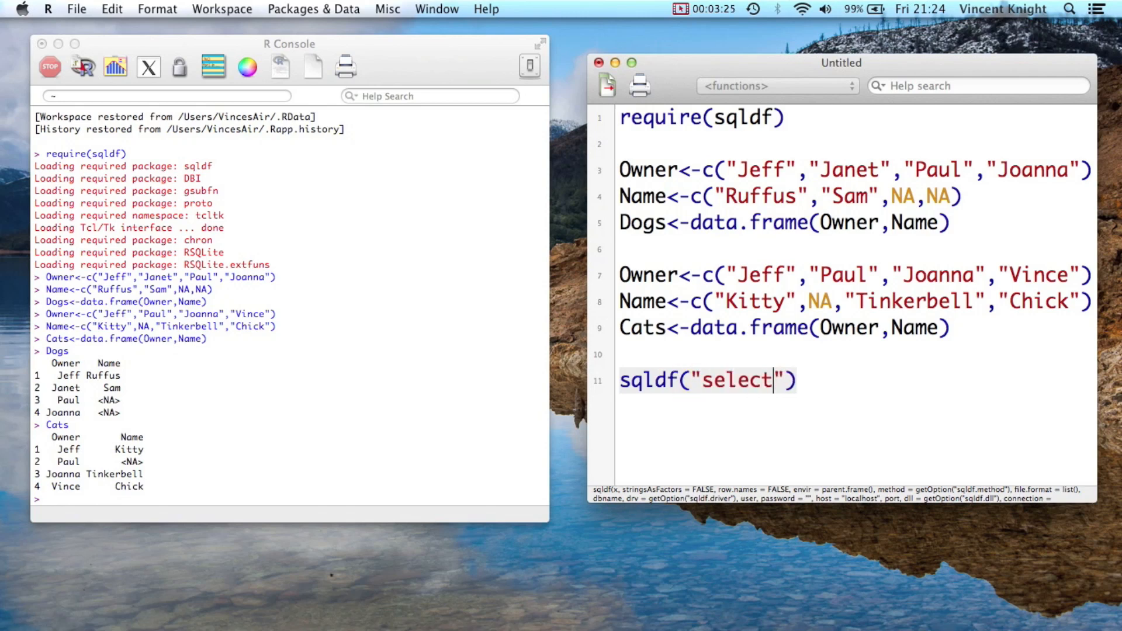
pyautogui.write('a.Owener')
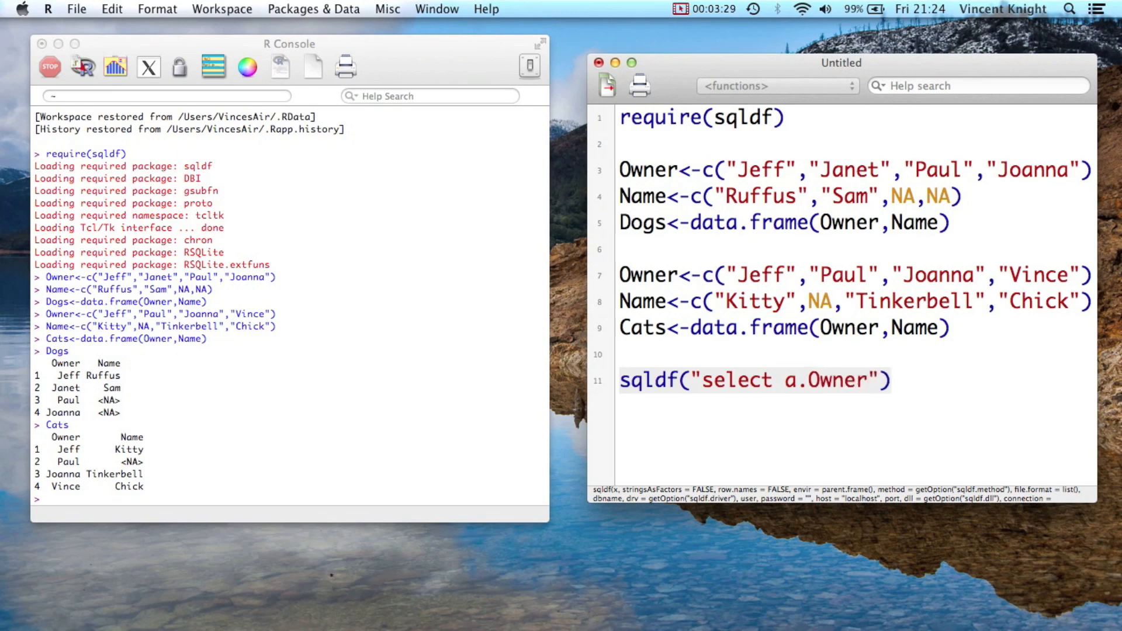
pyautogui.write(', a.')
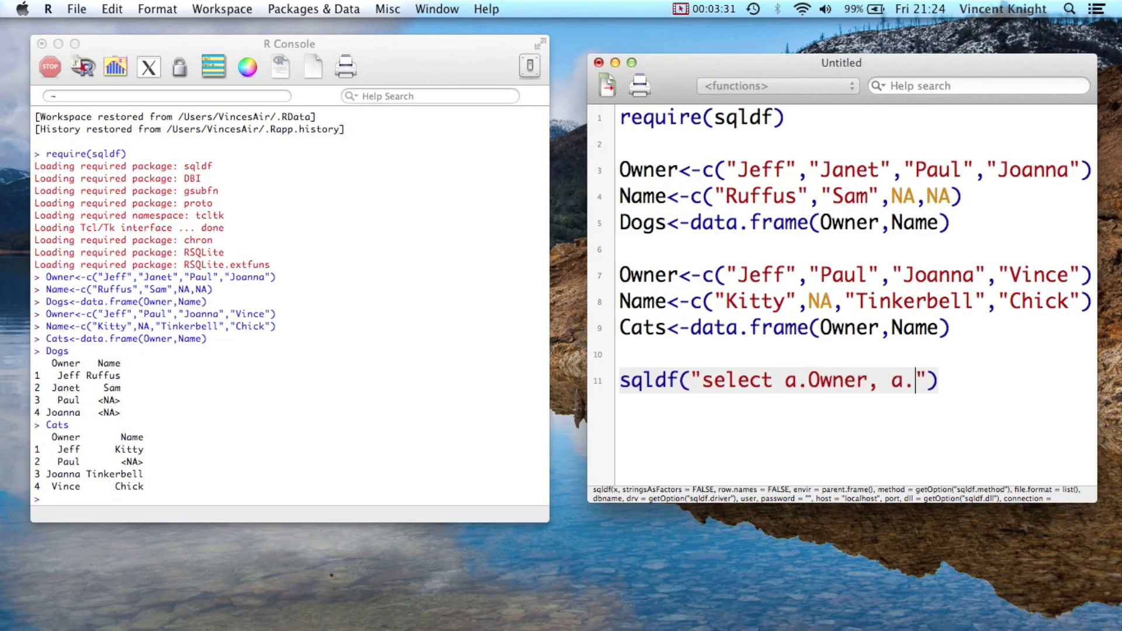
pyautogui.write('Name as')
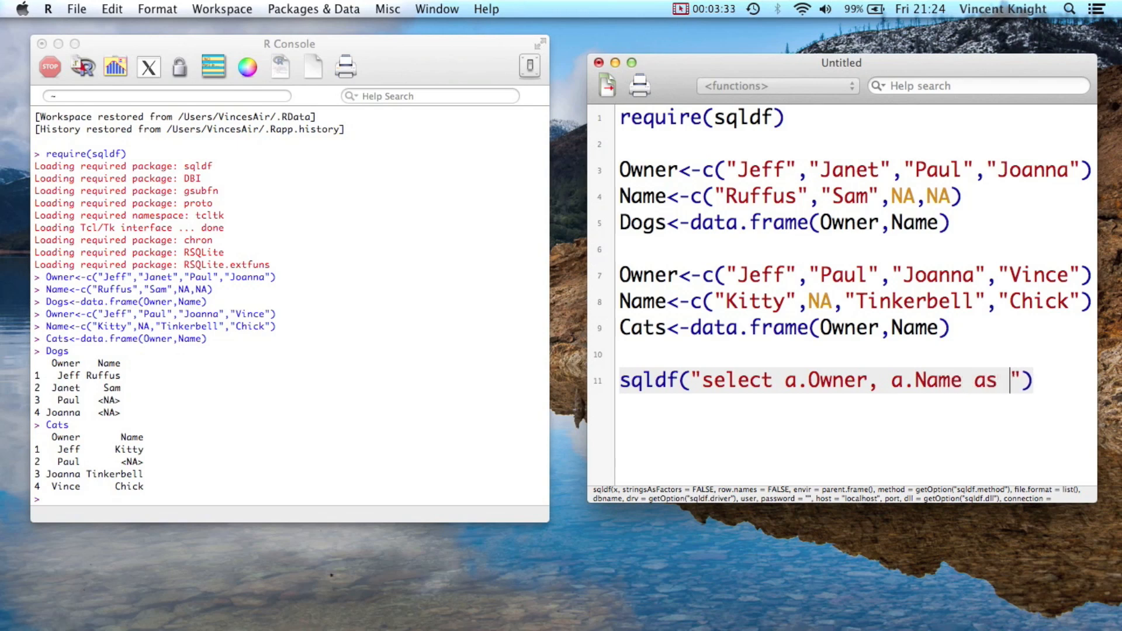
pyautogui.write('Dog_Name')
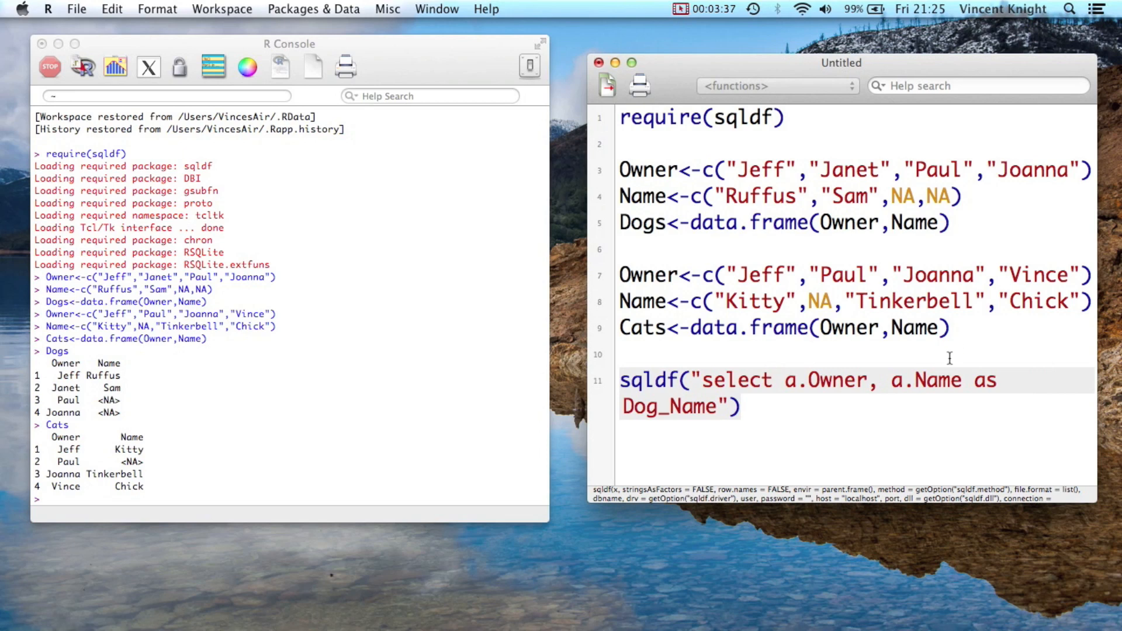
pyautogui.moveTo(780, 303)
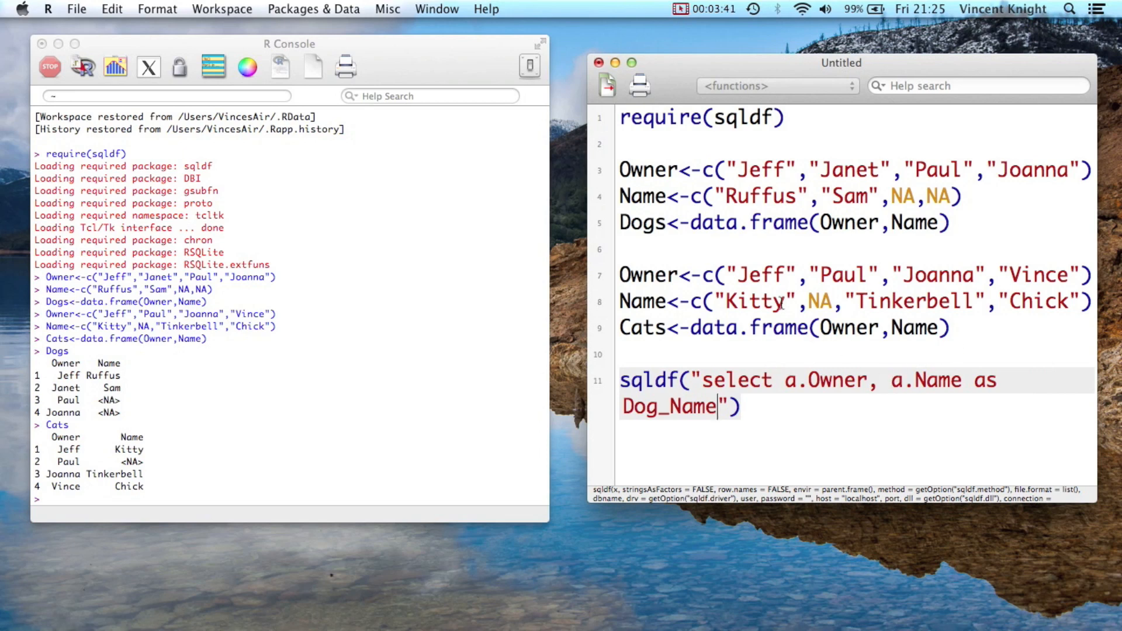
pyautogui.write(', b')
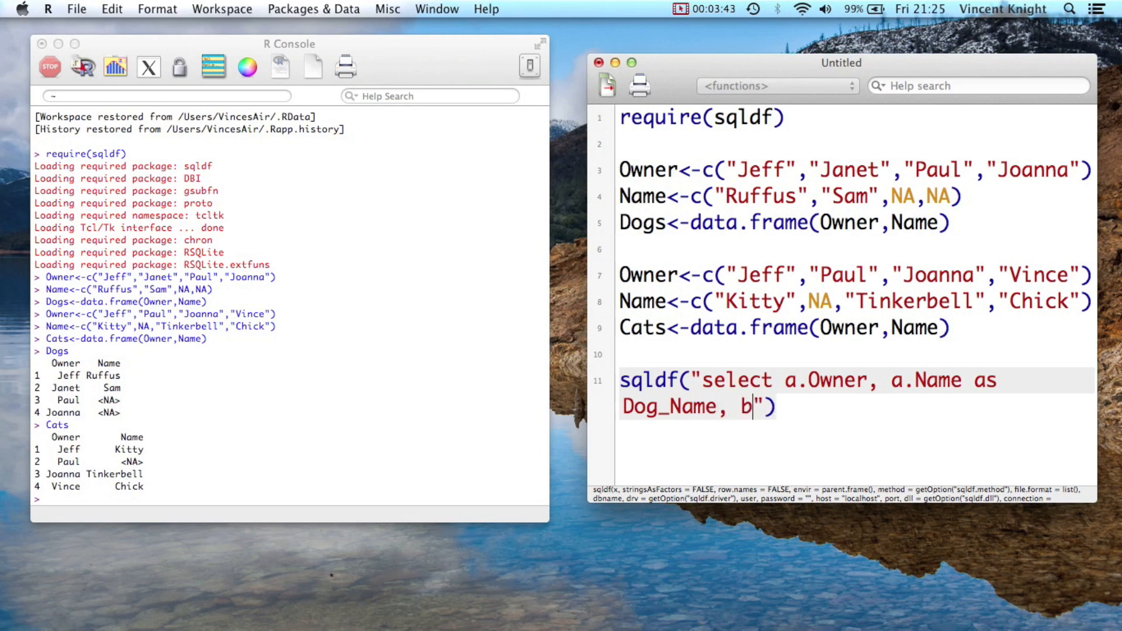
pyautogui.write('Name')
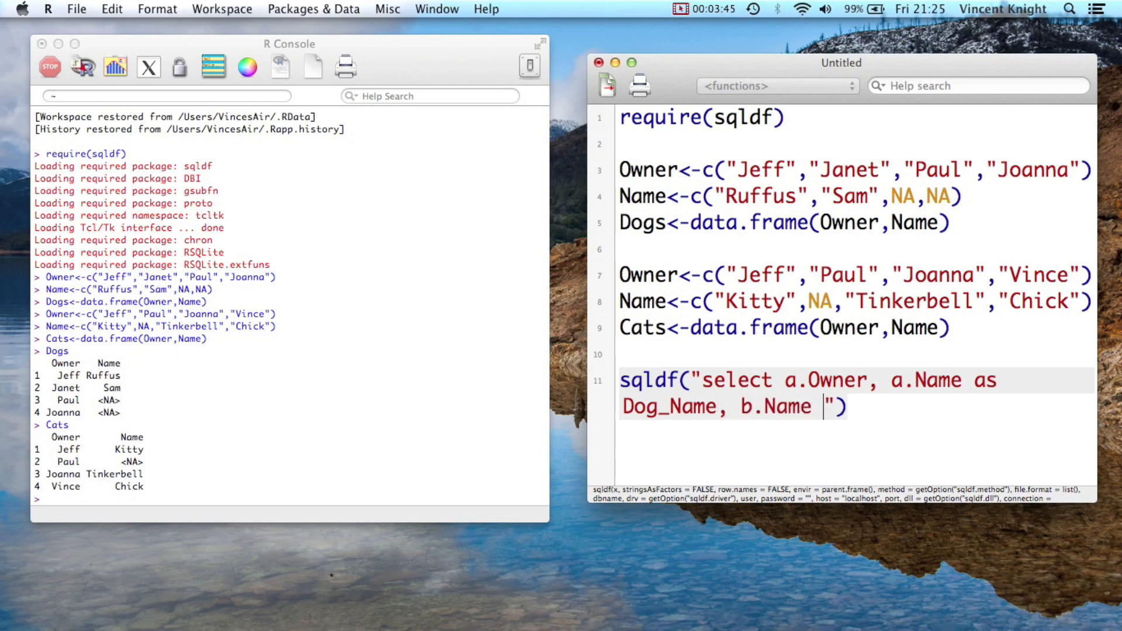
pyautogui.write('as Cat_')
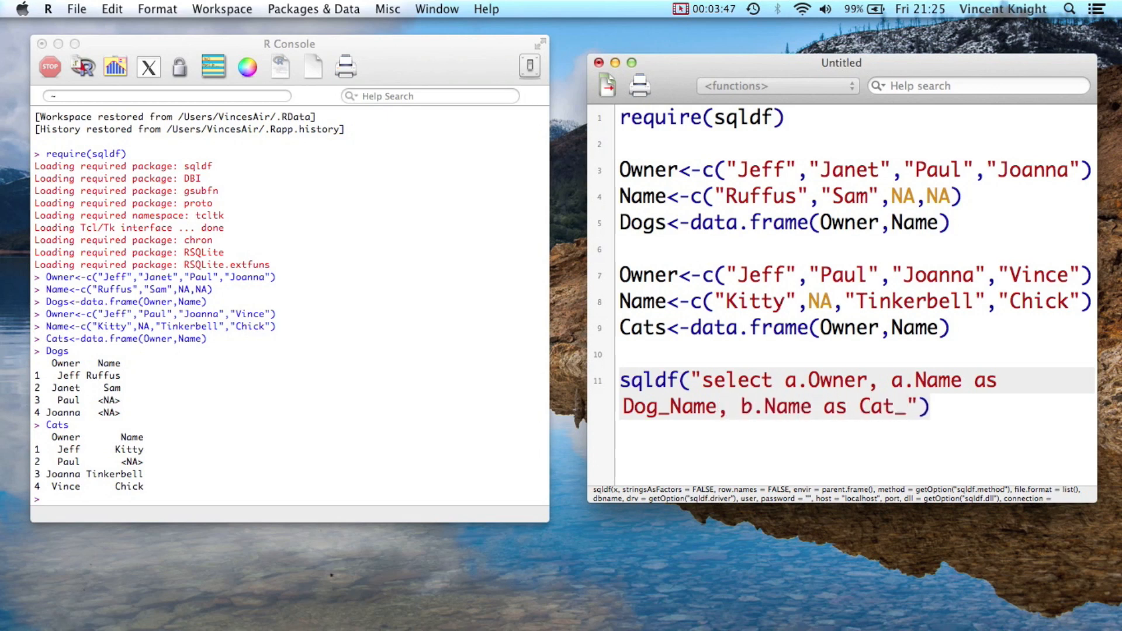
pyautogui.write('Name')
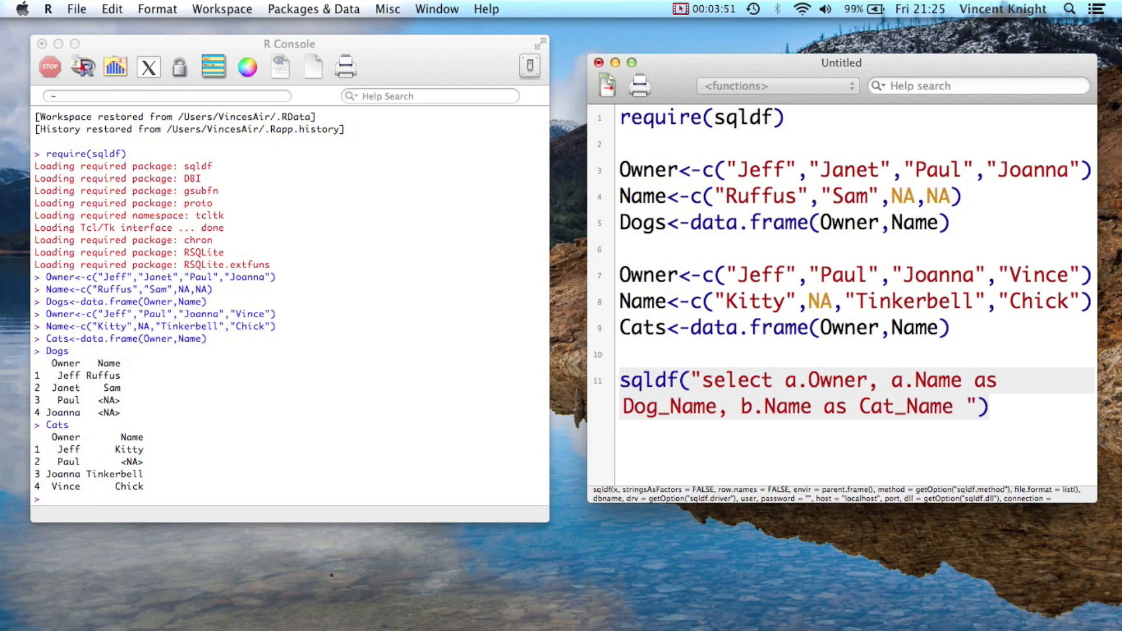
# Add from Dogs as a, Cats as b, replacing a mistaken left join attempt.
pyautogui.write('from')
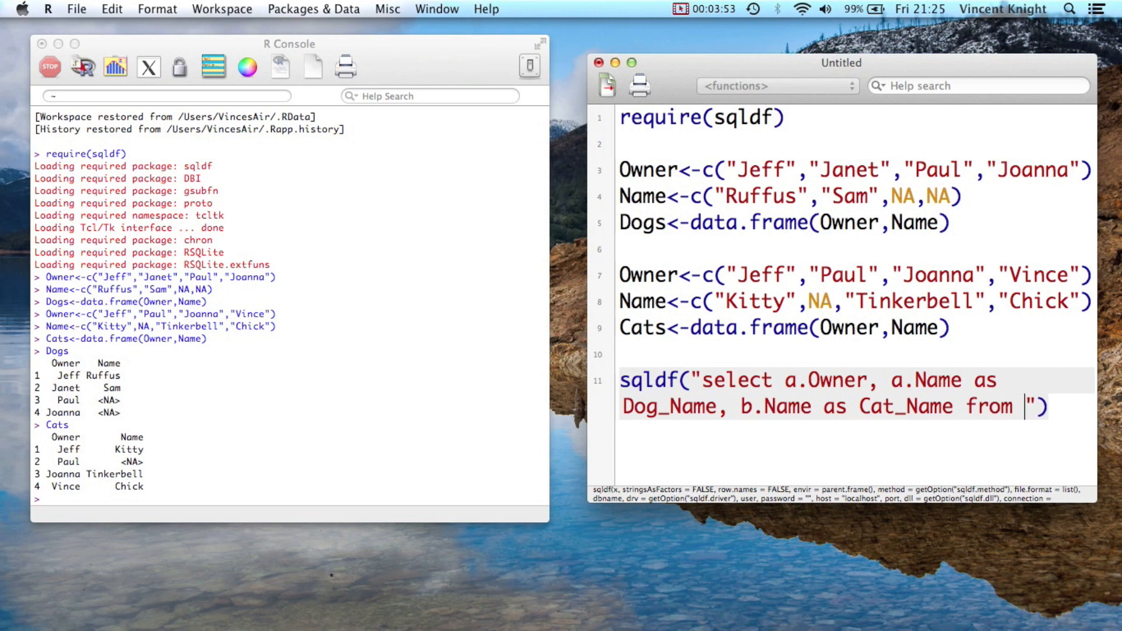
pyautogui.write('Dogs a')
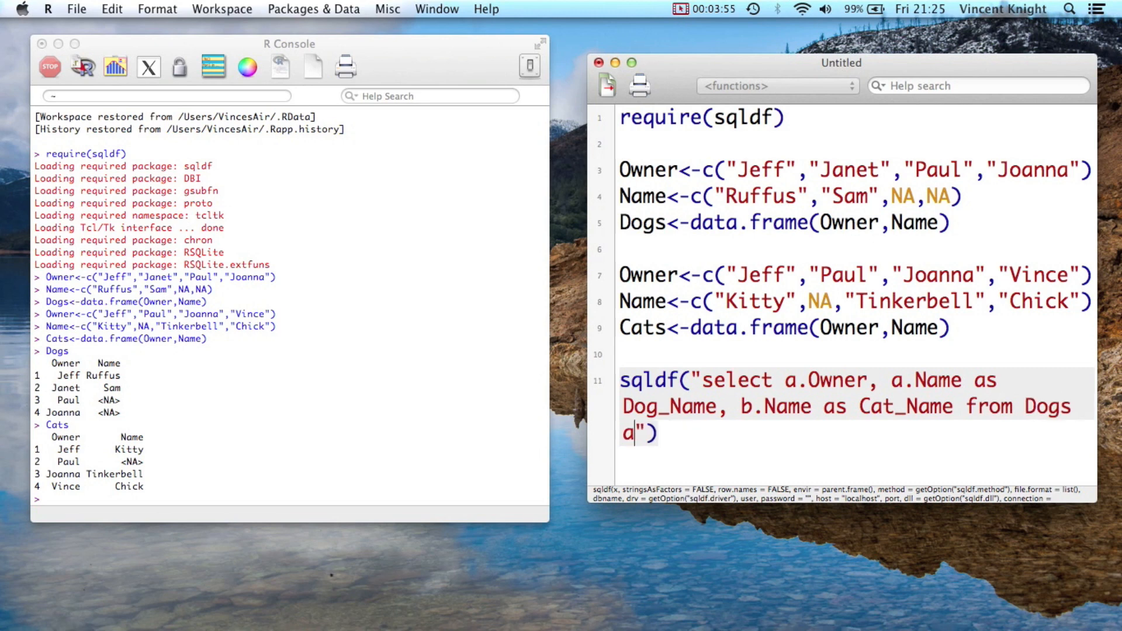
pyautogui.write('as left')
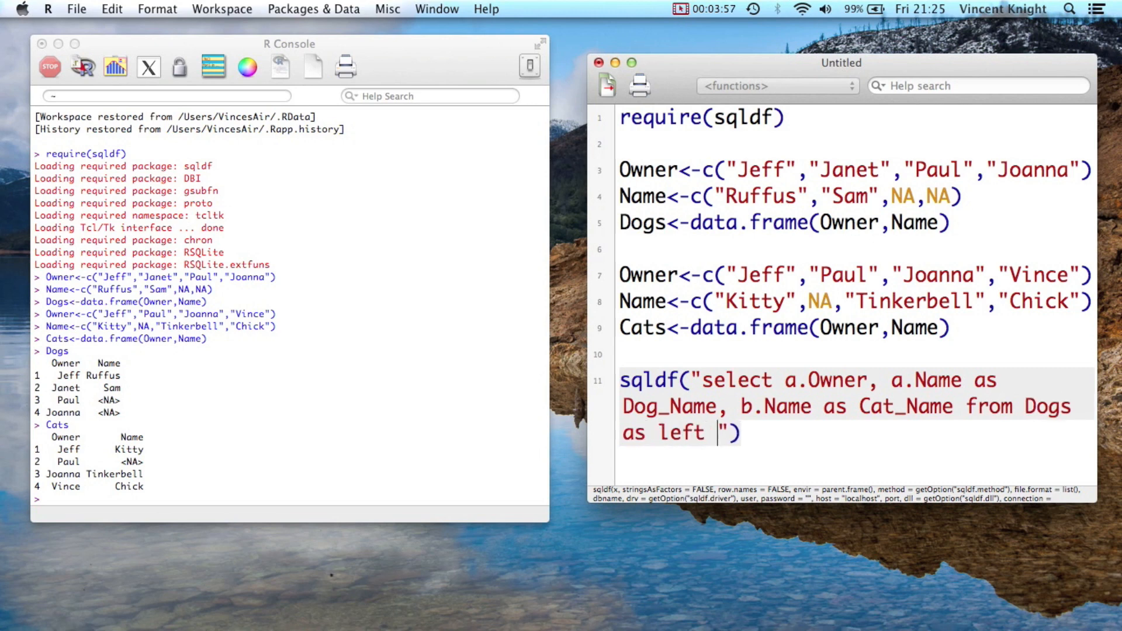
pyautogui.write('join c')
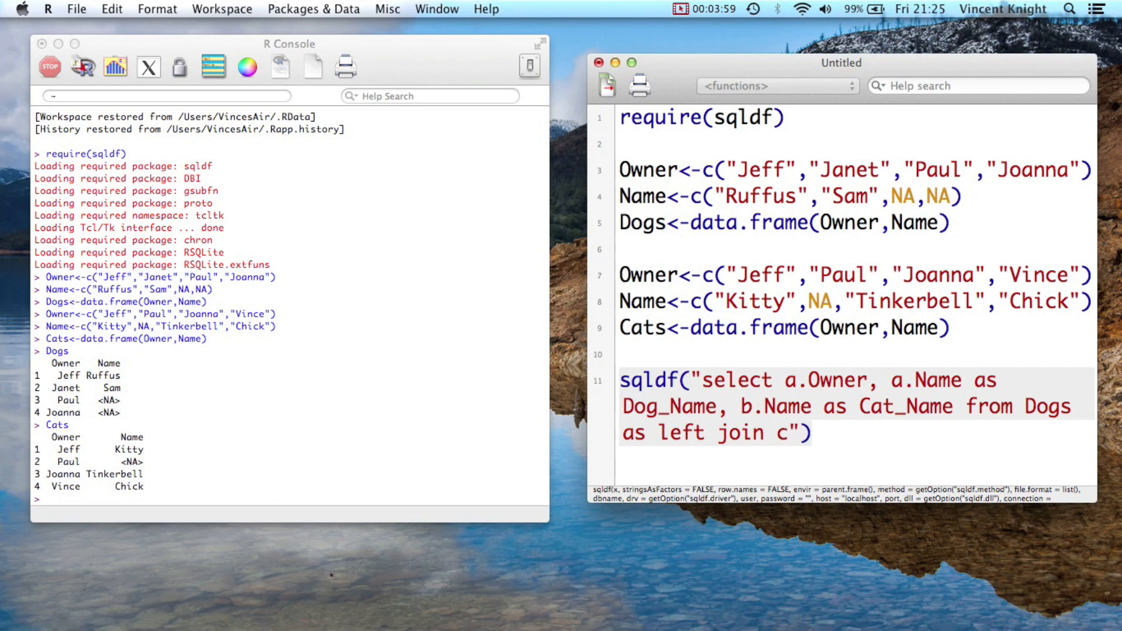
pyautogui.press('backspace')
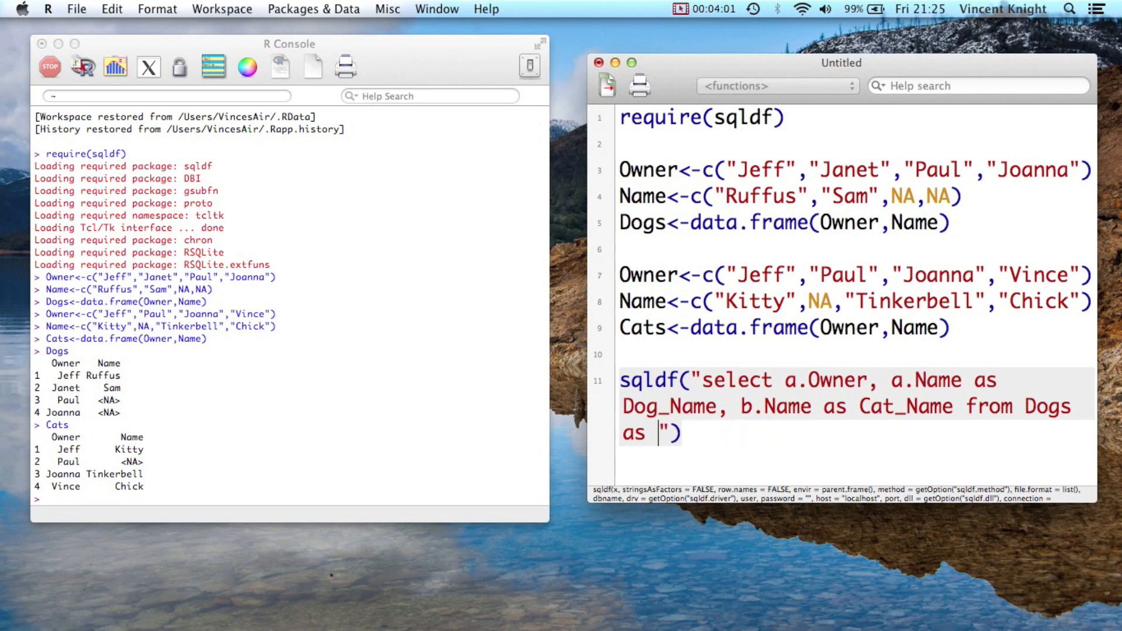
pyautogui.write('a left')
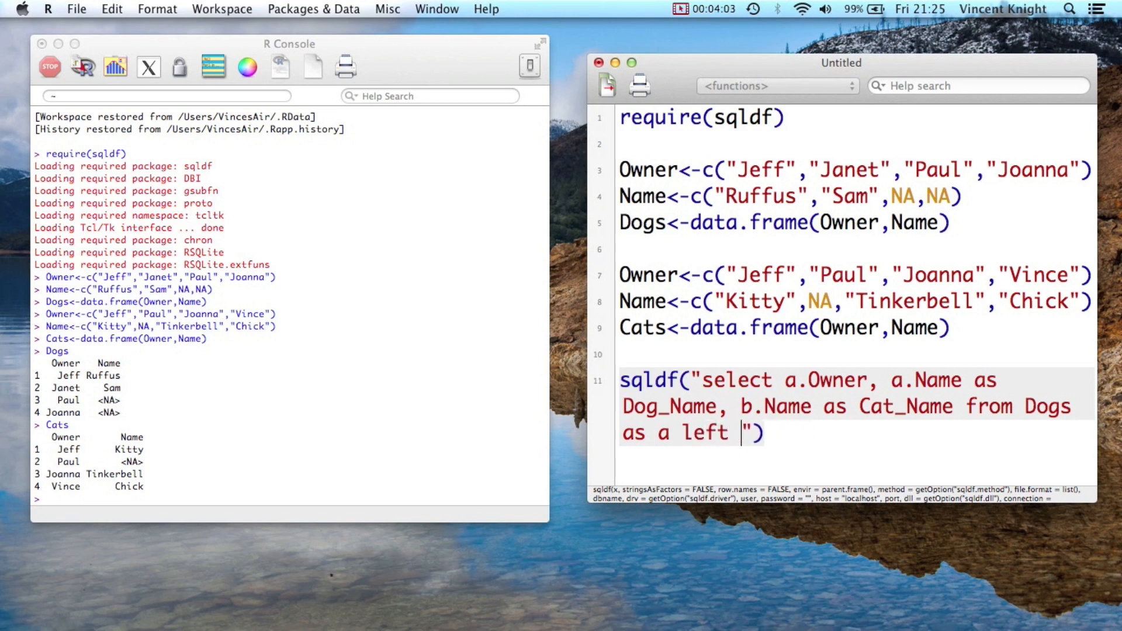
pyautogui.write('k')
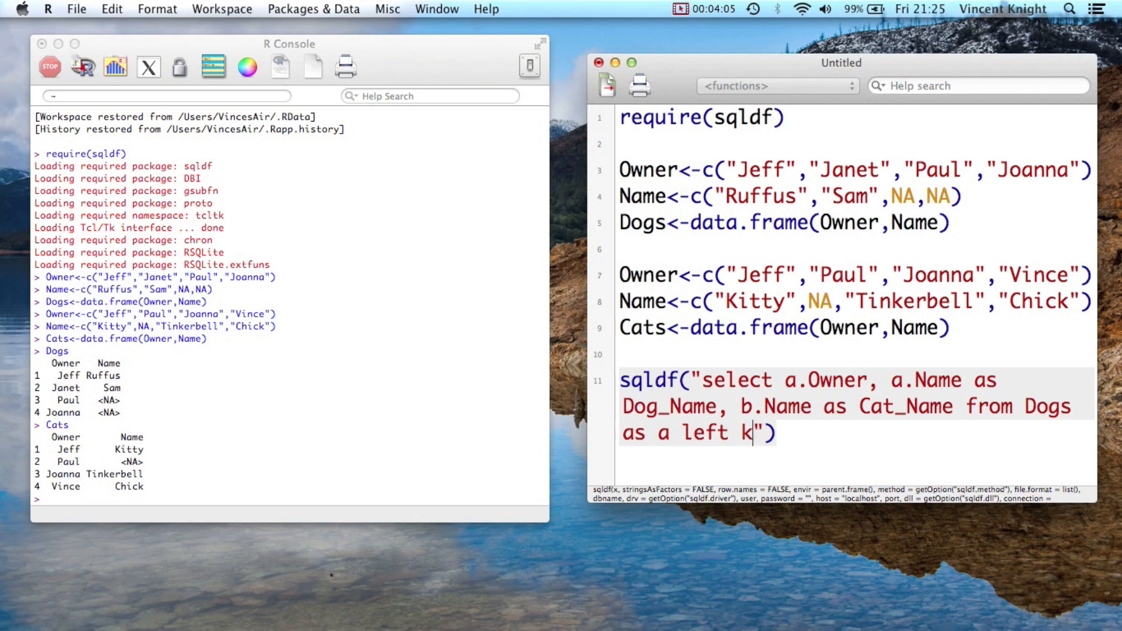
pyautogui.write('oin Cats')
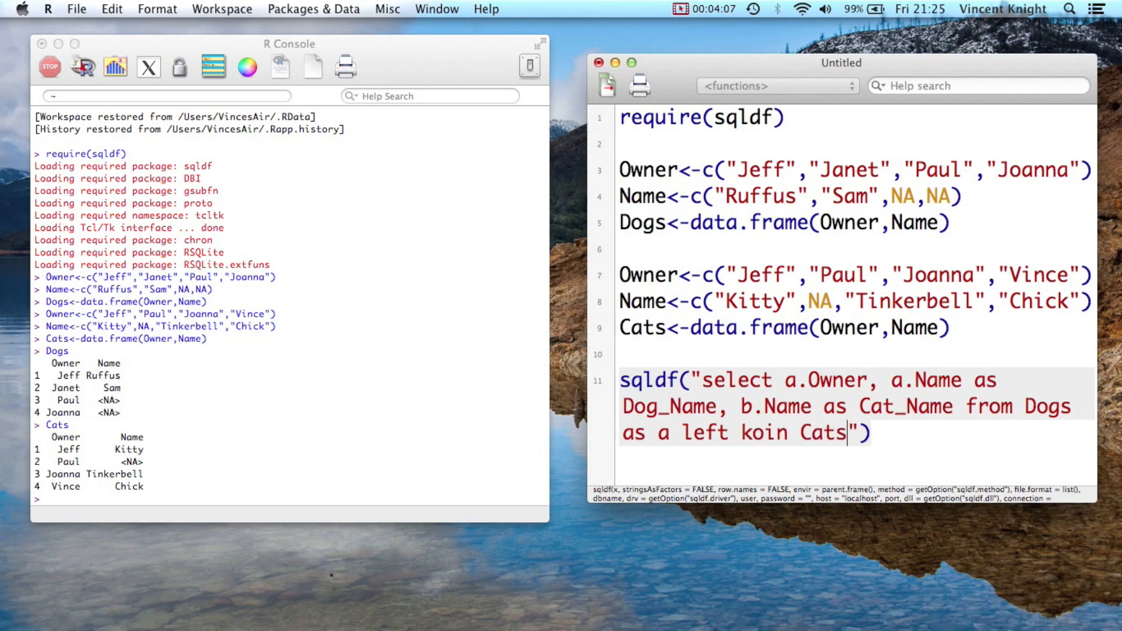
pyautogui.write('as')
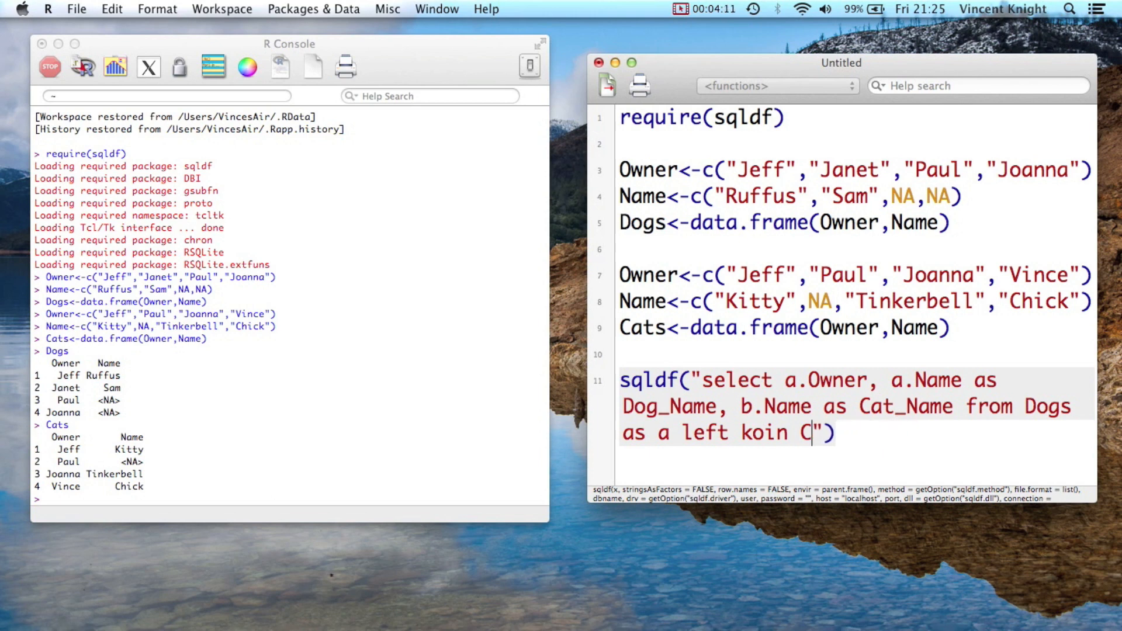
pyautogui.press('backspace')
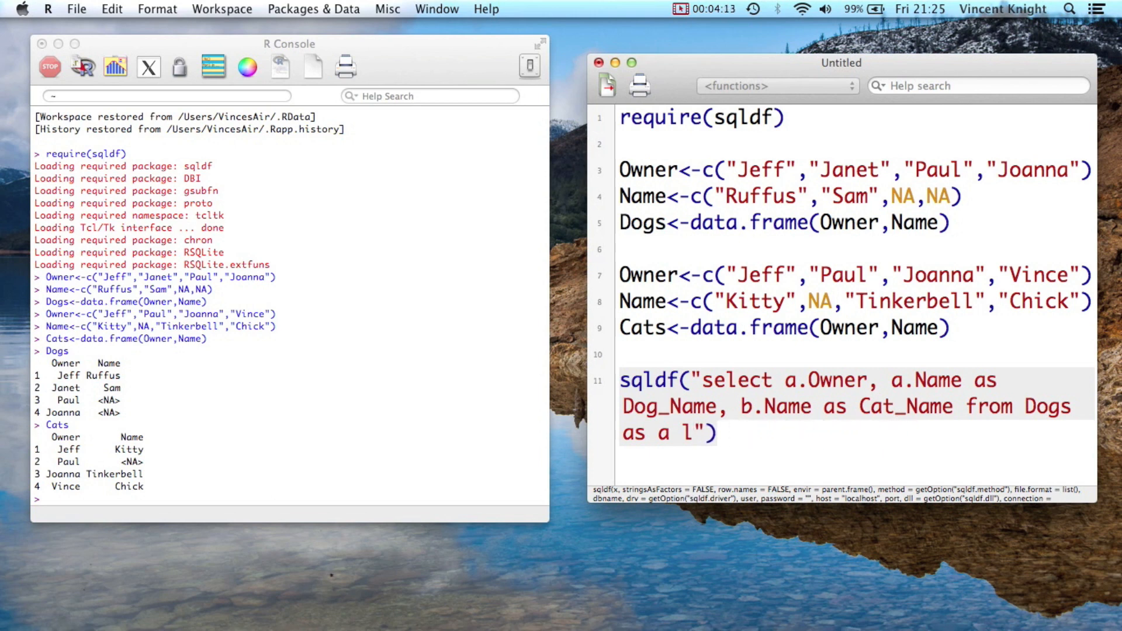
pyautogui.press('Backspace')
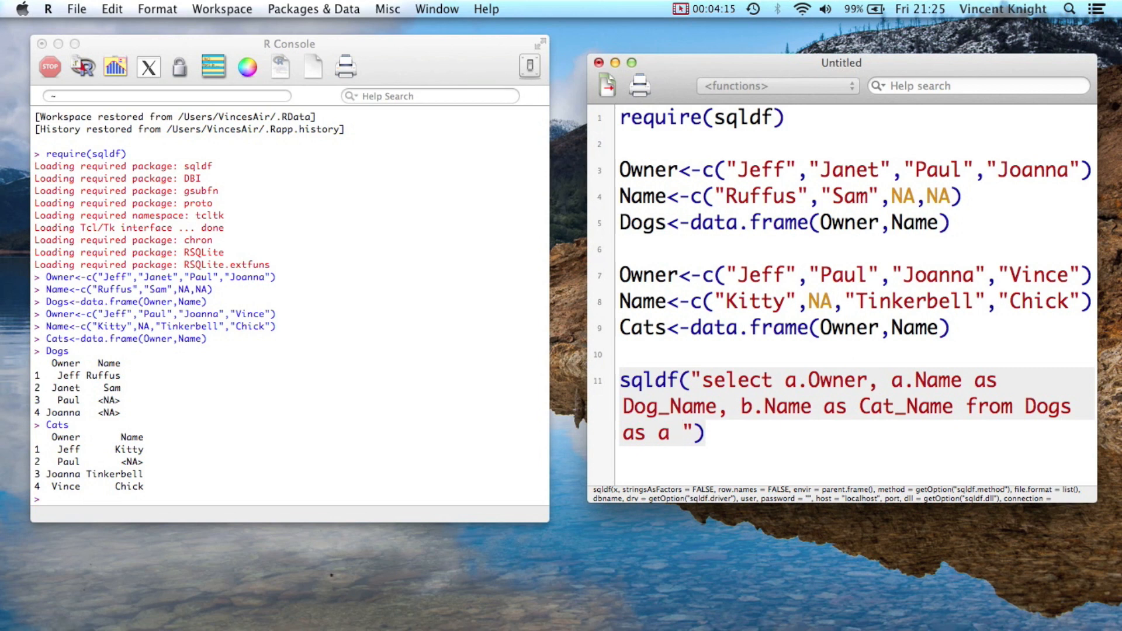
pyautogui.write(',')
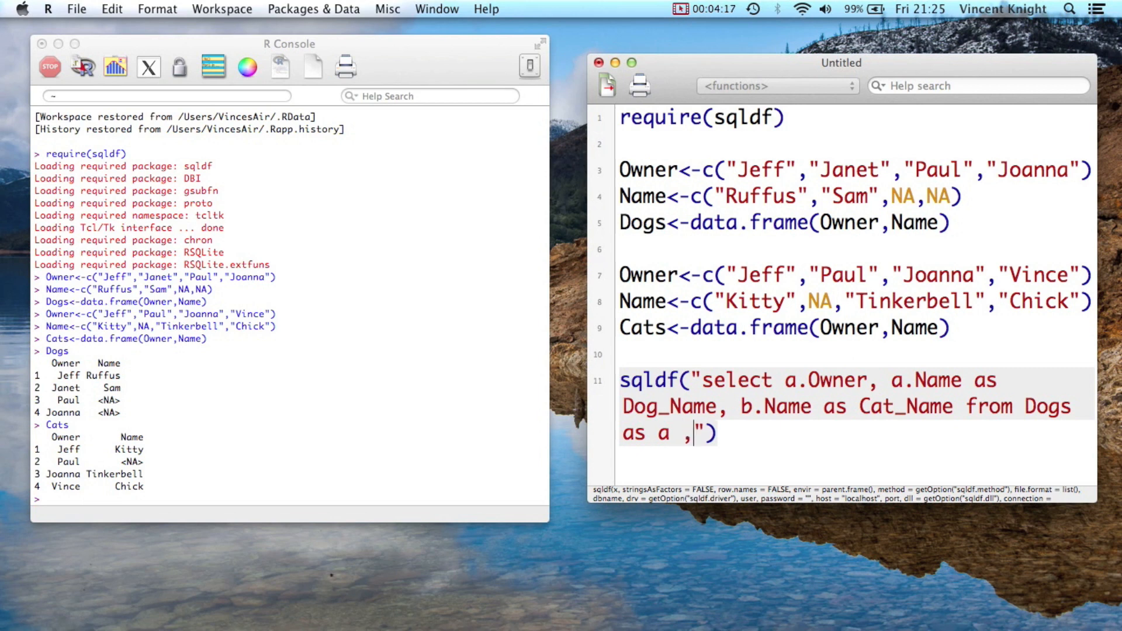
pyautogui.write('Cats as b where')
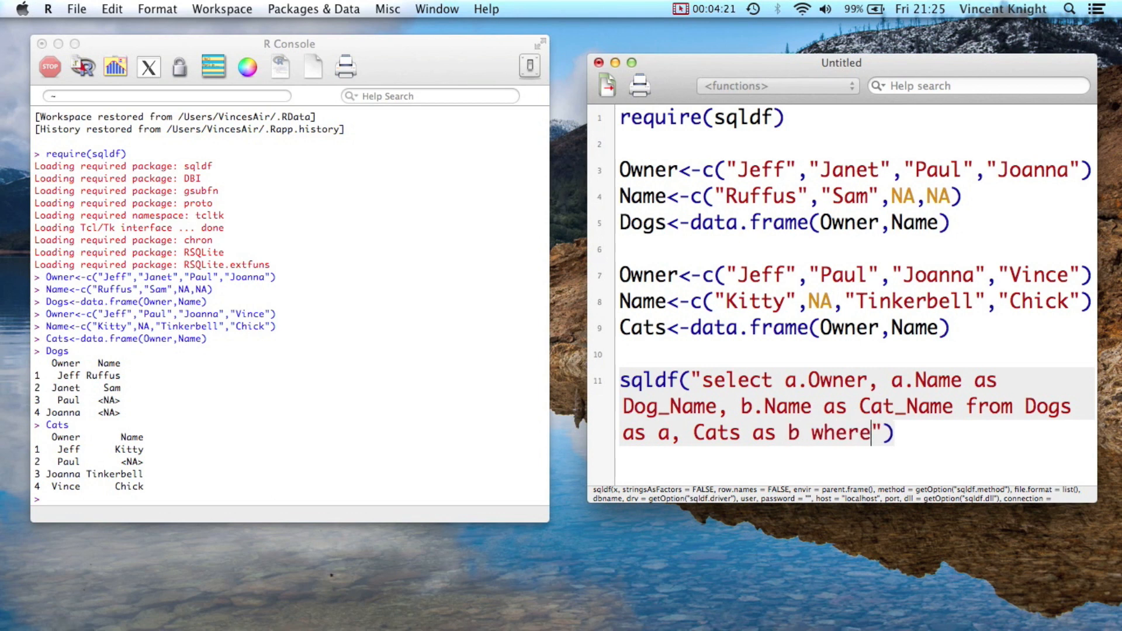
# Add the condition a.Owner=b.Owner and run it, returning Jeff, Paul and Joanna.
pyautogui.write('Own')
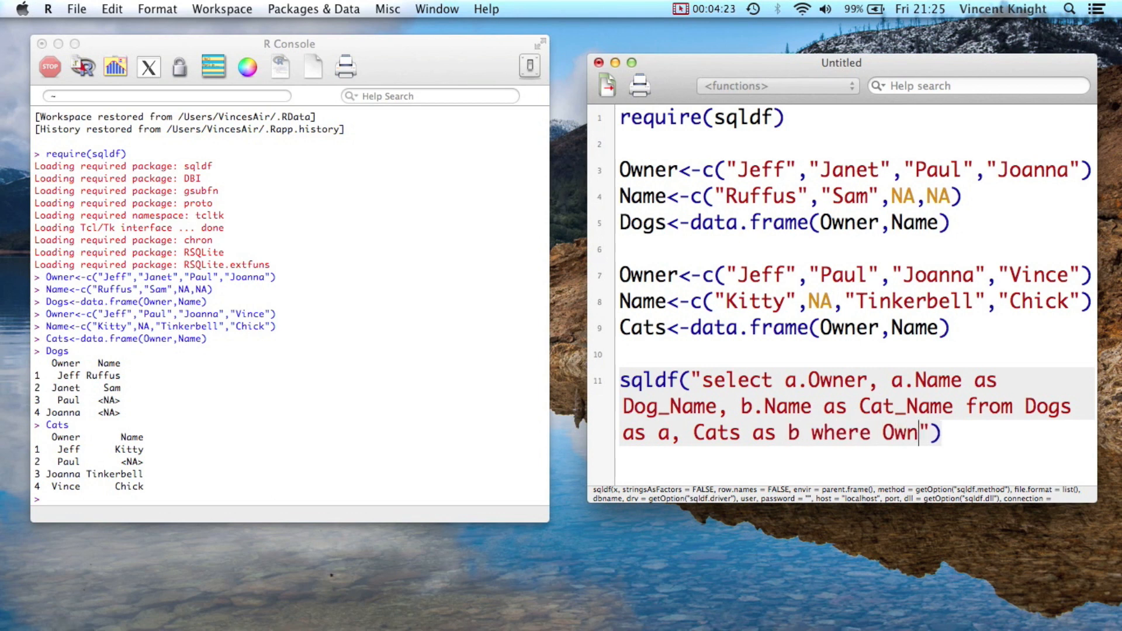
pyautogui.write('er')
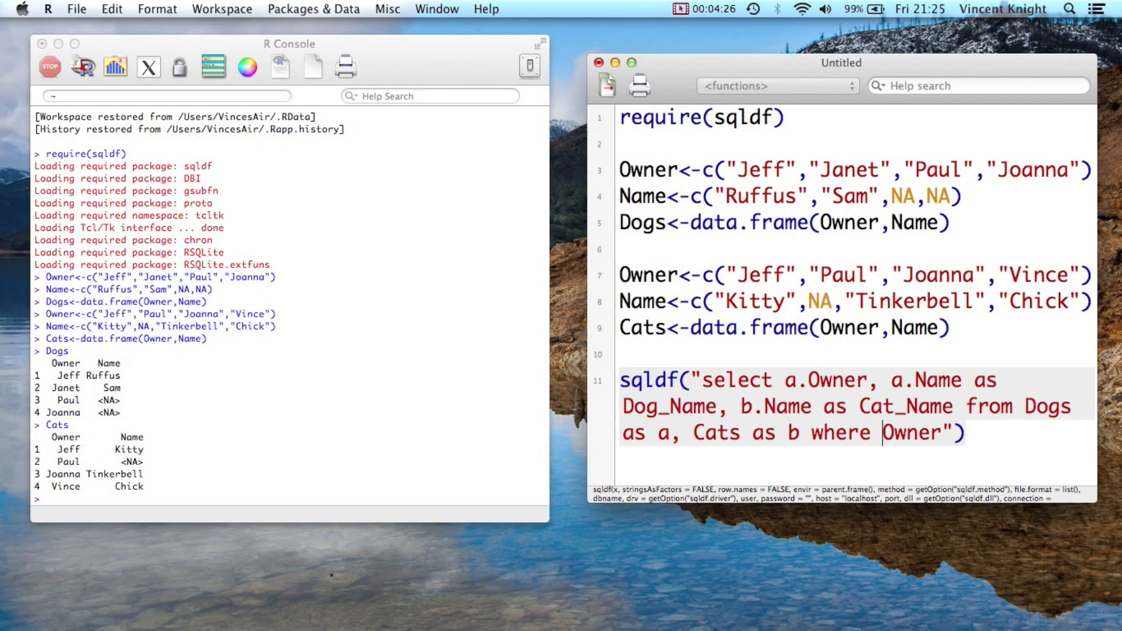
pyautogui.write('a.Owner=')
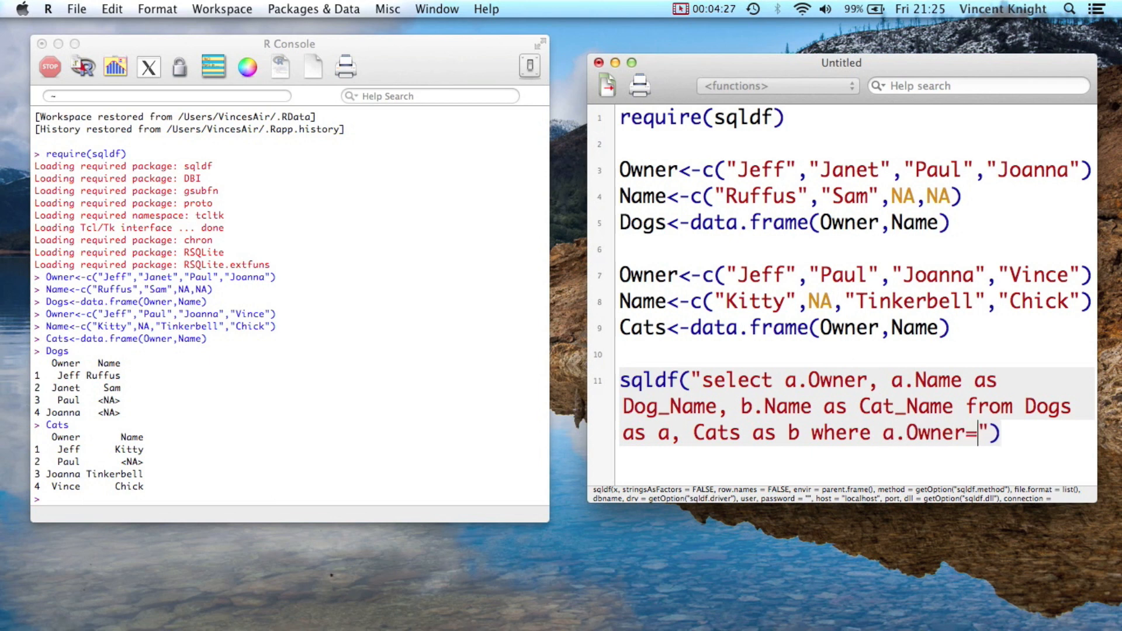
pyautogui.write('b.Owe')
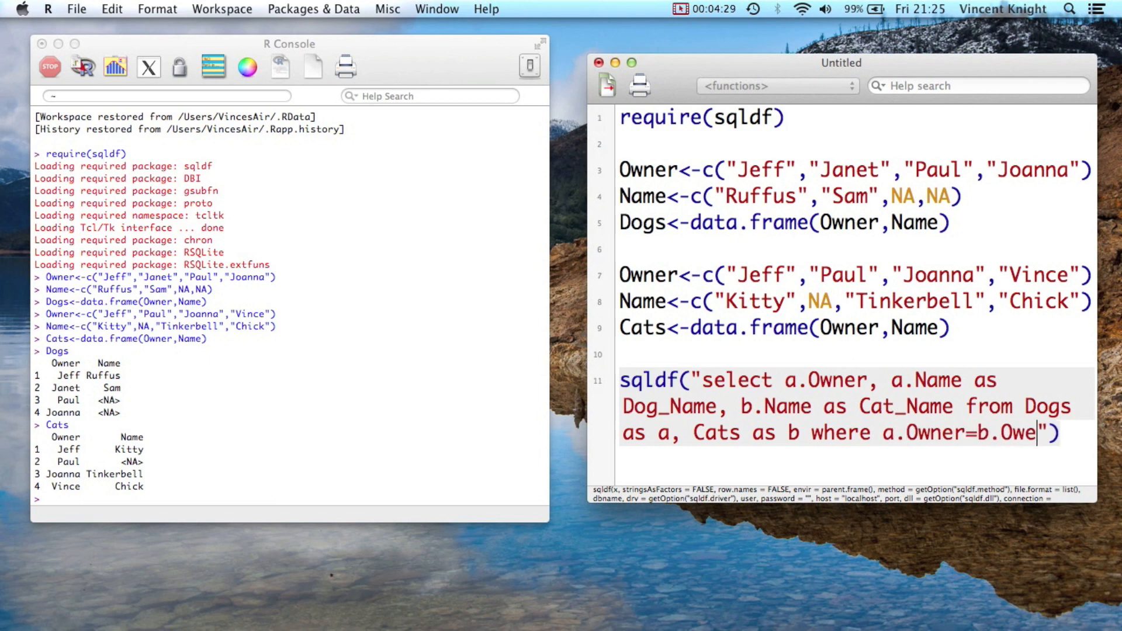
pyautogui.write('r')
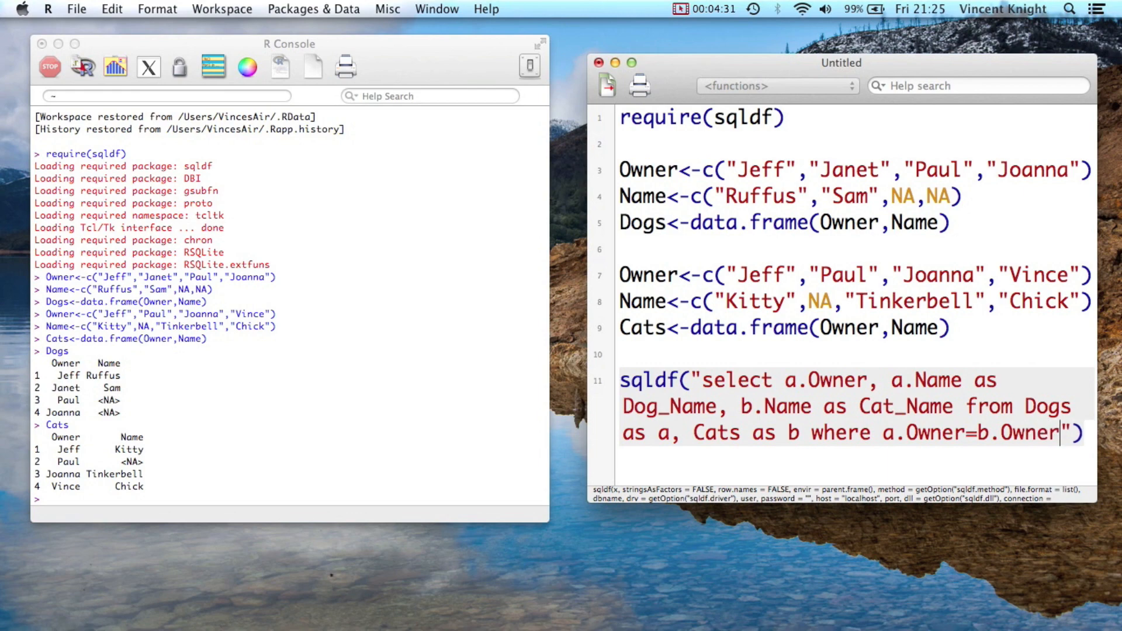
pyautogui.press('Return')
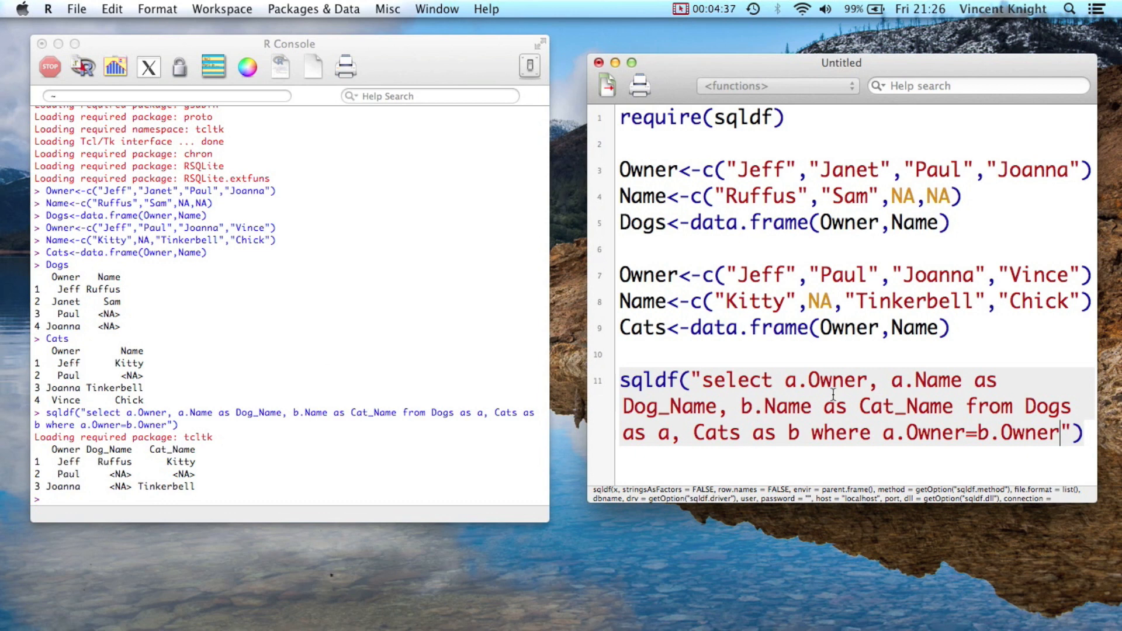
pyautogui.moveTo(781, 381)
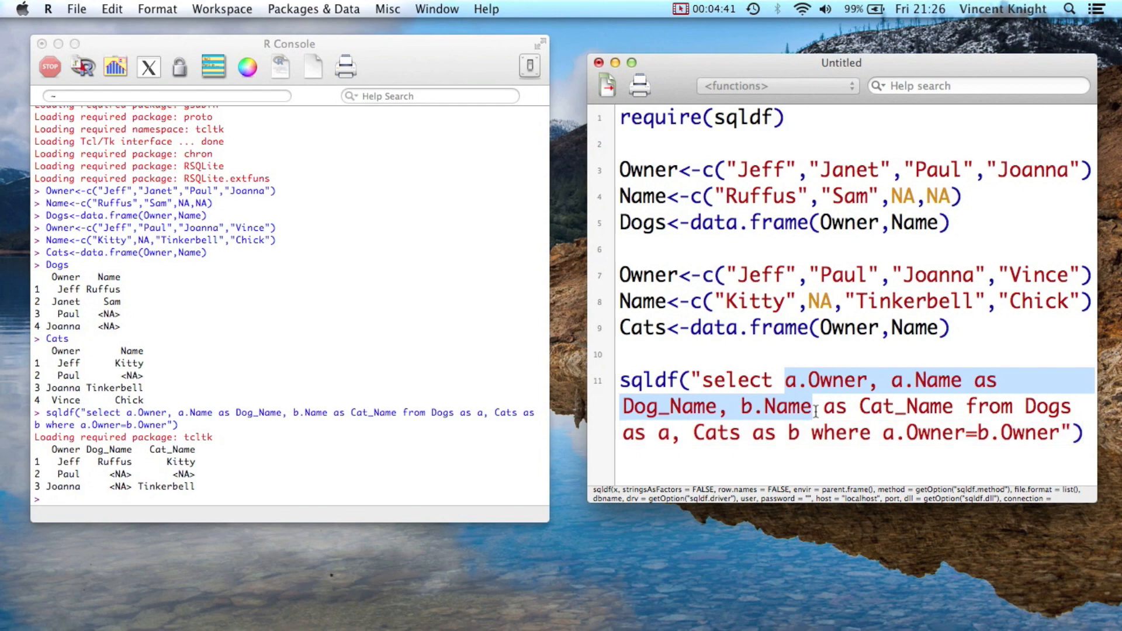
# Clear the column highlight and add an empty line 12 after the query.
pyautogui.click(787, 380)
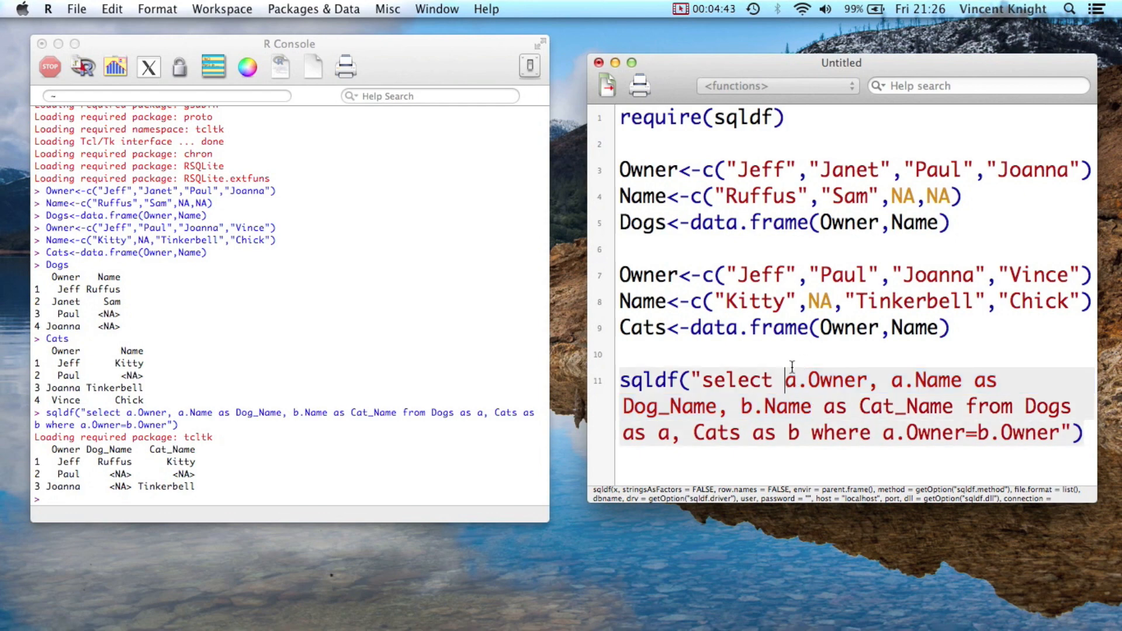
pyautogui.moveTo(953, 450)
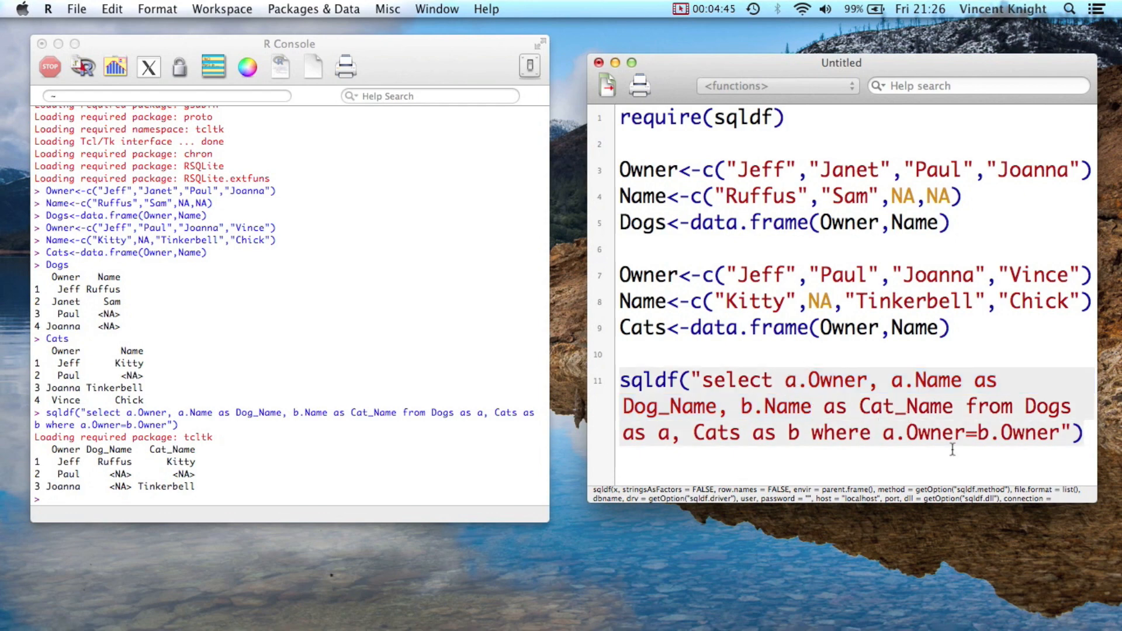
pyautogui.moveTo(940, 365)
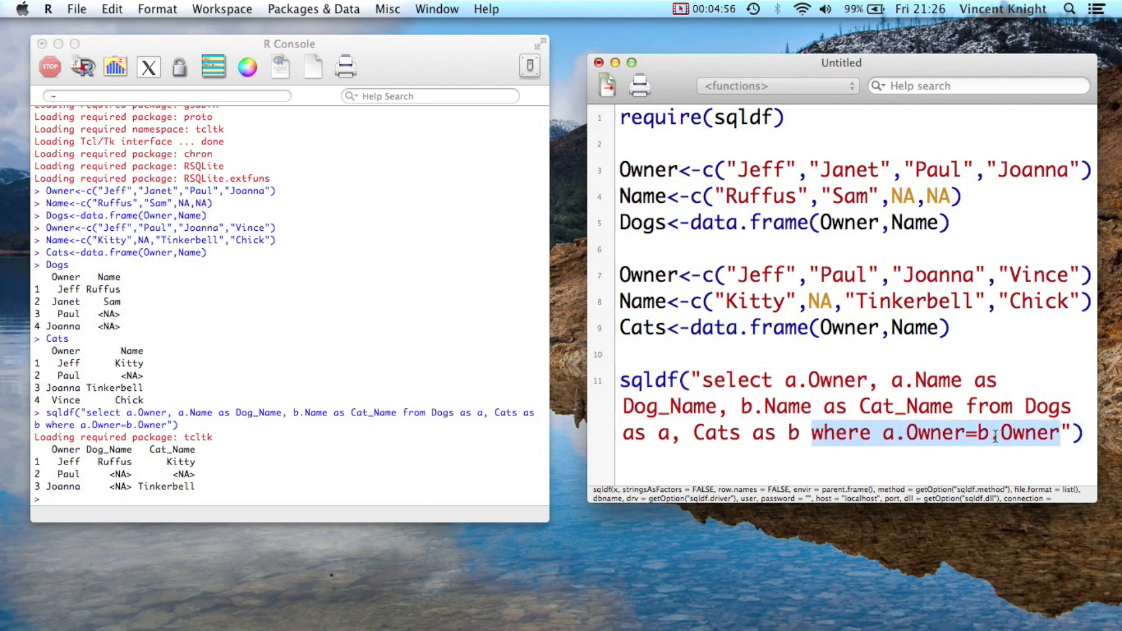
pyautogui.moveTo(16, 444)
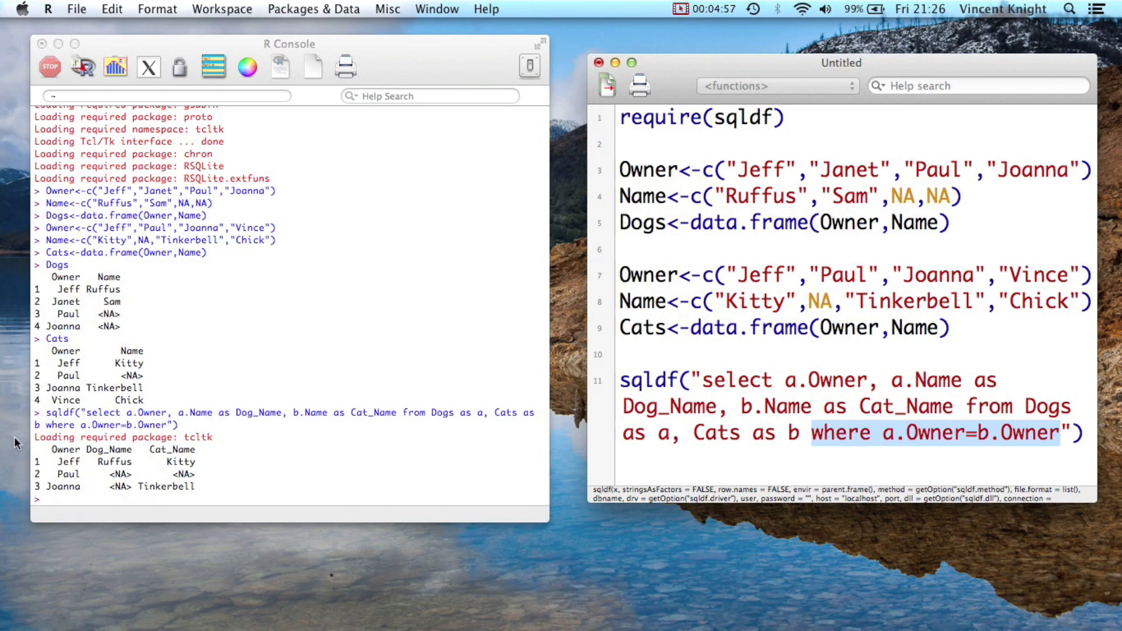
pyautogui.click(1083, 434)
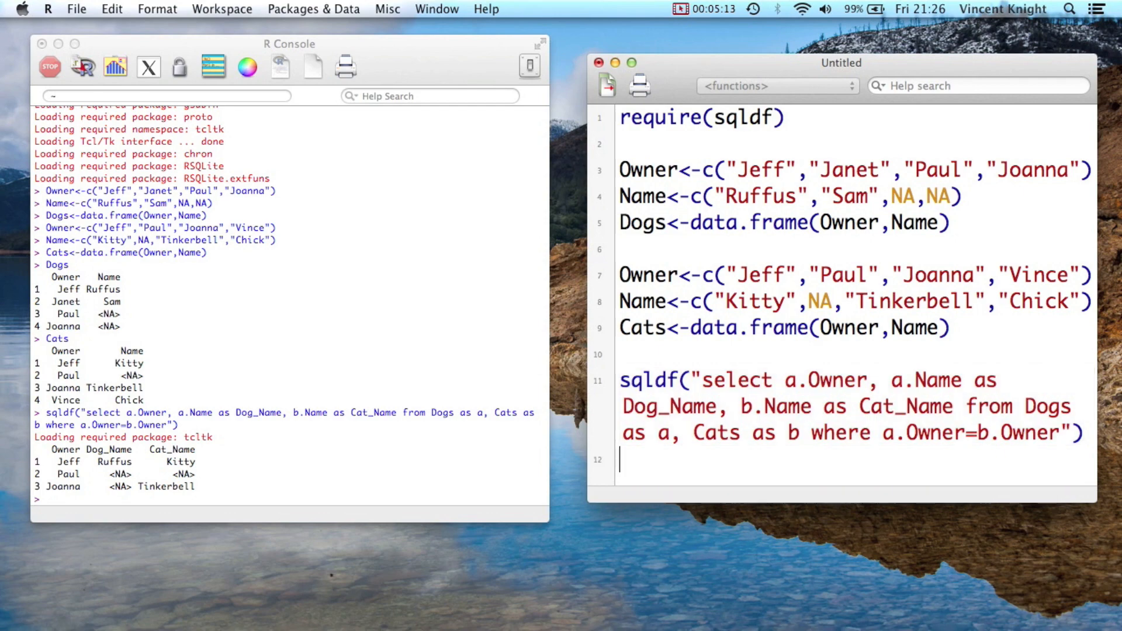
# Write a second sqldf query selecting owners, dog and cat names from Dogs and Cats.
pyautogui.write('S')
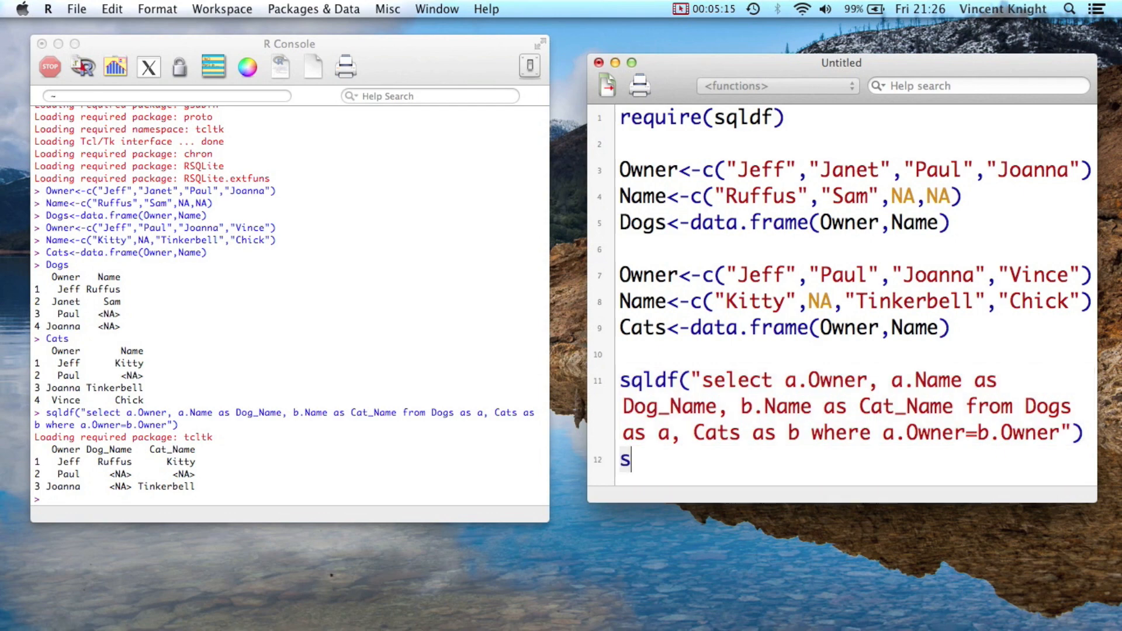
pyautogui.write('qldf(')
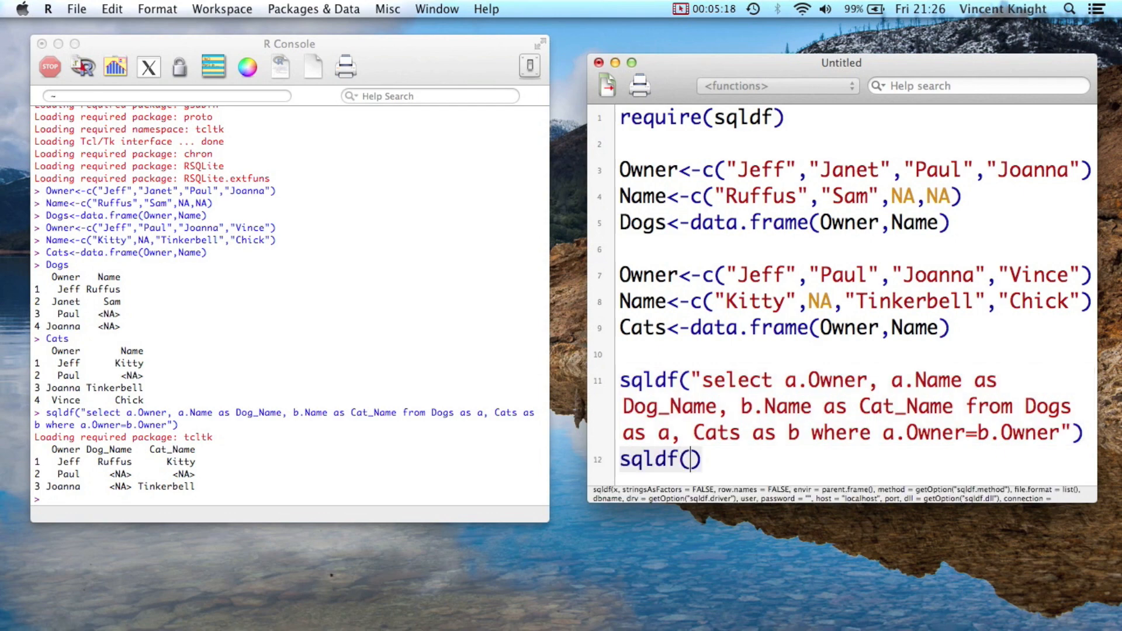
pyautogui.write('""')
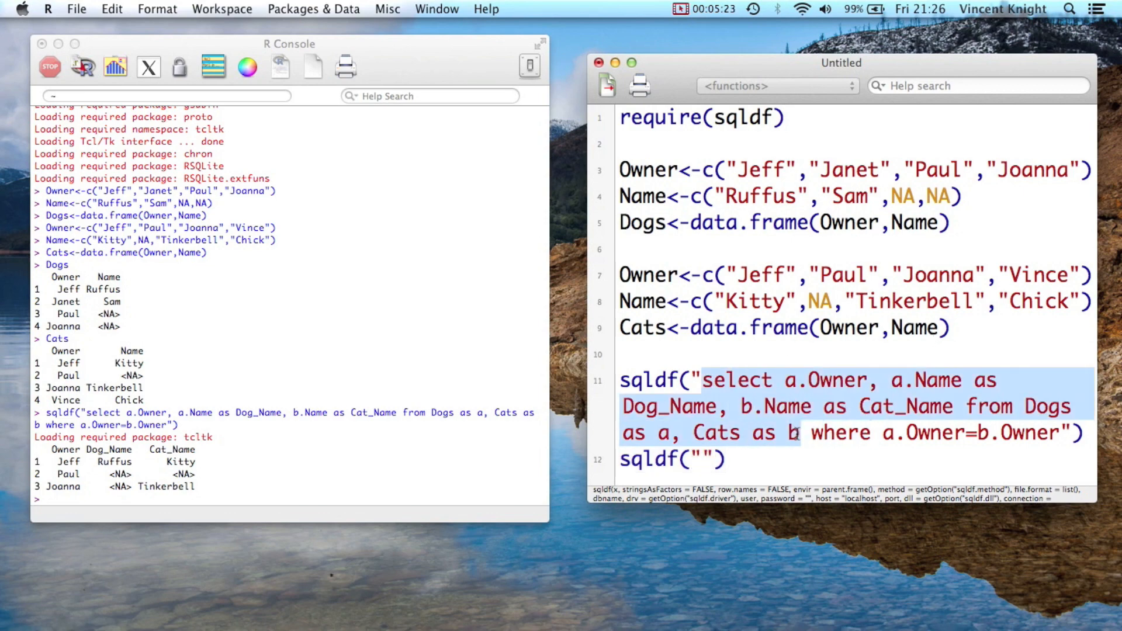
pyautogui.write('select a.Owner, a.Name as Dog_Name, b.Name as Cat_Name from Dogs as a, Cats as b')
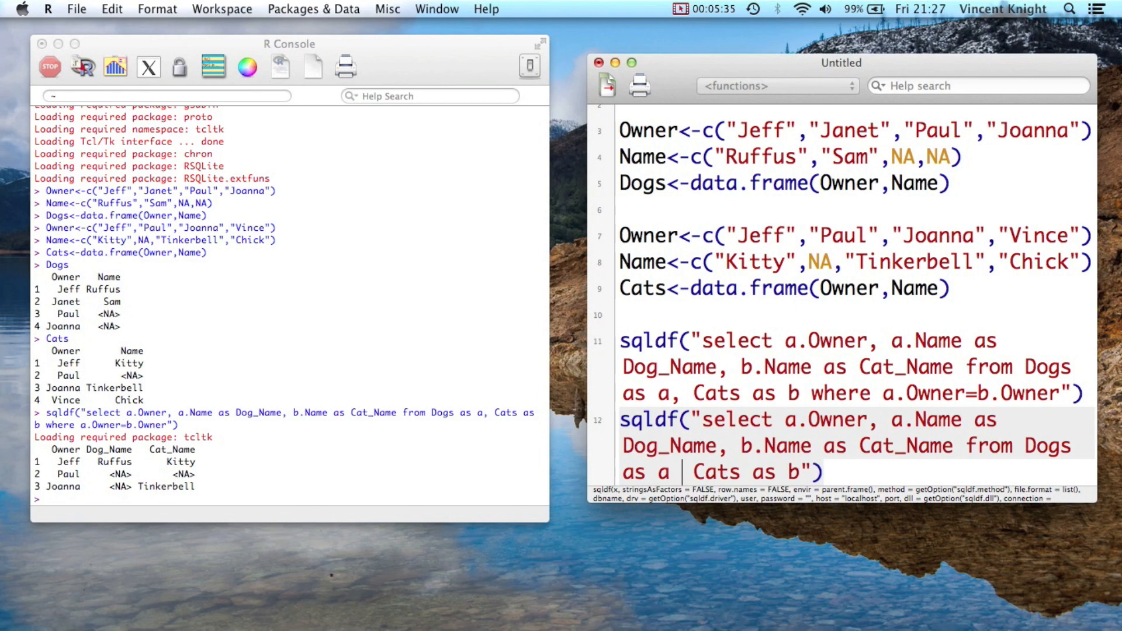
# Make it a left join with the condition on a.Owner=b.Owner.
pyautogui.write('as a left')
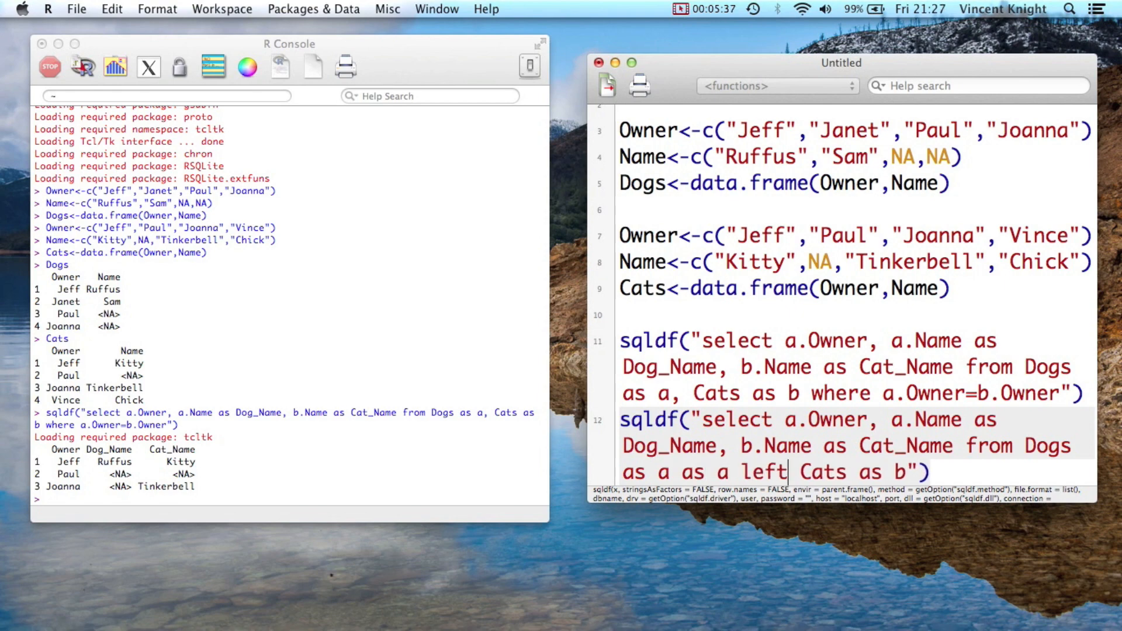
pyautogui.write('join')
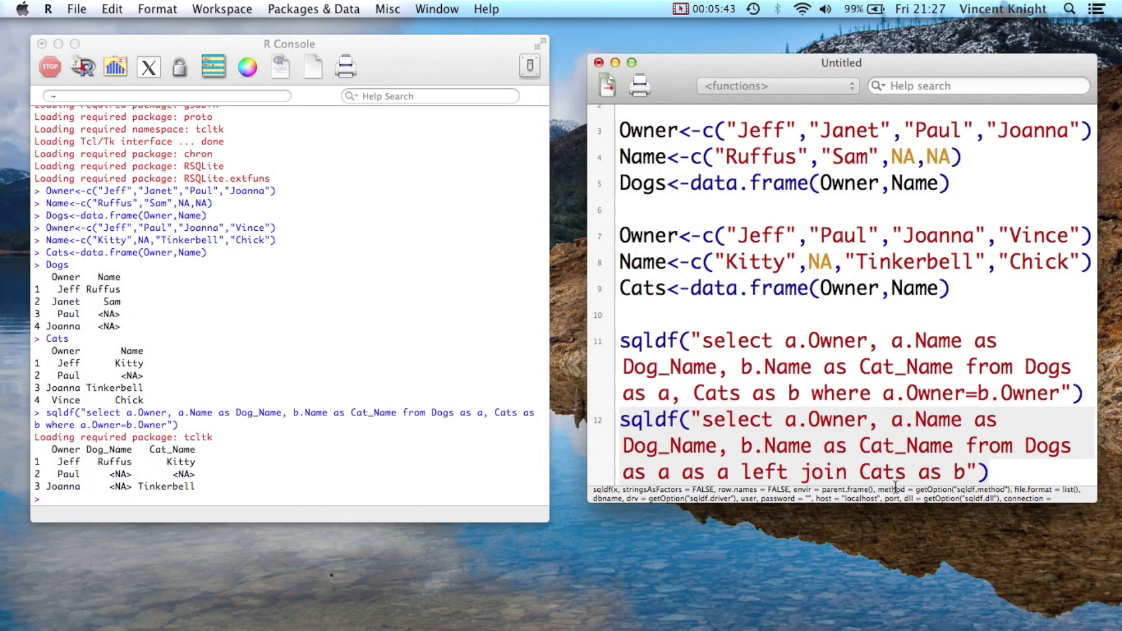
pyautogui.write('on')
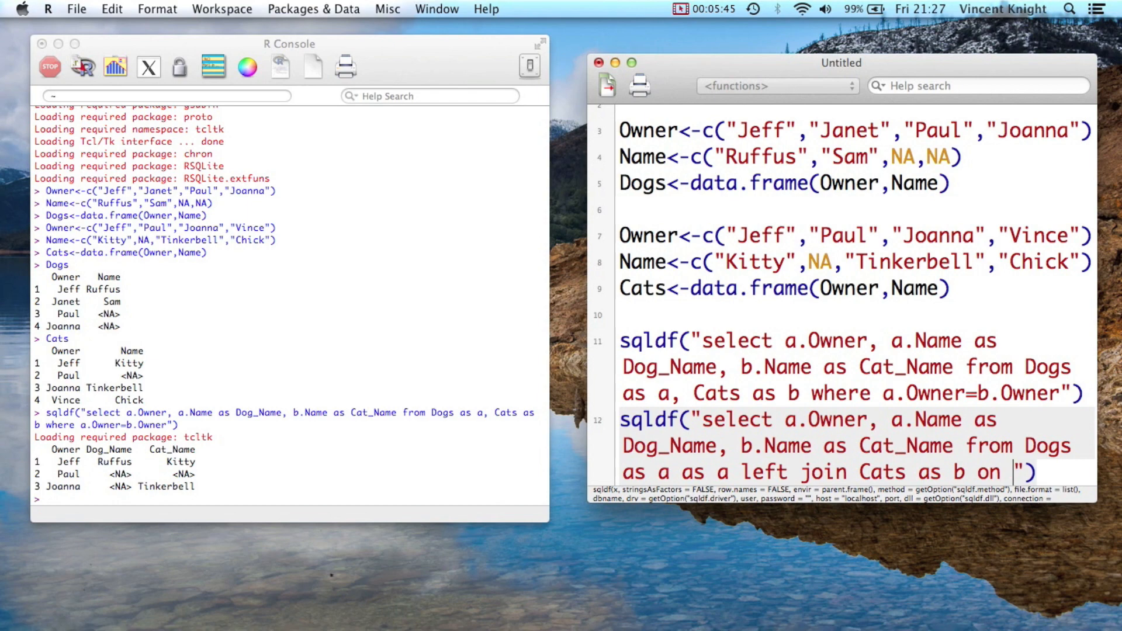
pyautogui.write('a.PO')
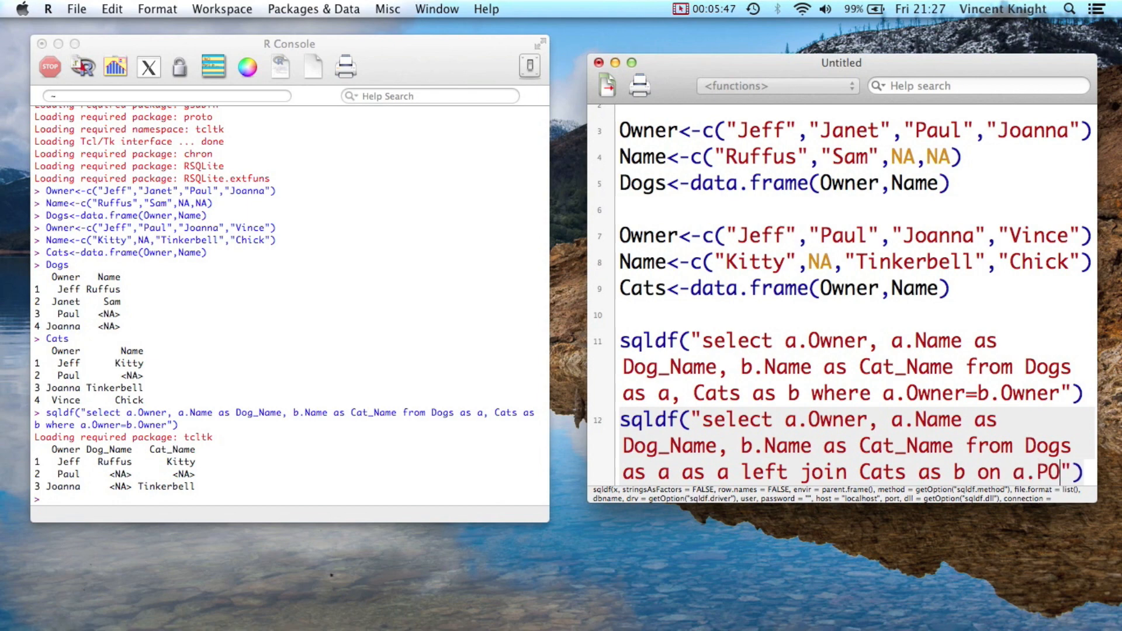
pyautogui.write('wner=')
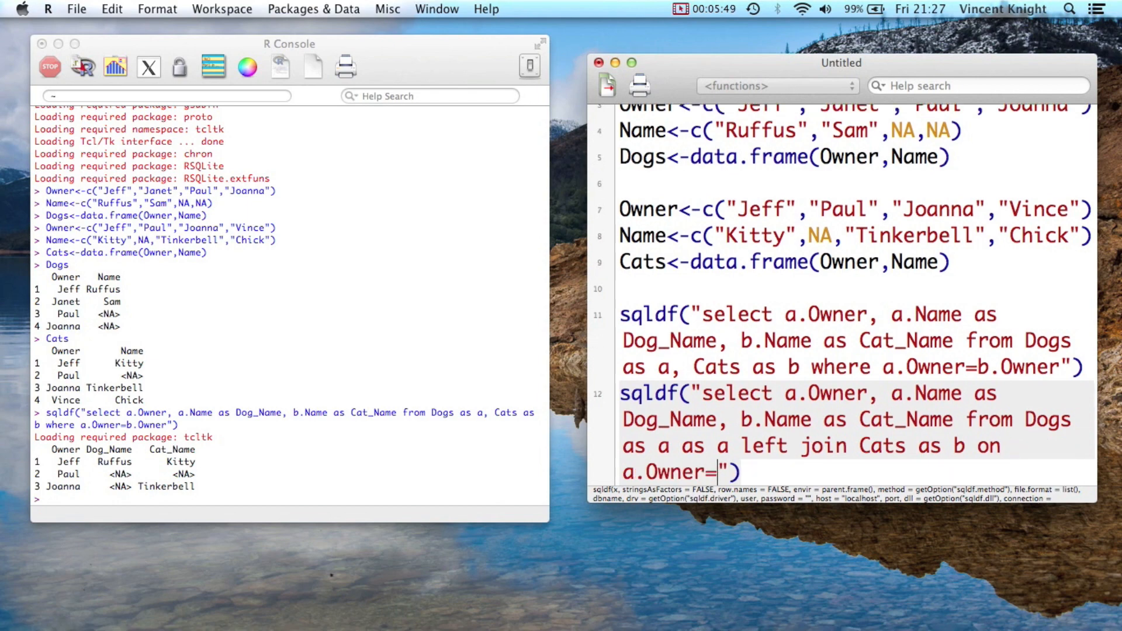
pyautogui.write('B')
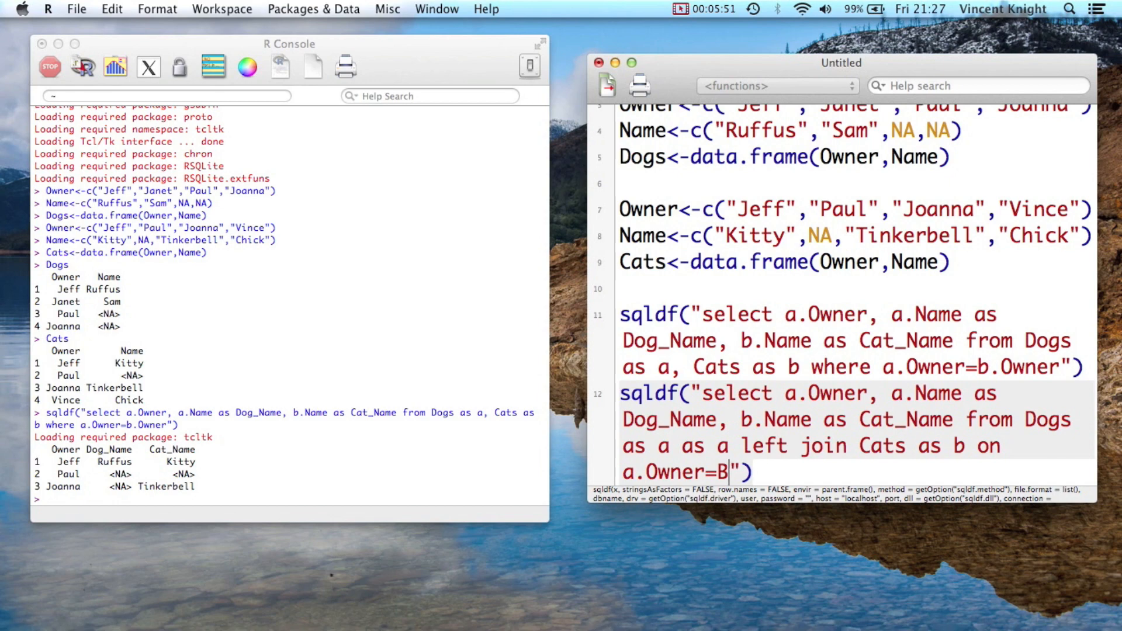
pyautogui.write('.Owner')
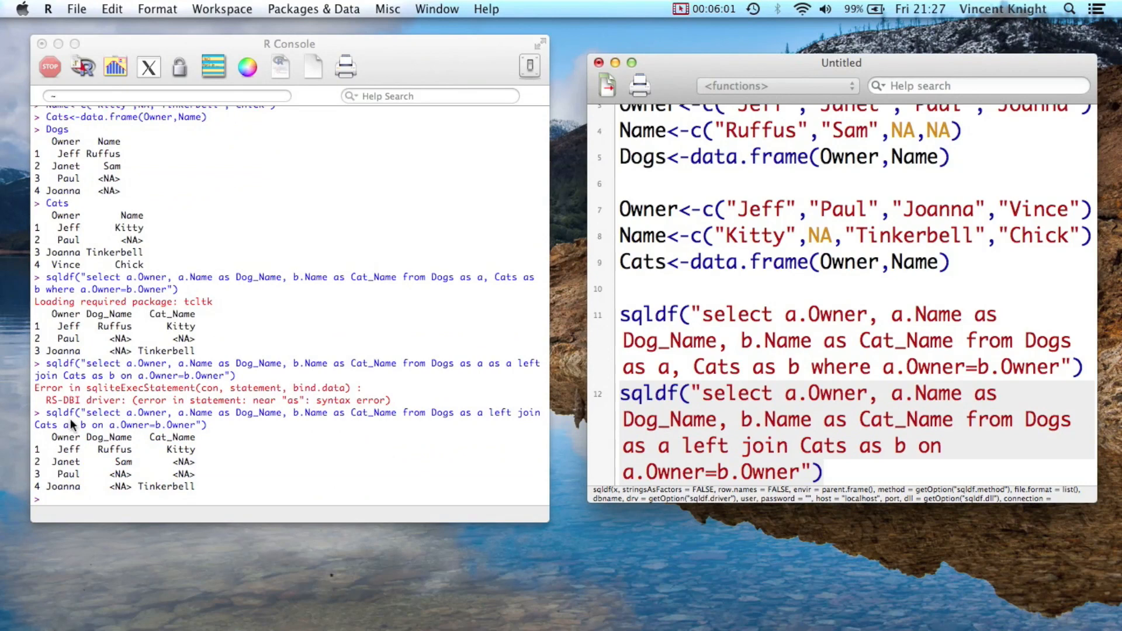
pyautogui.moveTo(153, 240)
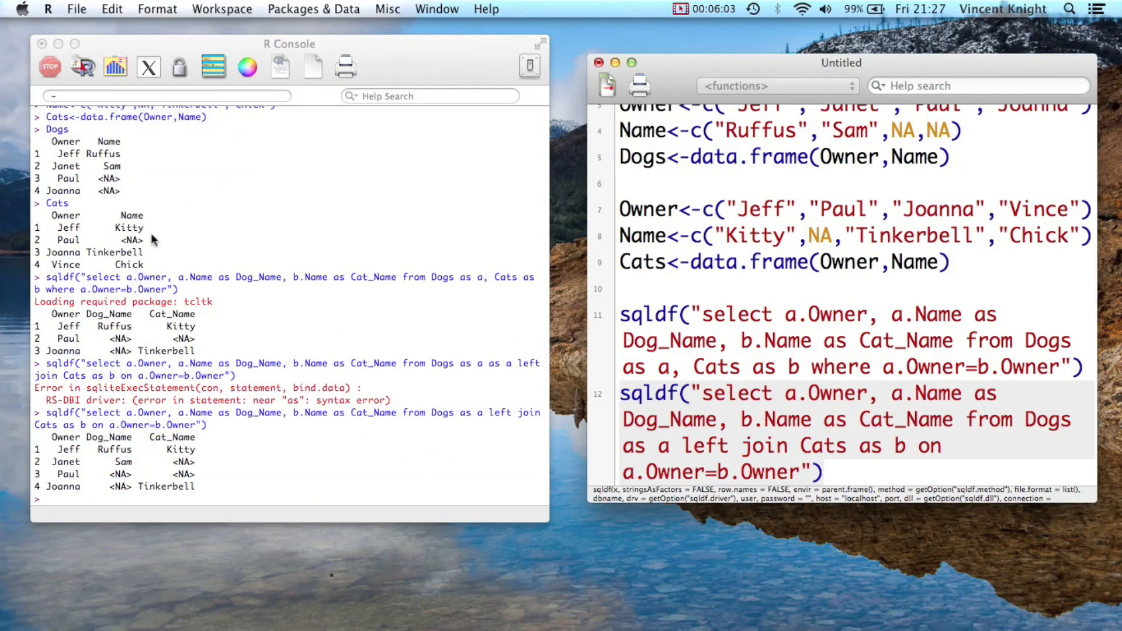
pyautogui.moveTo(76, 130)
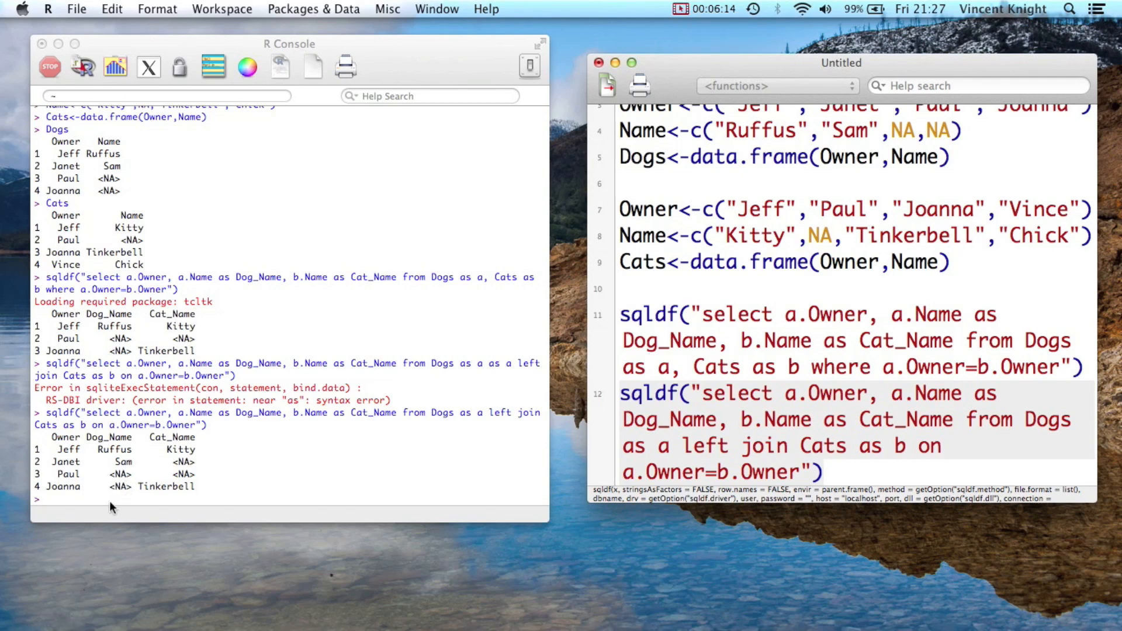
pyautogui.moveTo(140, 472)
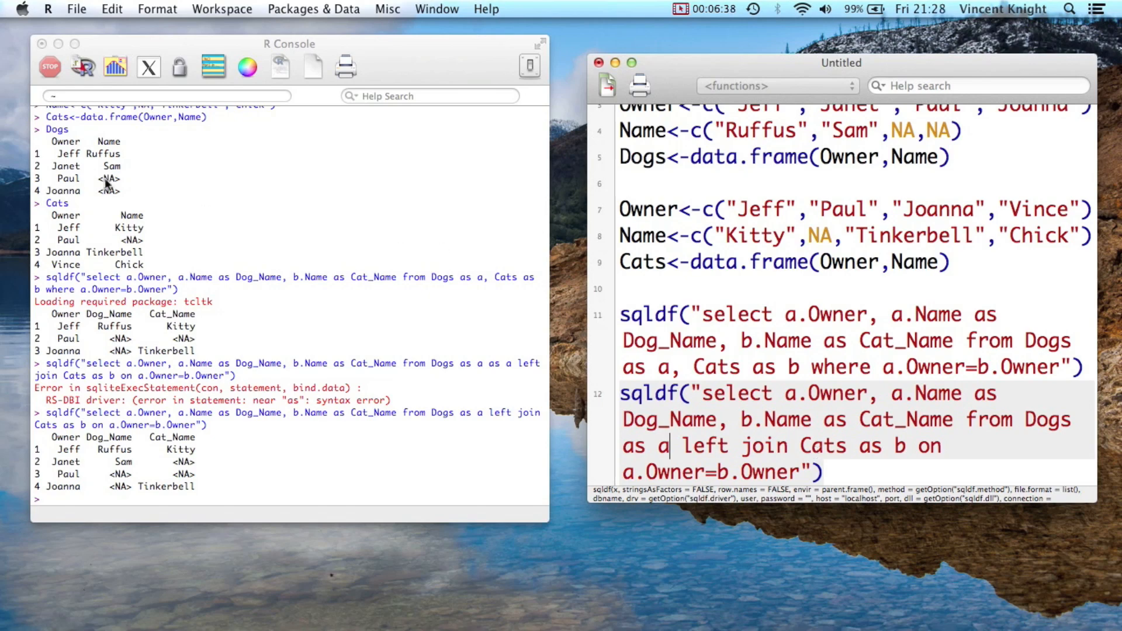
pyautogui.moveTo(376, 281)
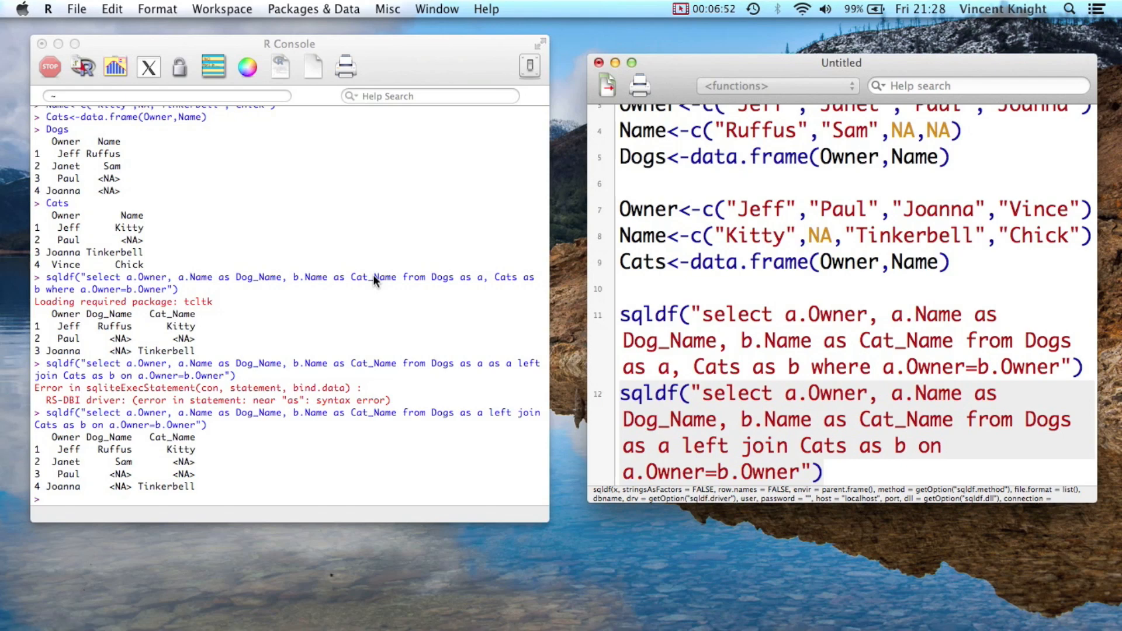
# Point out the Dogs alias in the left join query.
pyautogui.click(671, 446)
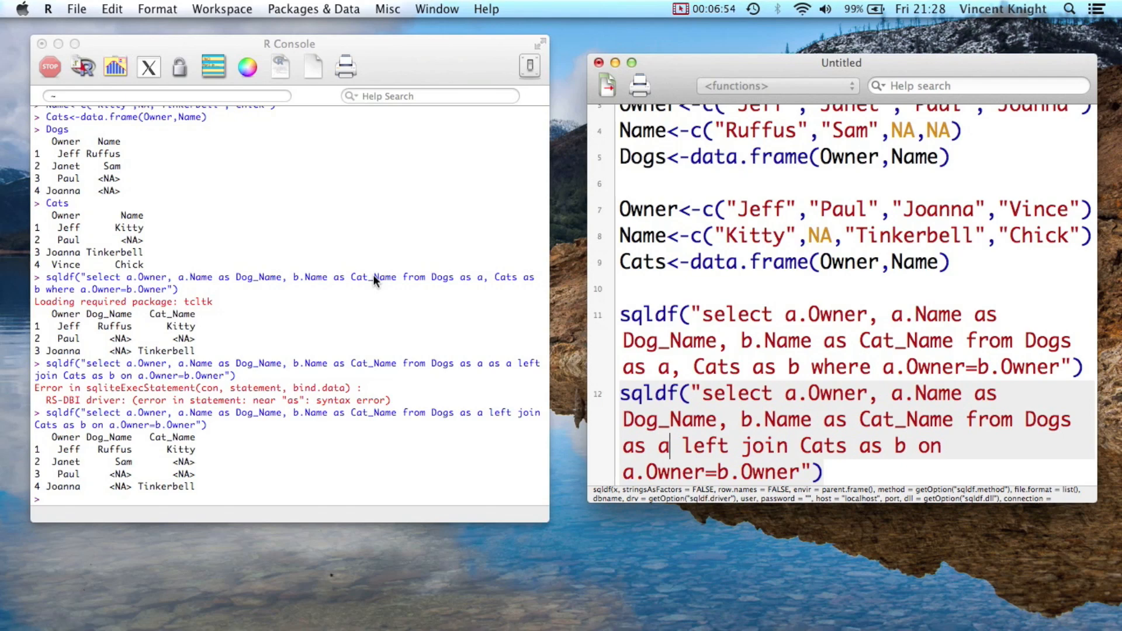